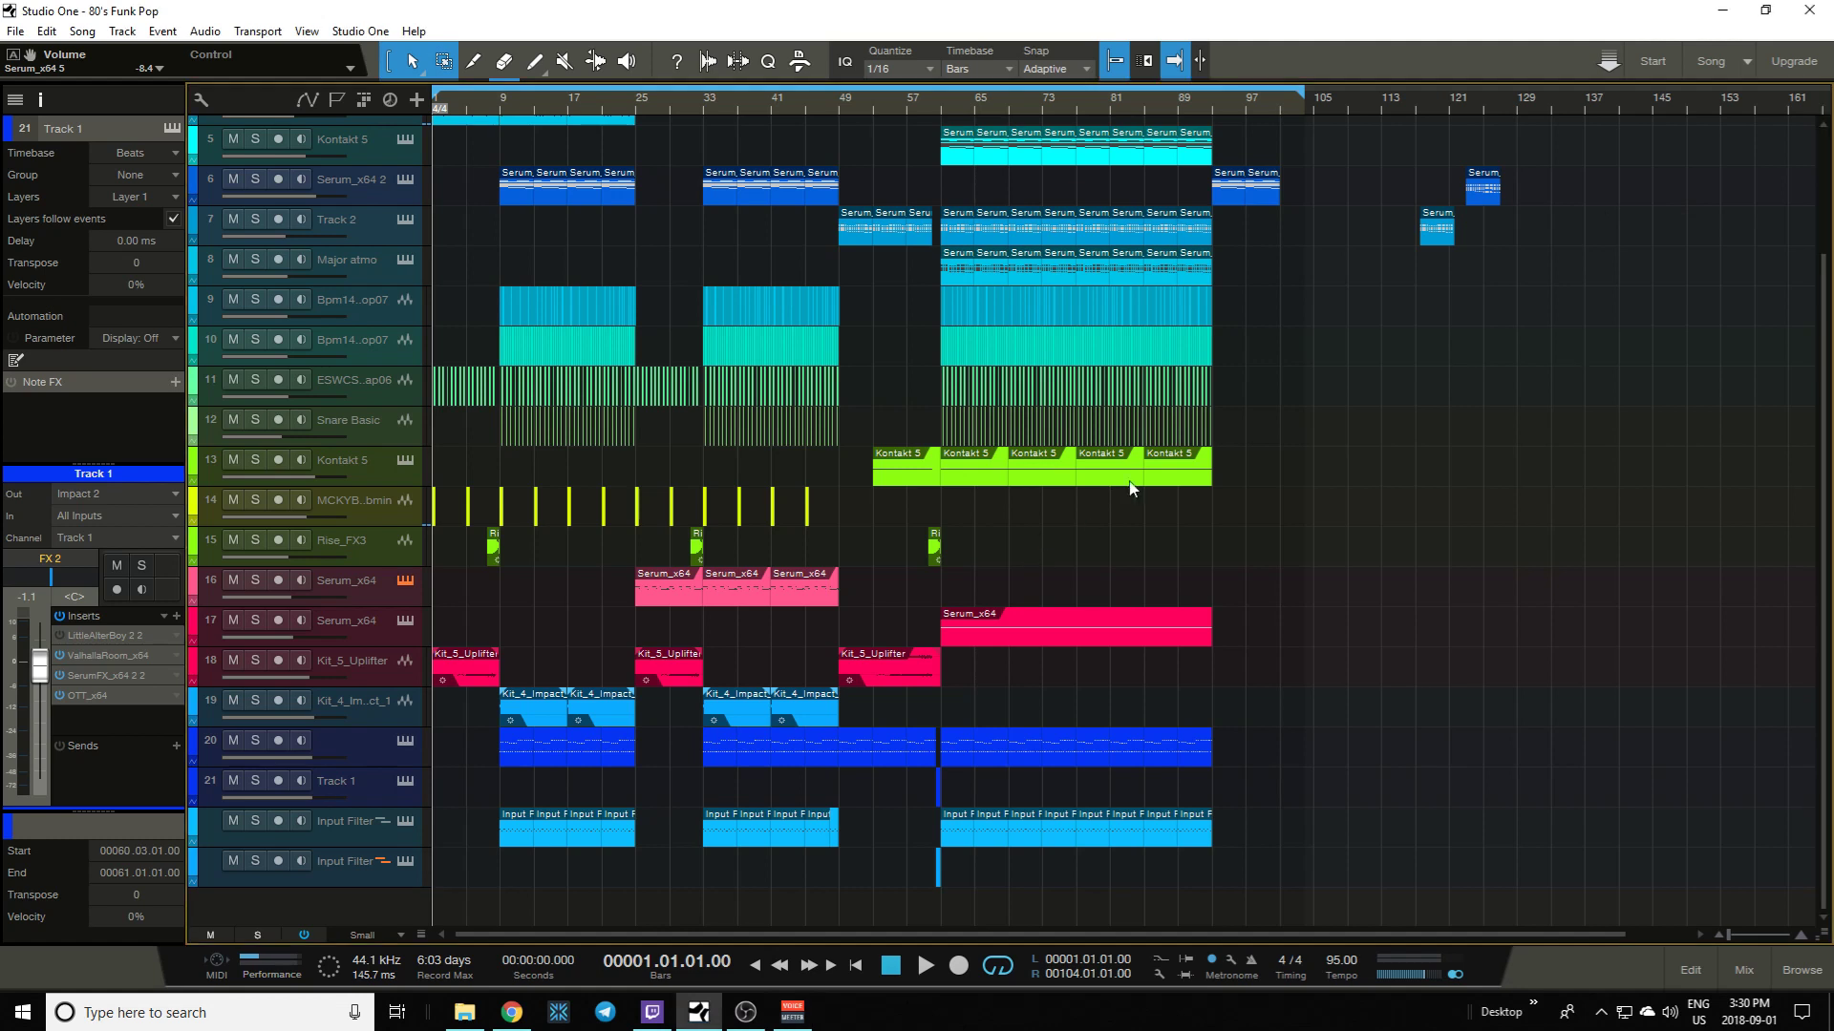
{"action": "mouse_move", "coordinate": [1612, 366]}
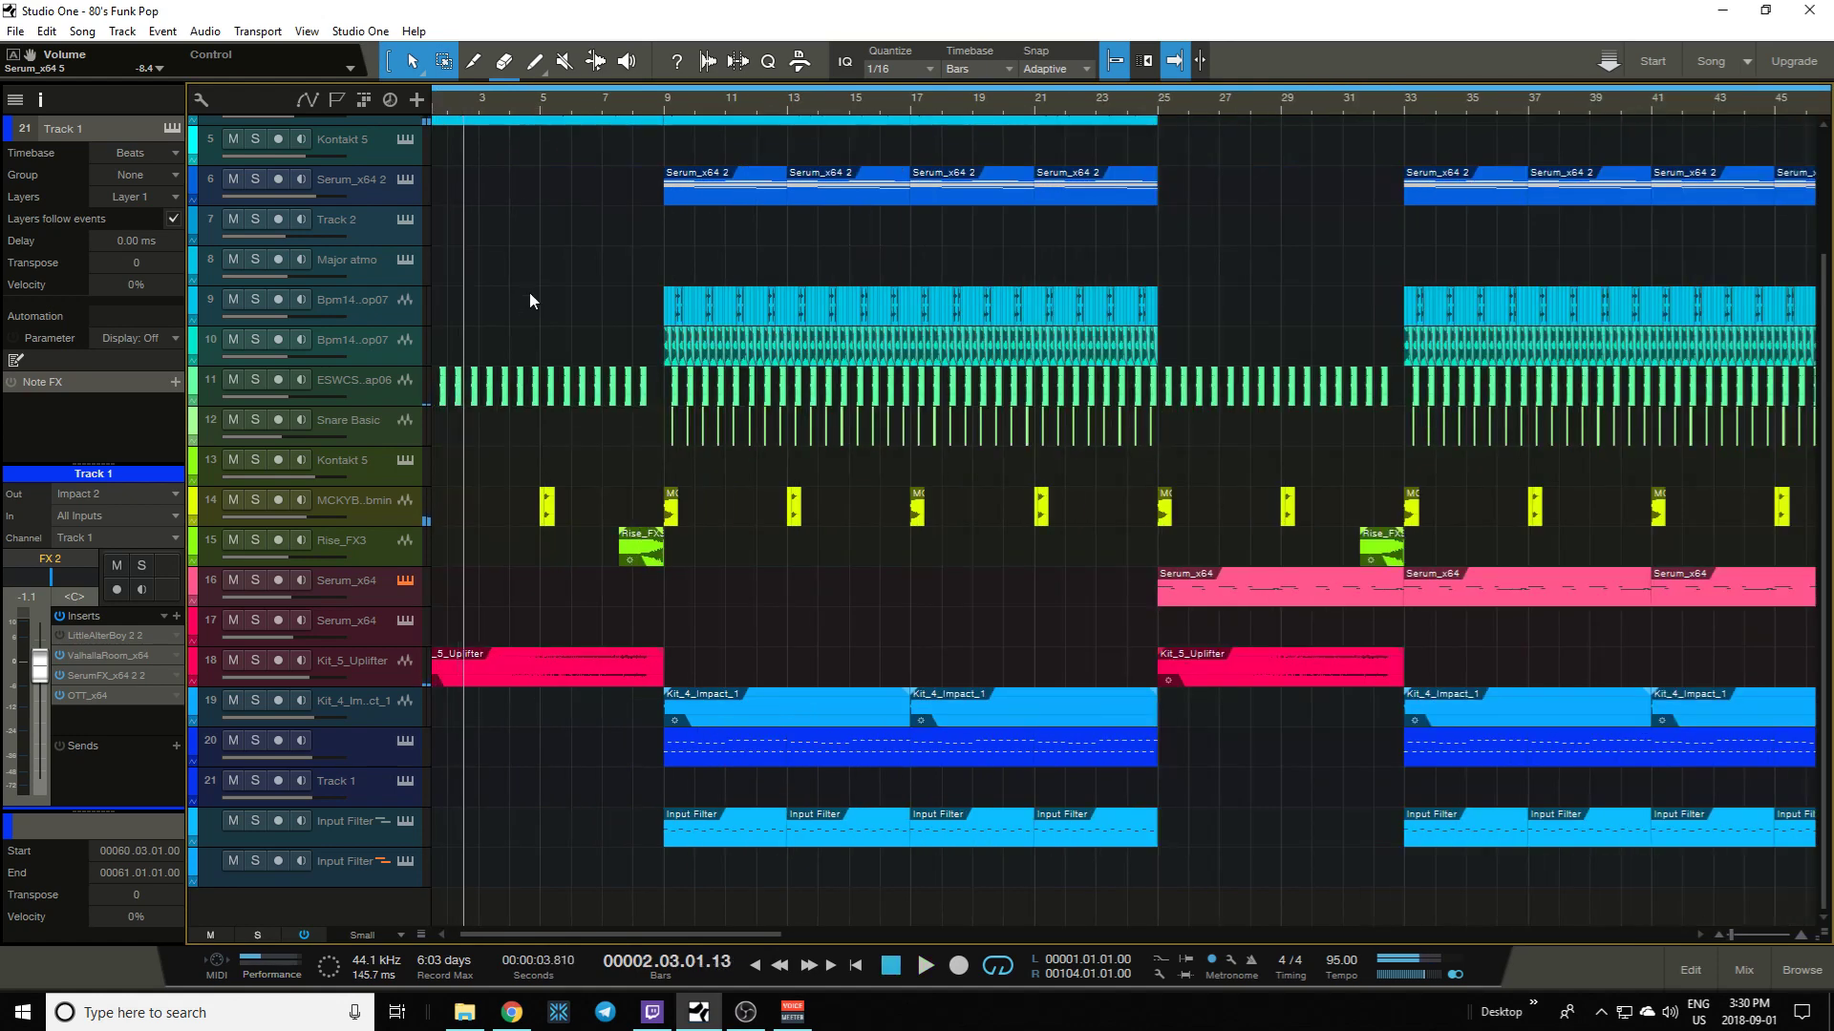
{"action": "mouse_move", "coordinate": [573, 347]}
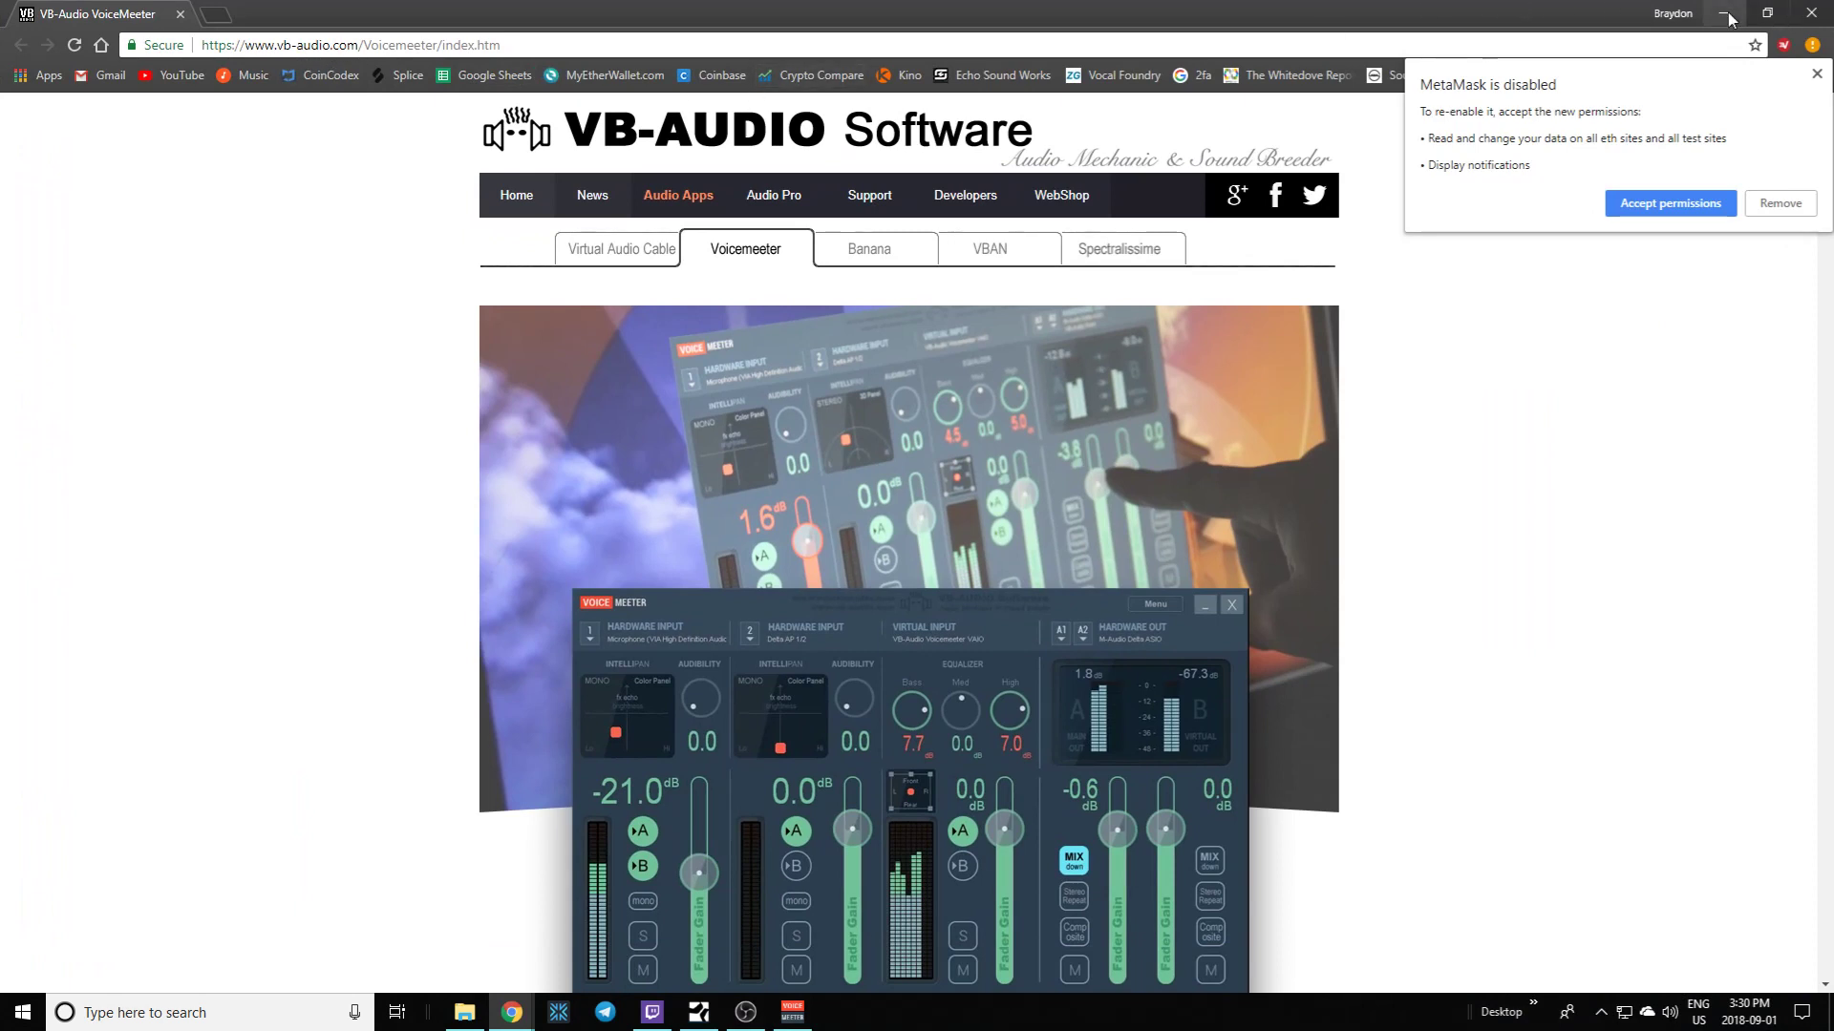
- Scroll the vb-audio.com page down to the Voicemeeter 1.0.6.1 Download/Install buttons
{"action": "scroll", "scroll_direction": "down", "scroll_amount": 3}
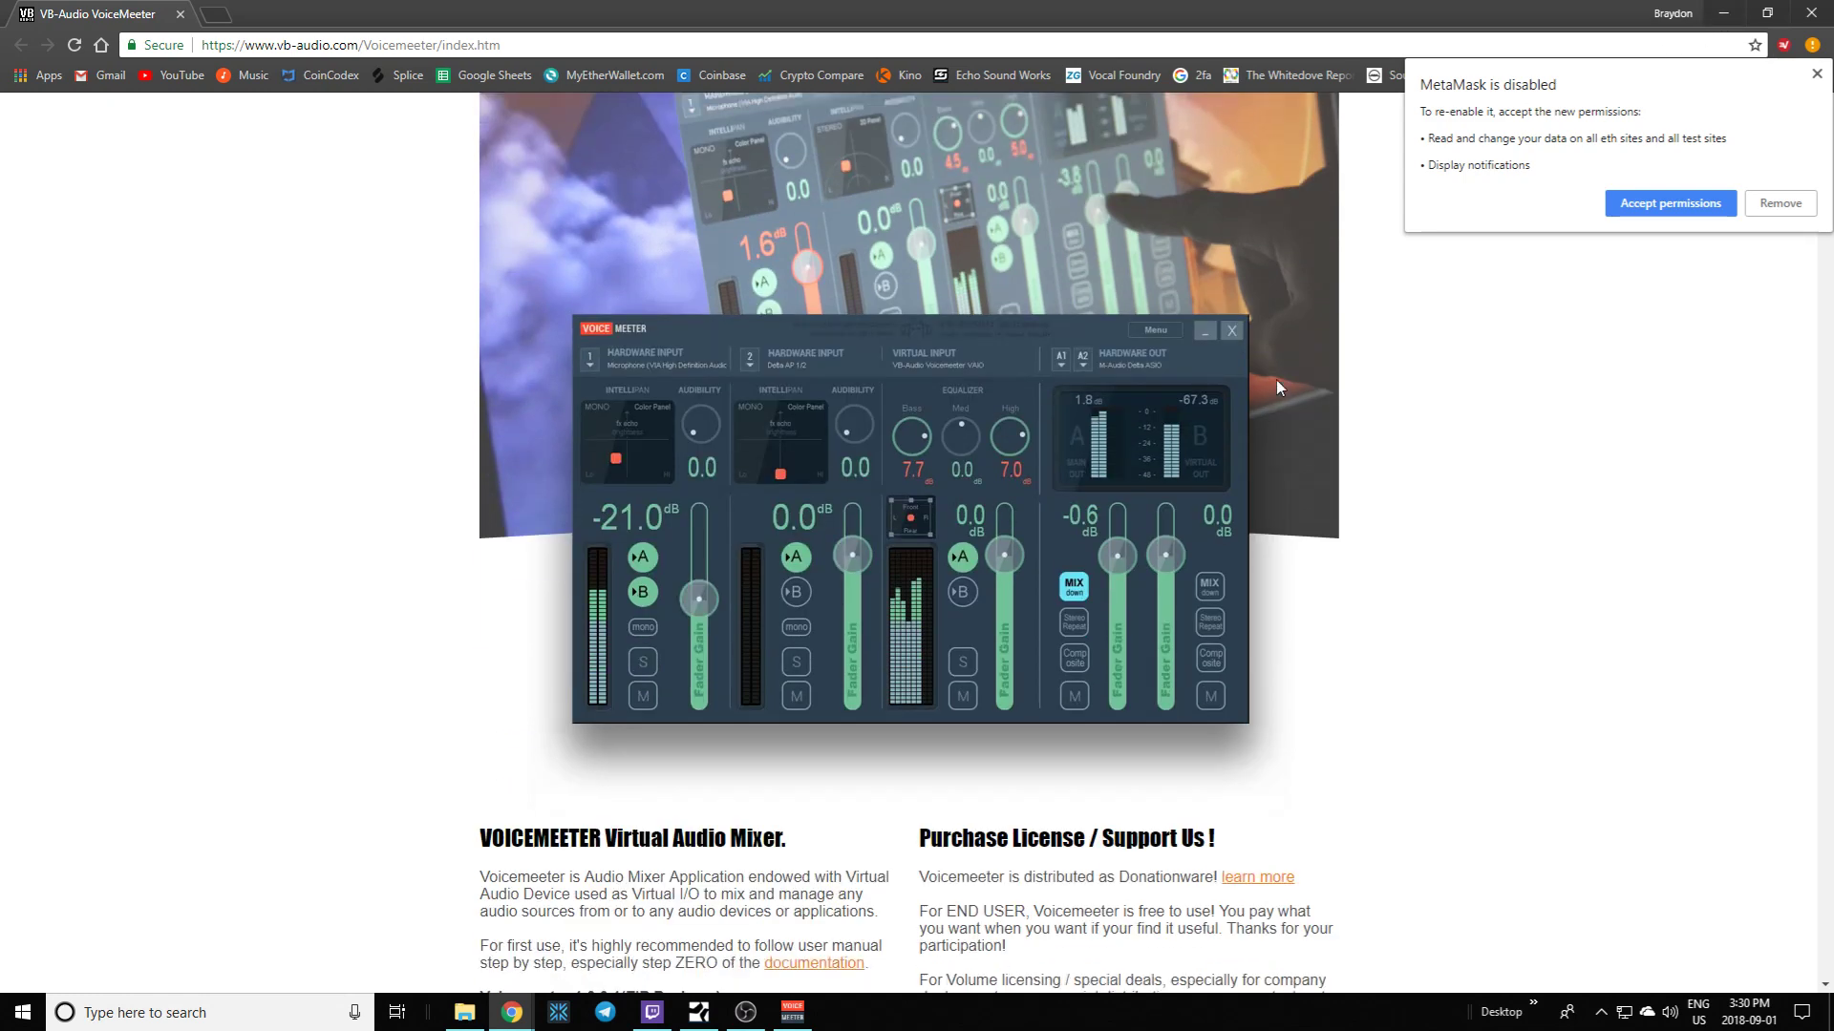
{"action": "scroll", "scroll_direction": "down", "scroll_amount": 3}
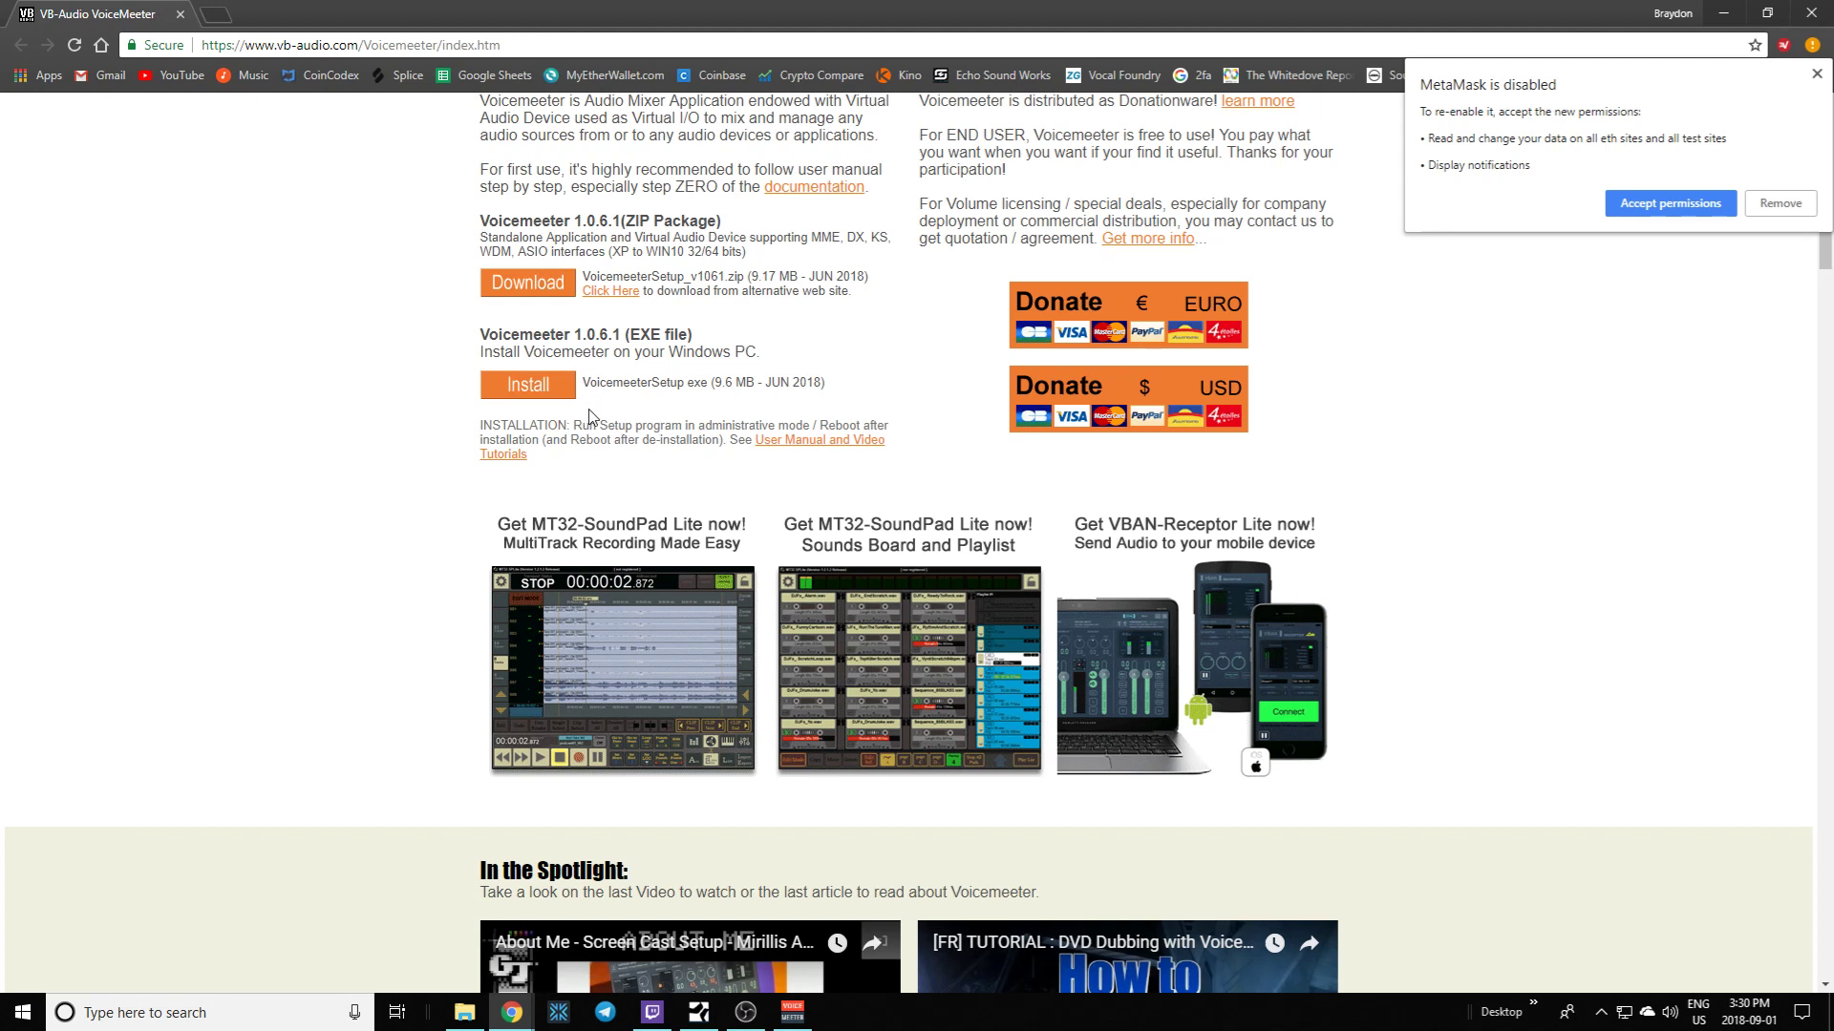
{"action": "mouse_move", "coordinate": [1471, 148]}
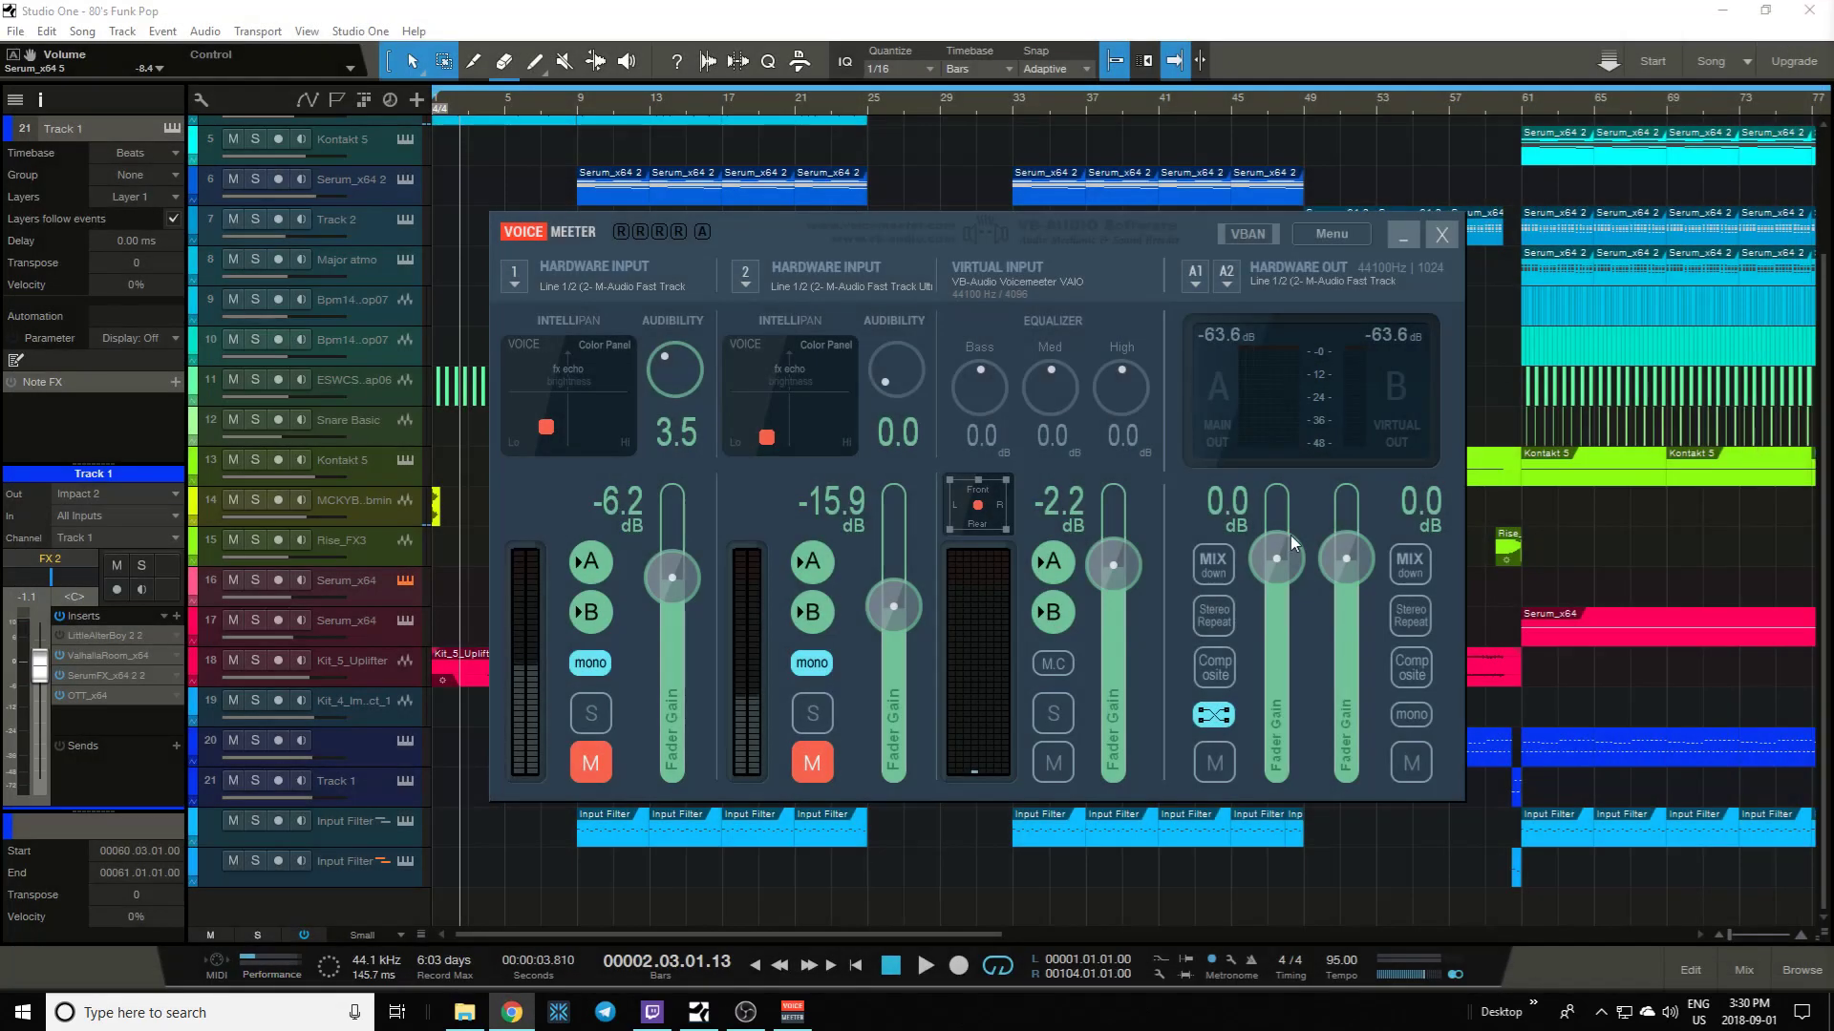
- Mute the second hardware input and hide the Voicemeeter mixer behind the 80's Funk Pop project
{"action": "left_click", "coordinate": [1402, 234]}
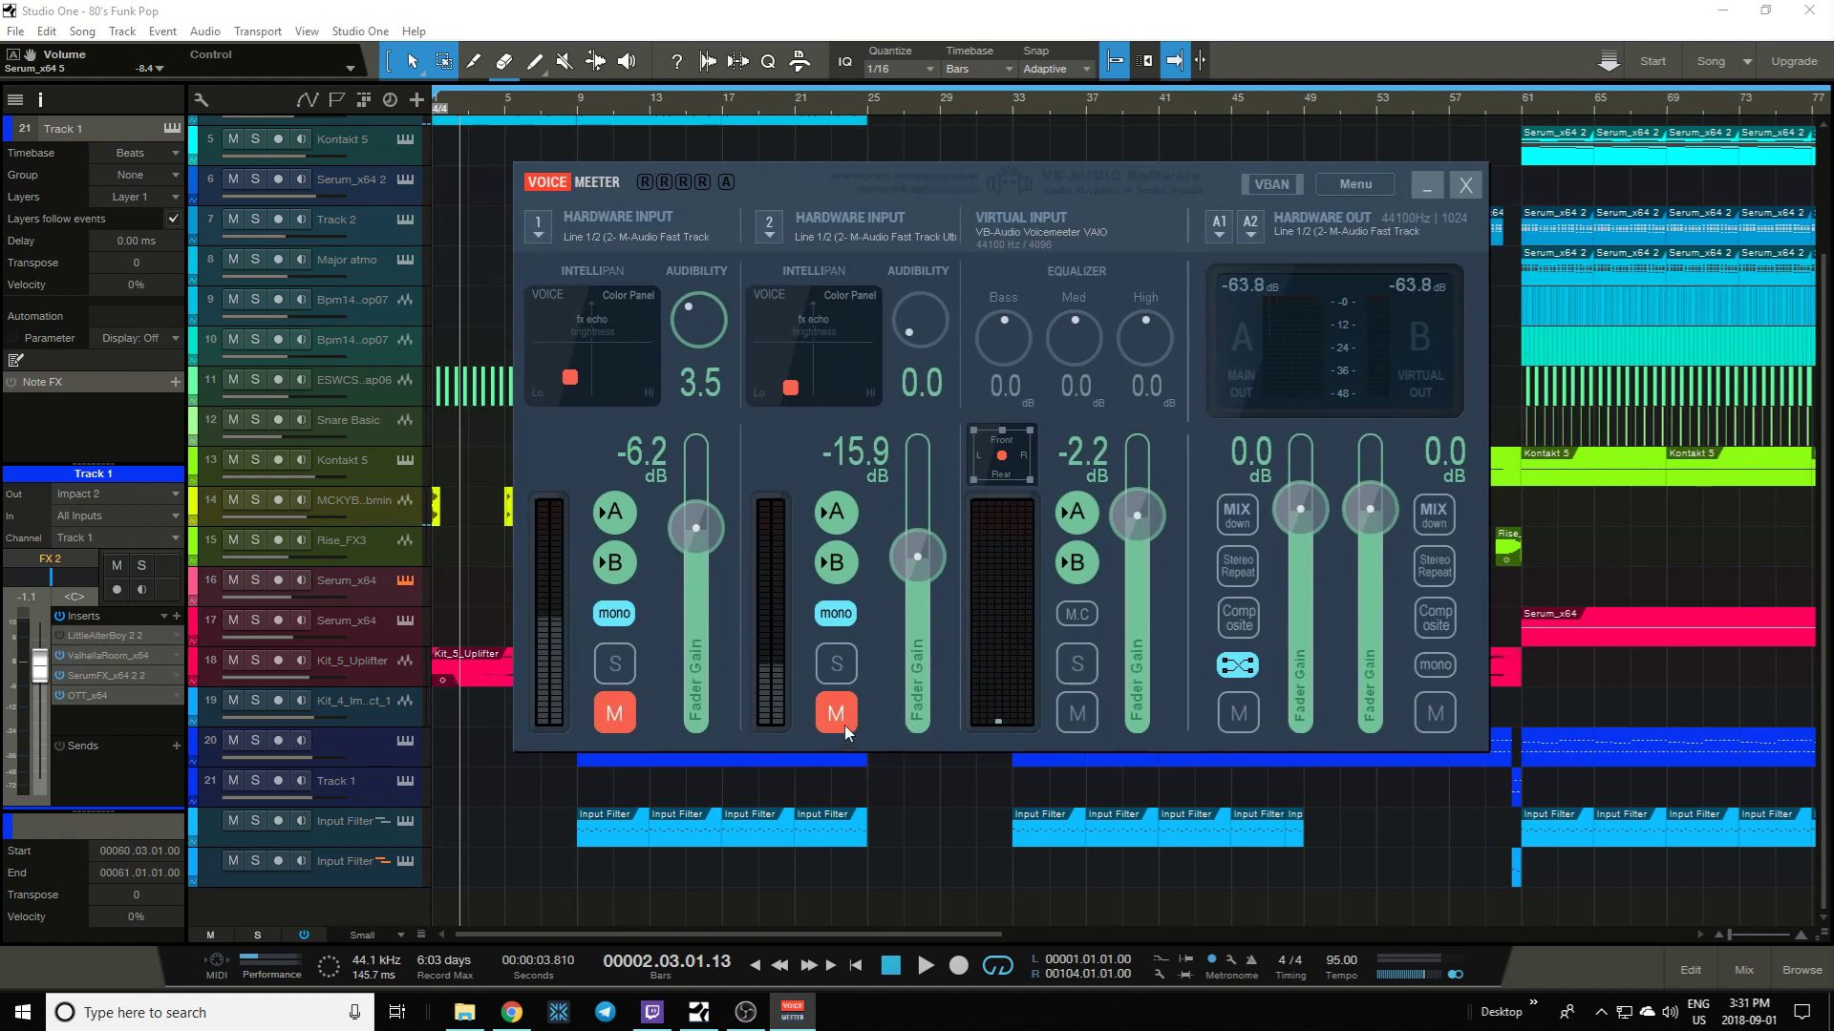
{"action": "mouse_move", "coordinate": [1012, 176]}
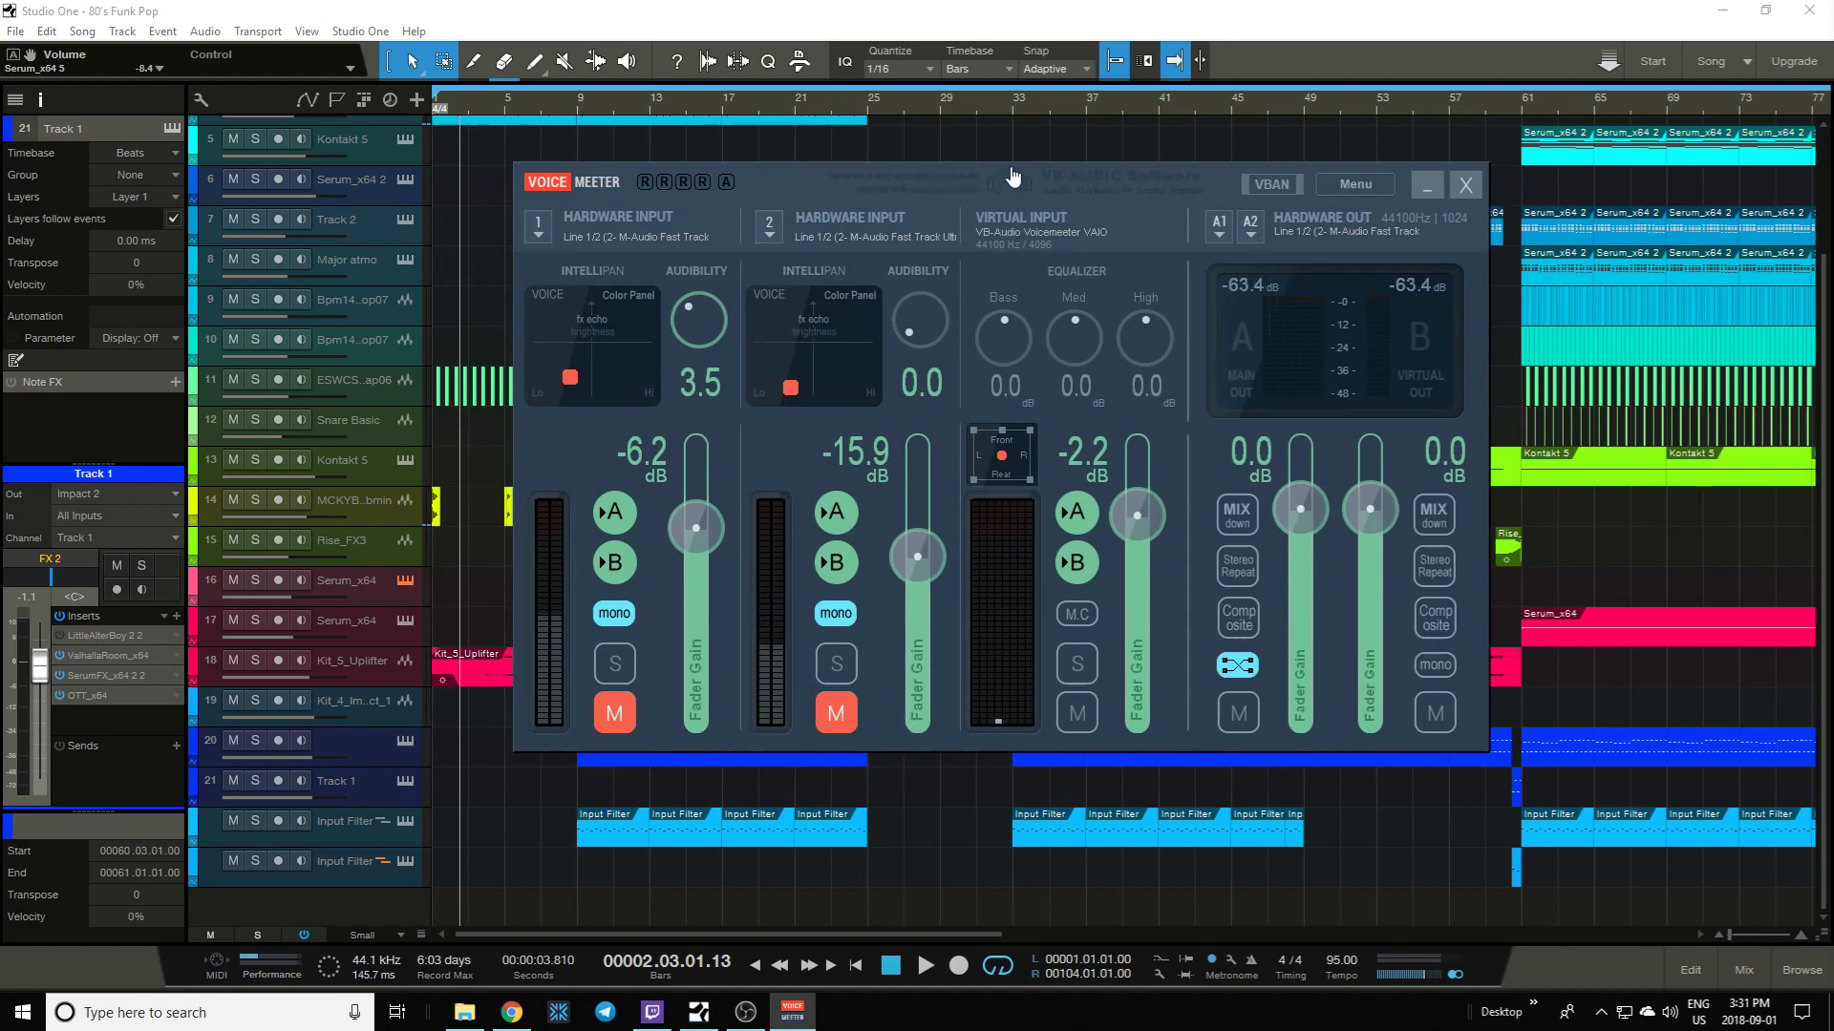
{"action": "left_click", "coordinate": [1465, 186]}
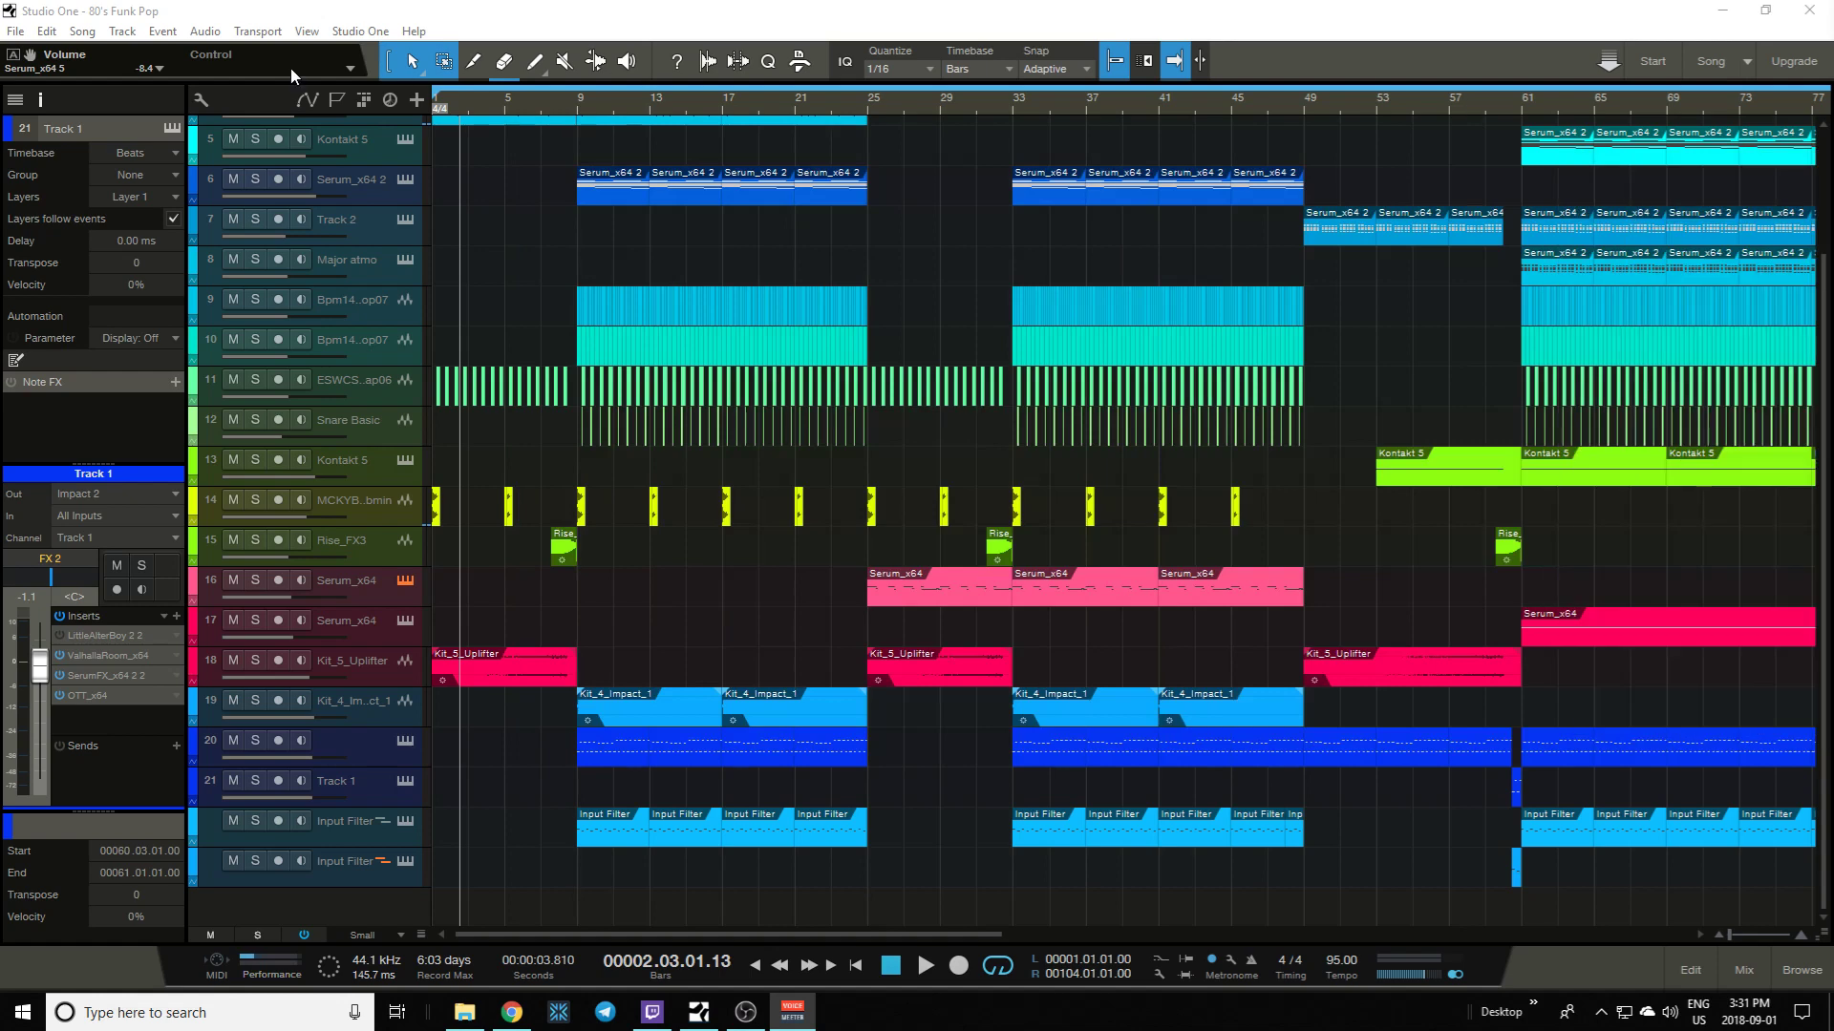
{"action": "mouse_move", "coordinate": [294, 75]}
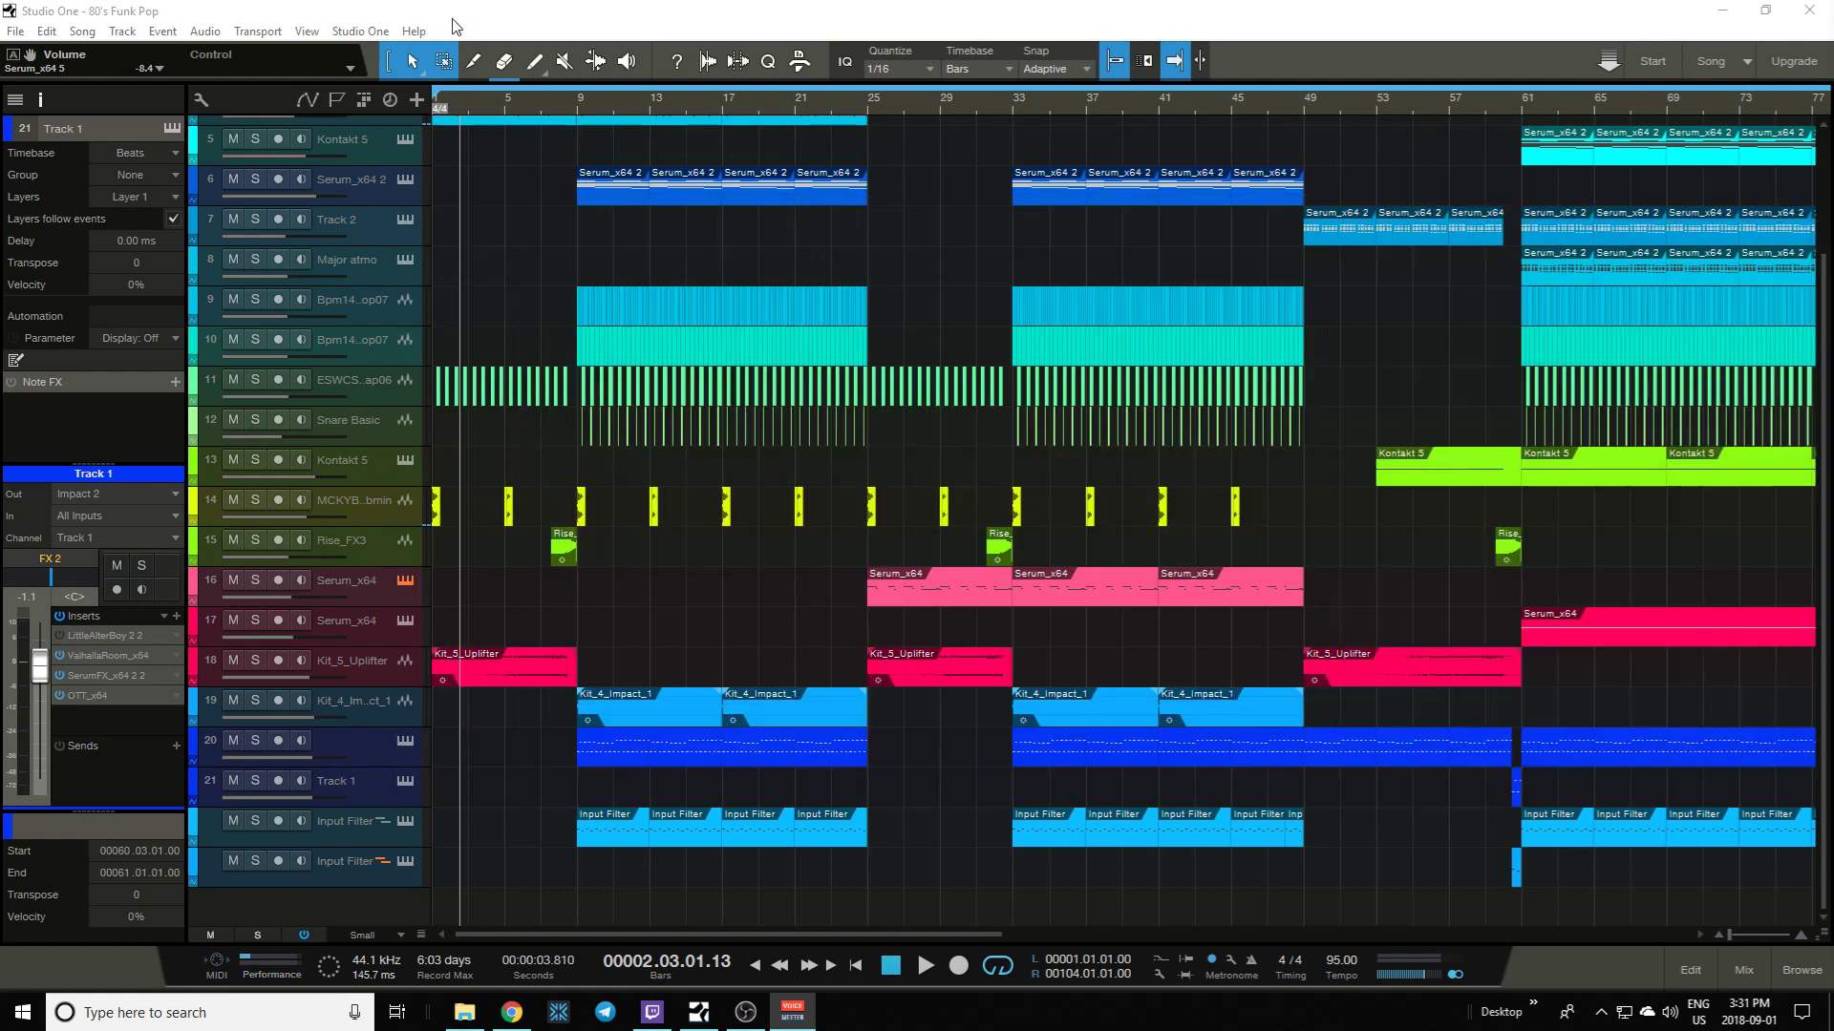
- Choose Voicemeeter Virtual as the audio device in Studio One's Audio Setup options
{"action": "left_click", "coordinate": [359, 30]}
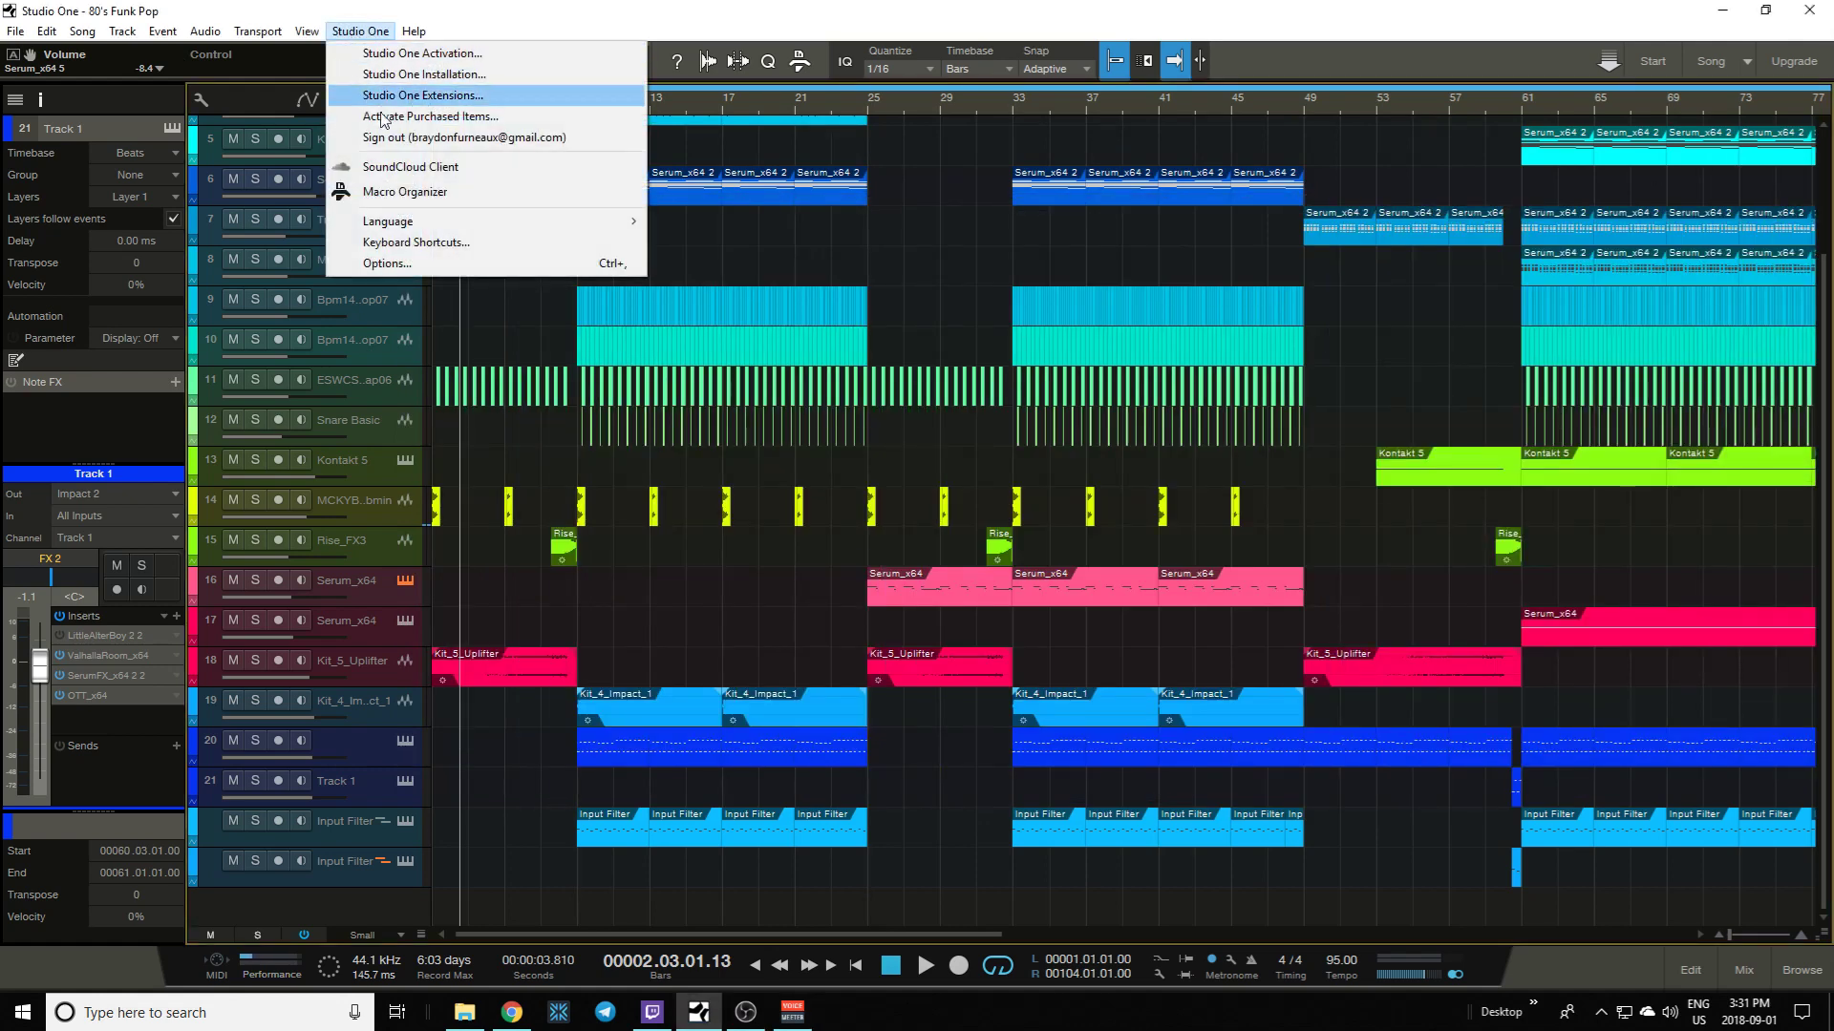
{"action": "left_click", "coordinate": [386, 264]}
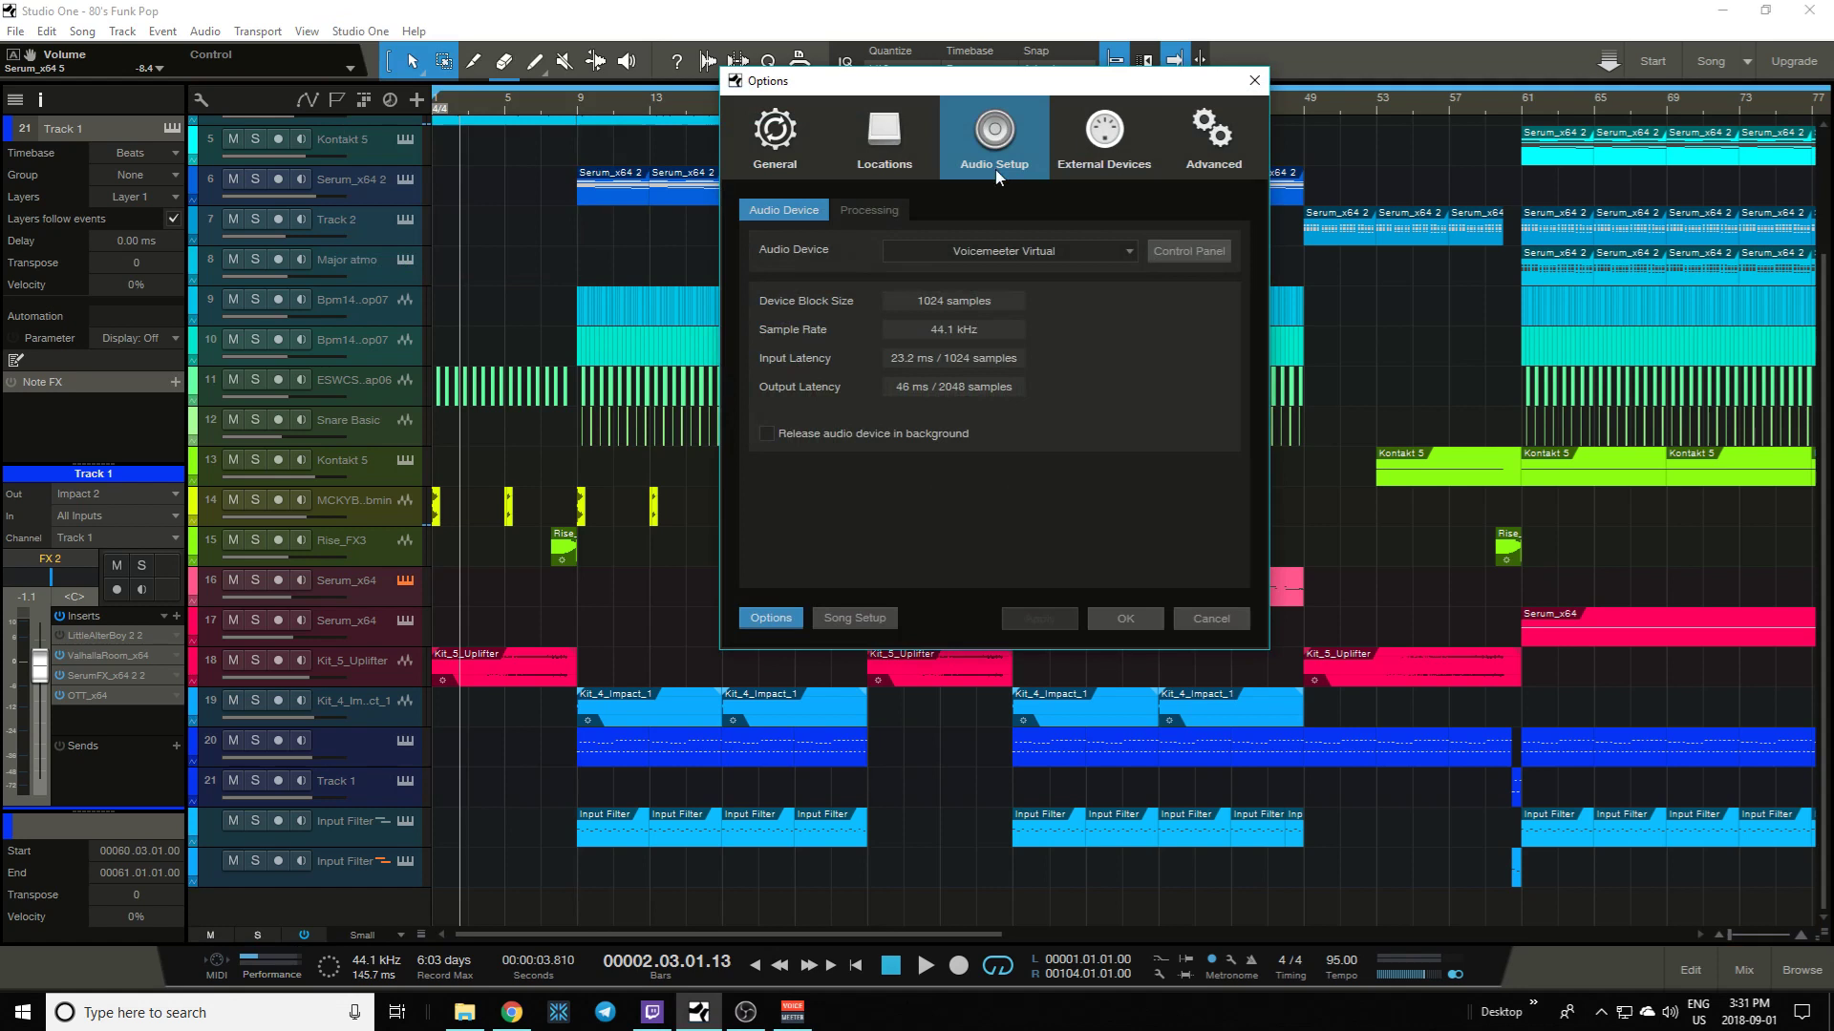
{"action": "left_click", "coordinate": [1009, 250]}
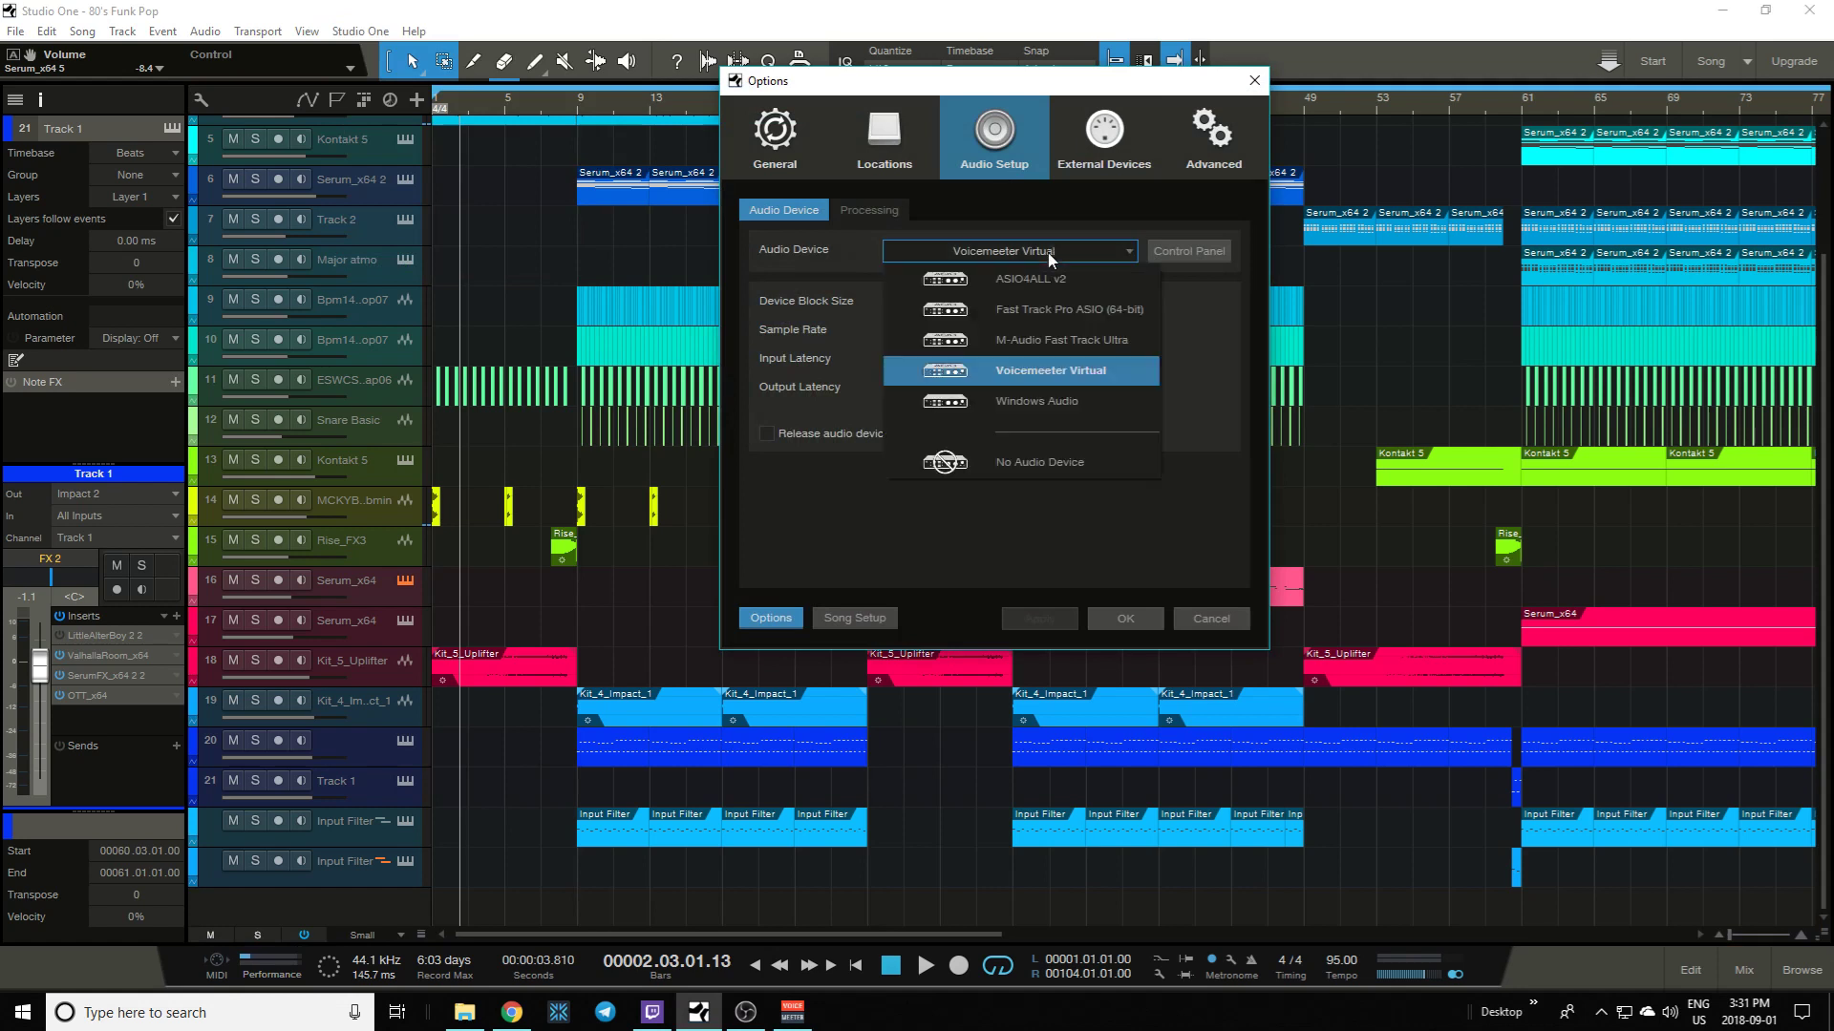
{"action": "mouse_move", "coordinate": [1056, 380]}
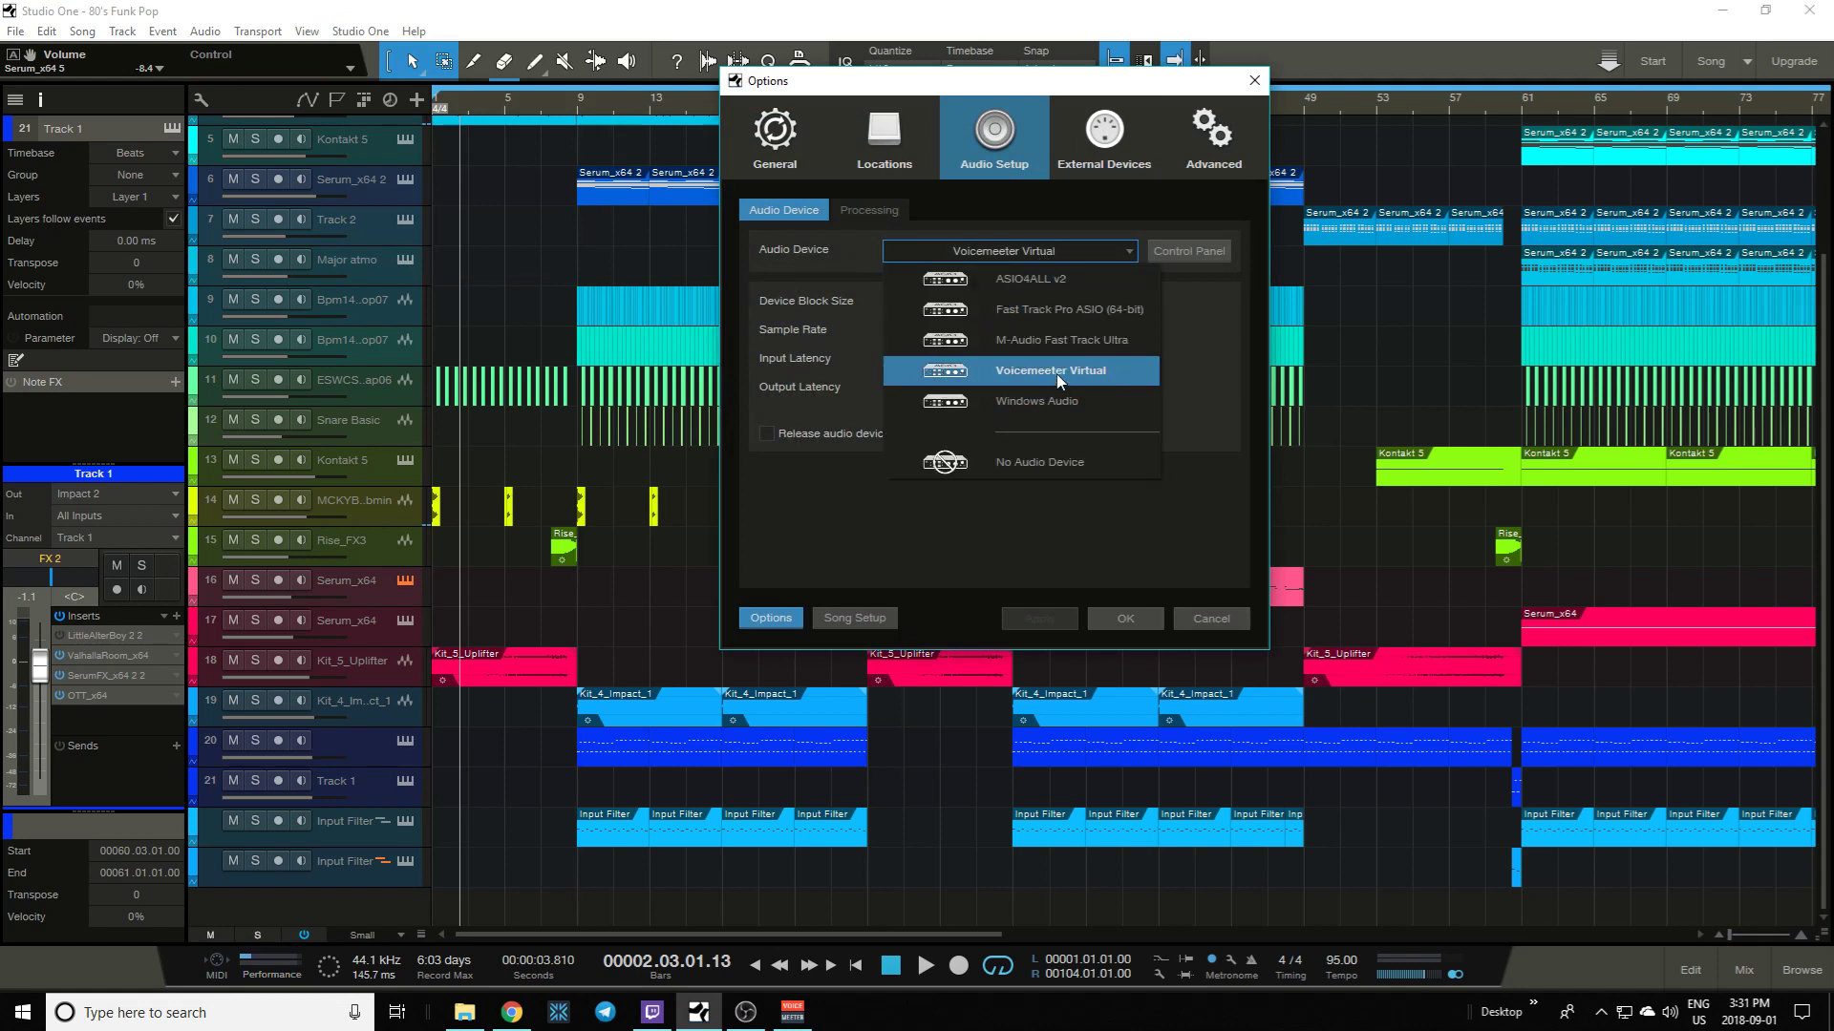
{"action": "left_click", "coordinate": [1048, 369]}
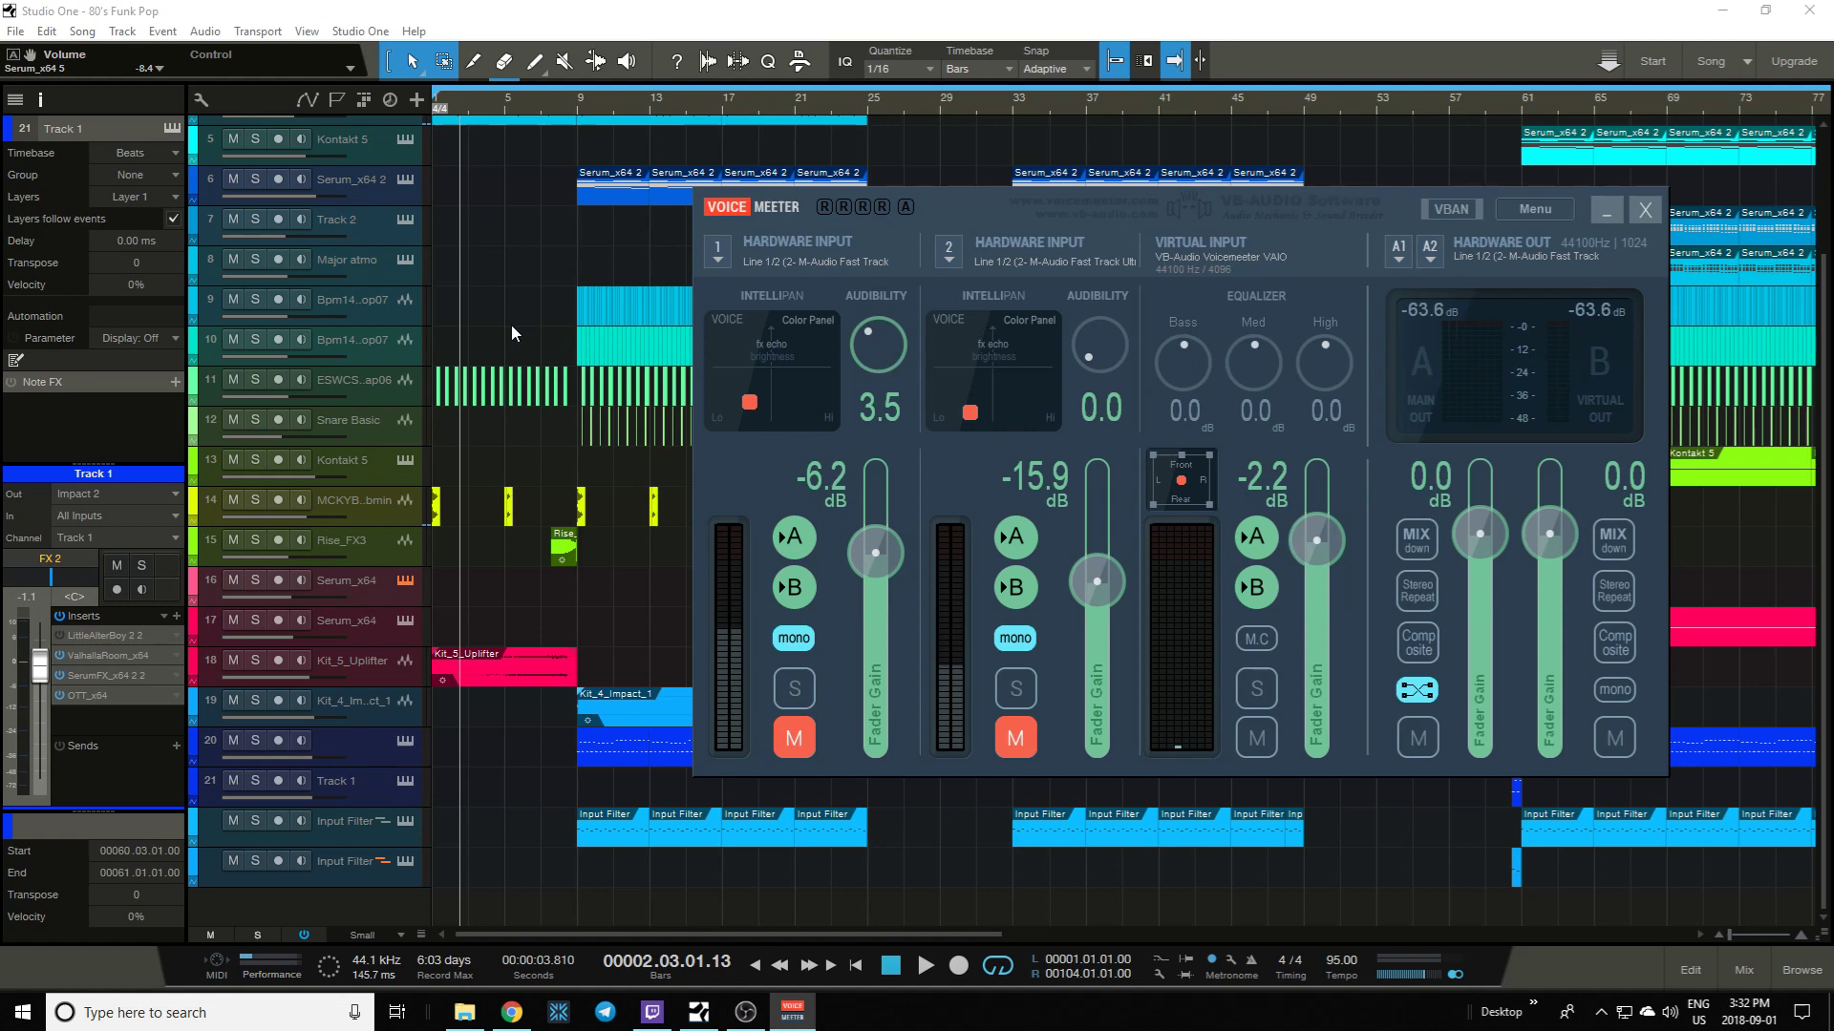
- Play the song into bar 4 through Voicemeeter, then bring OBS Studio forward
{"action": "left_click", "coordinate": [1645, 210]}
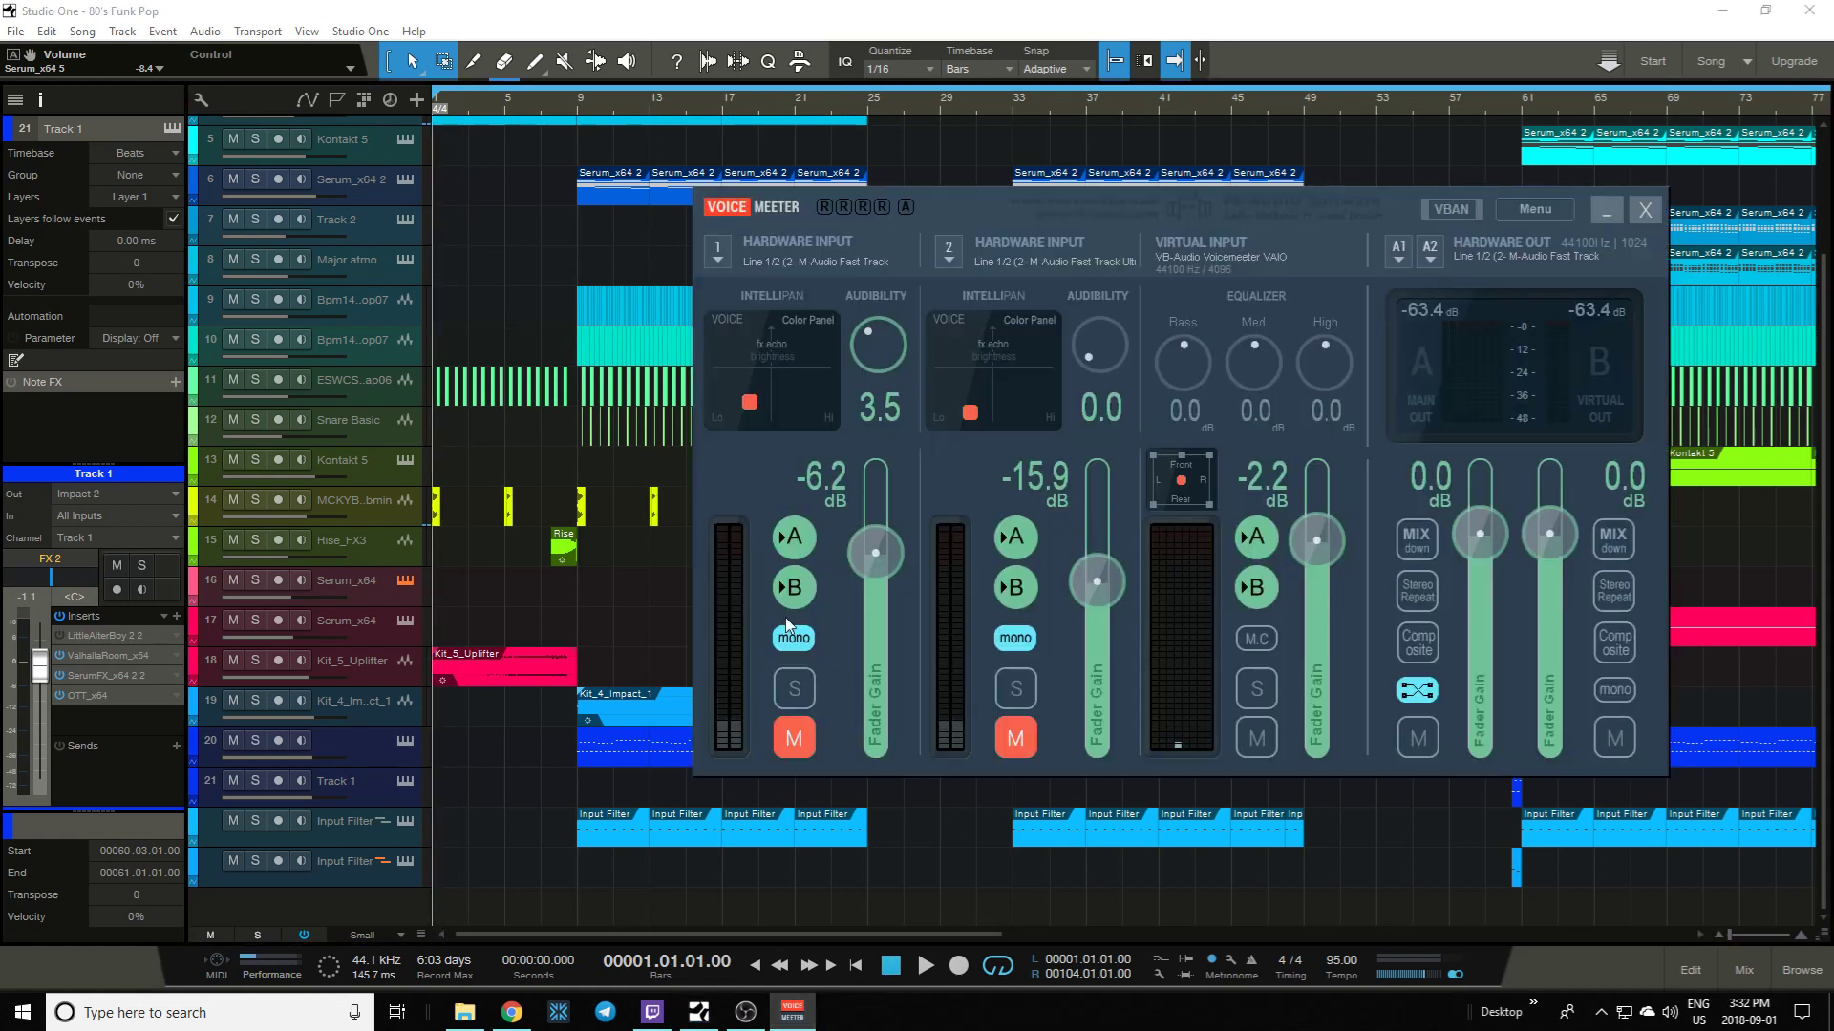
{"action": "left_click", "coordinate": [924, 965]}
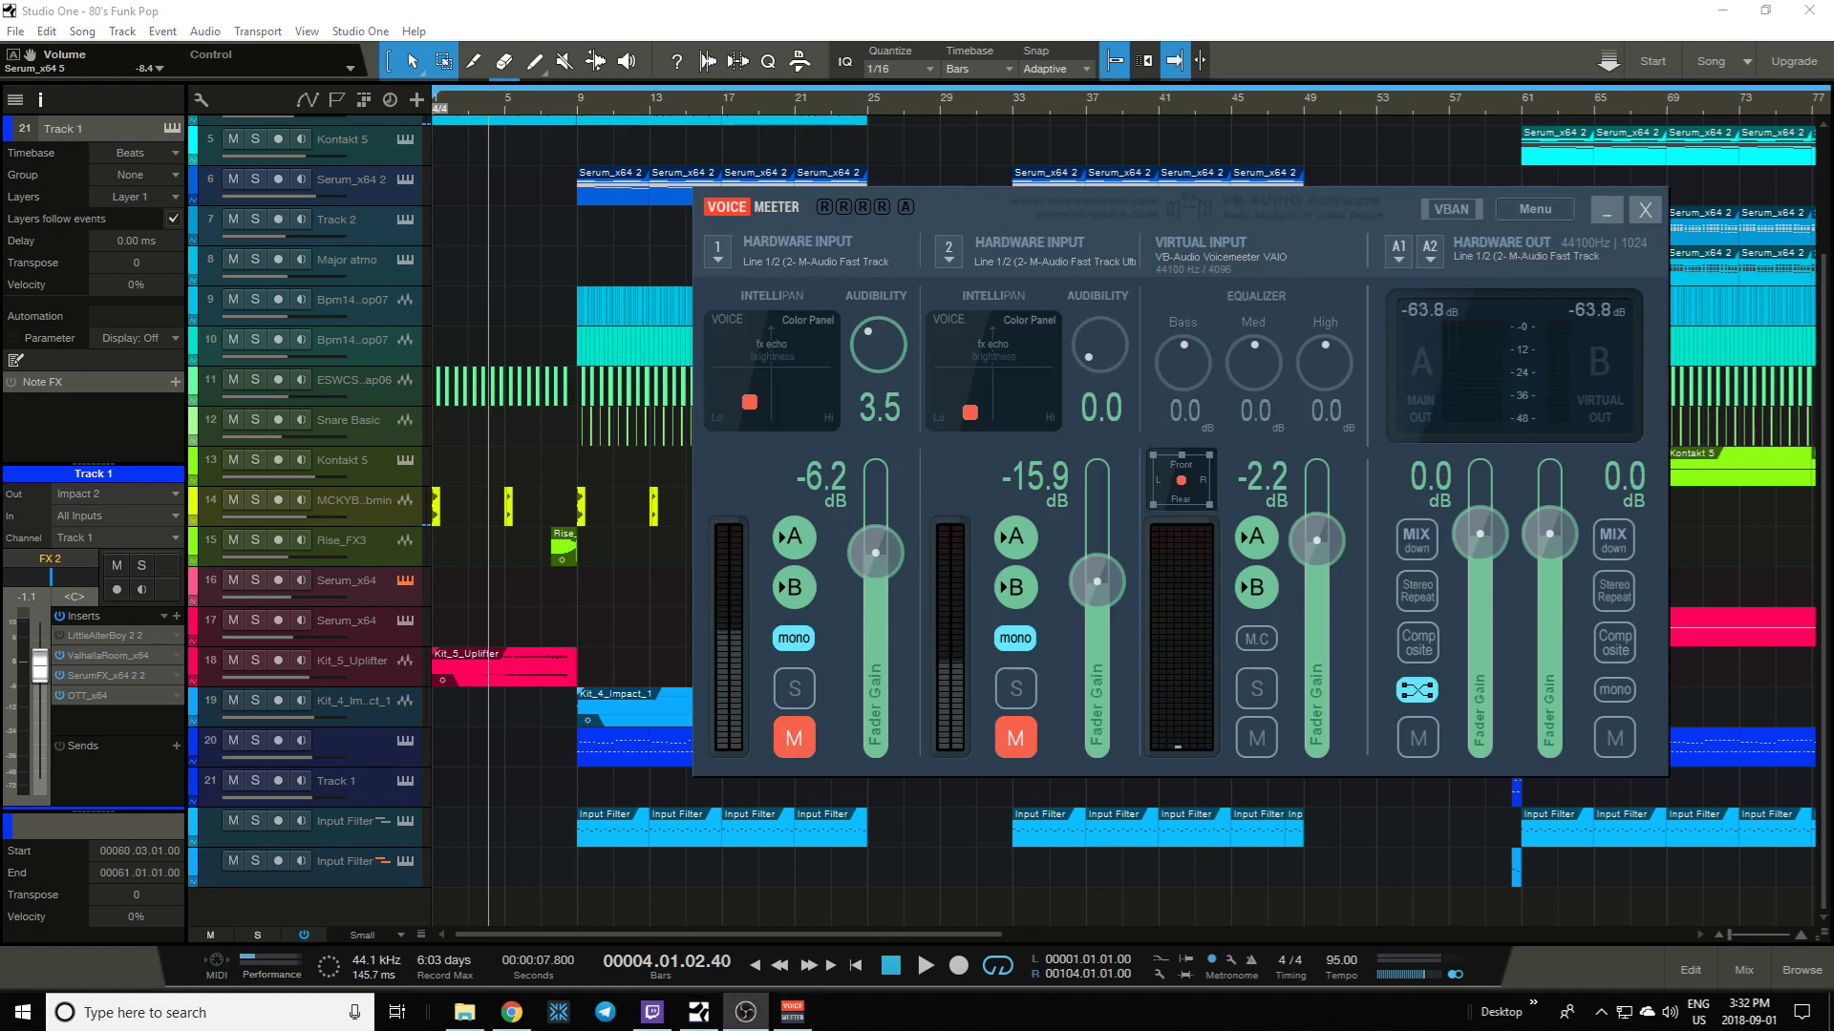
{"action": "left_click", "coordinate": [743, 1012]}
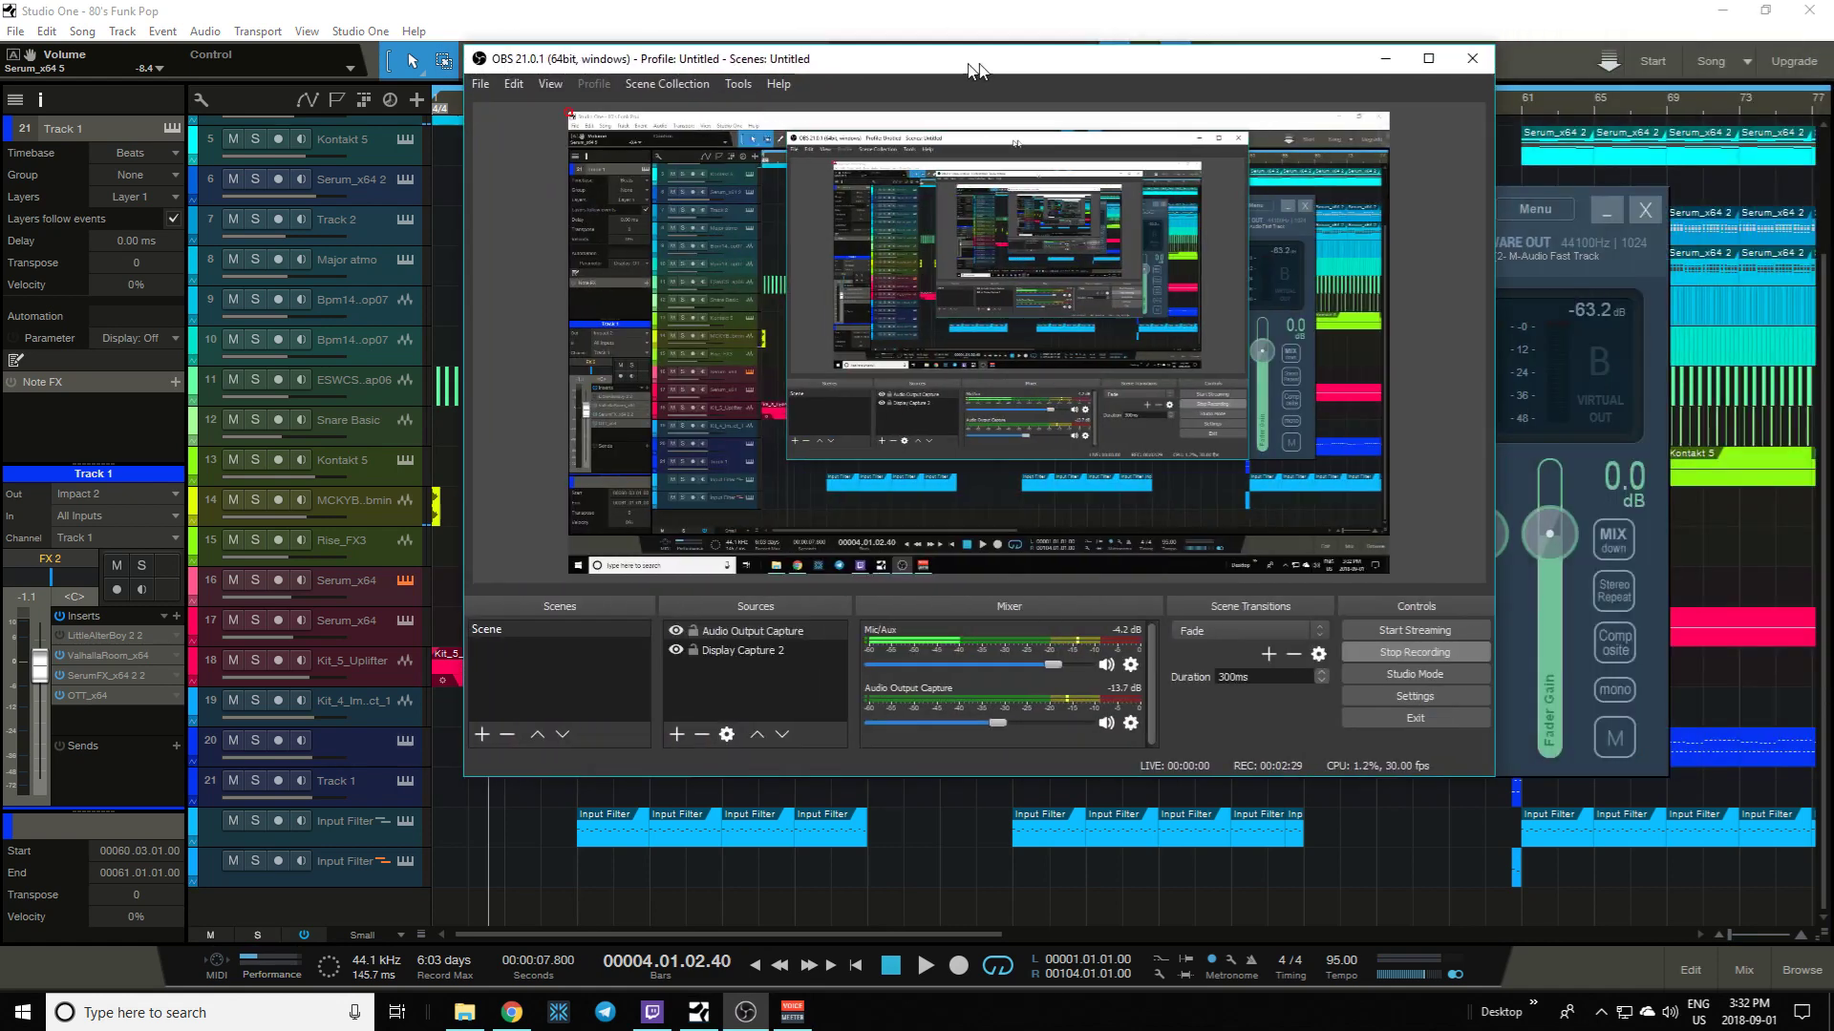
- Add an Audio Output Capture 2 source in OBS and dismiss its properties
{"action": "left_click_drag", "start_coordinate": [976, 60], "coordinate": [900, 68]}
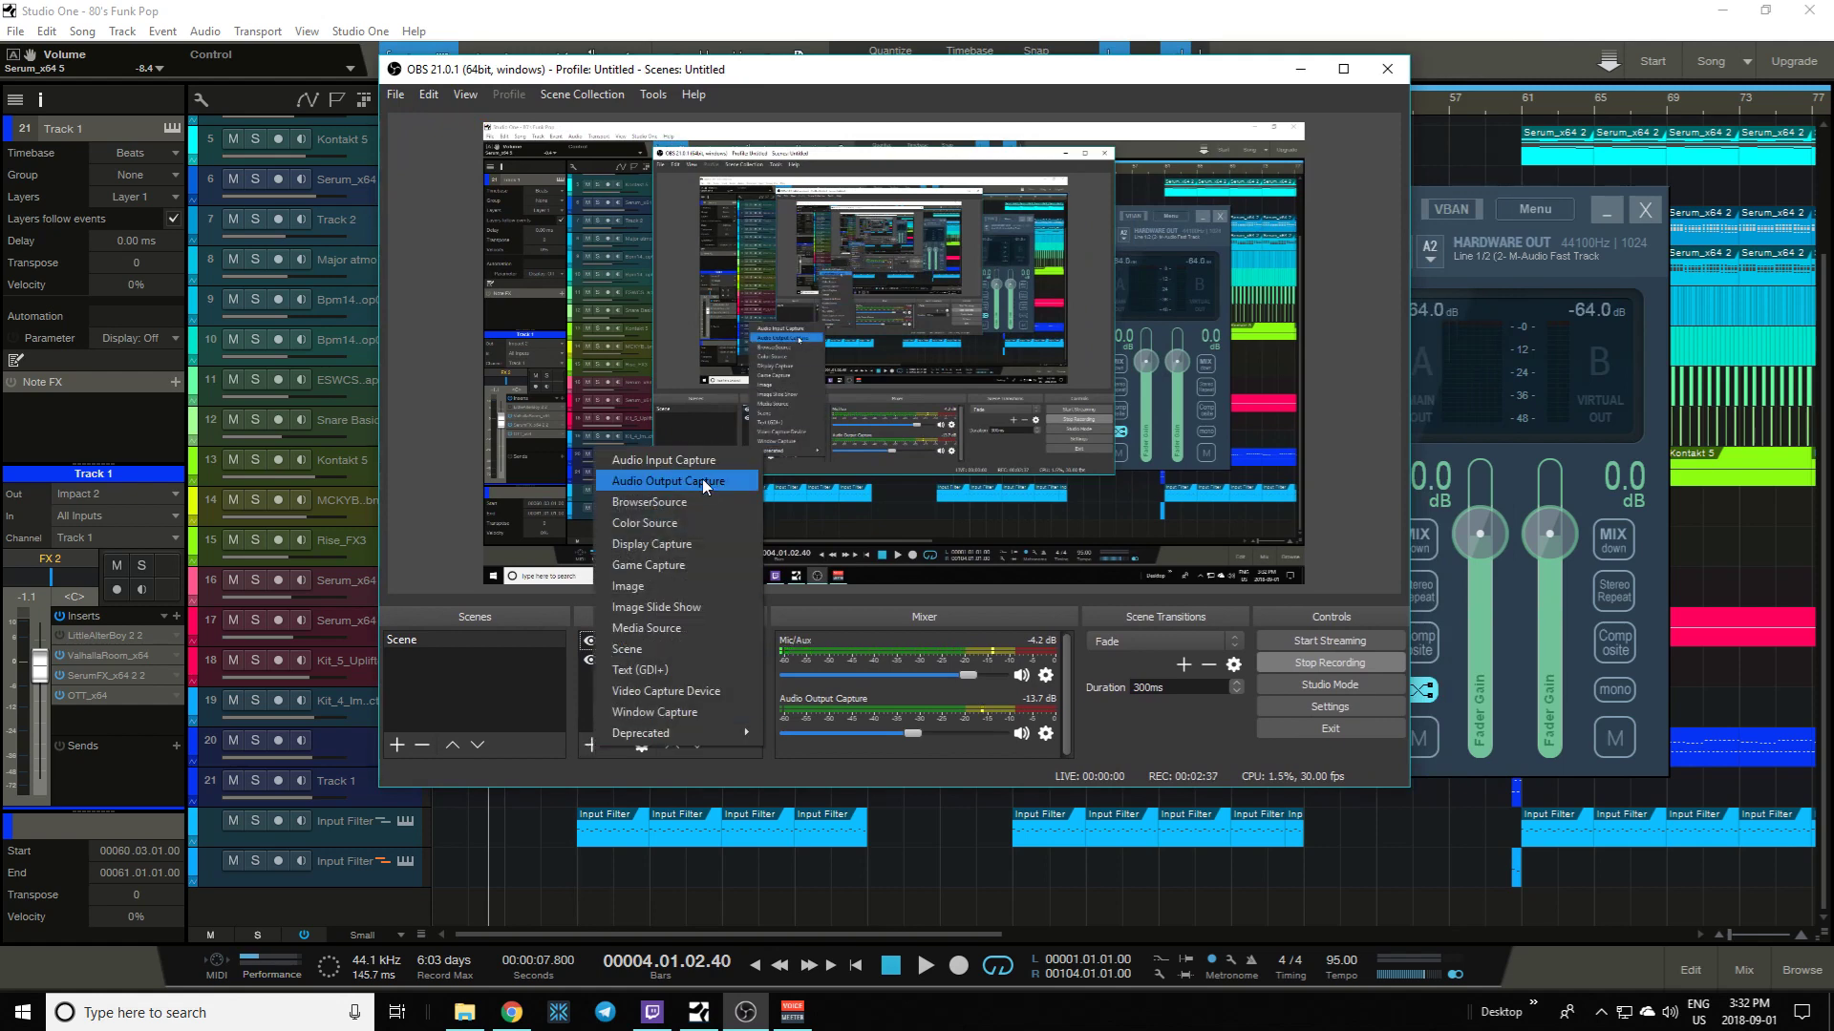
{"action": "left_click", "coordinate": [672, 481]}
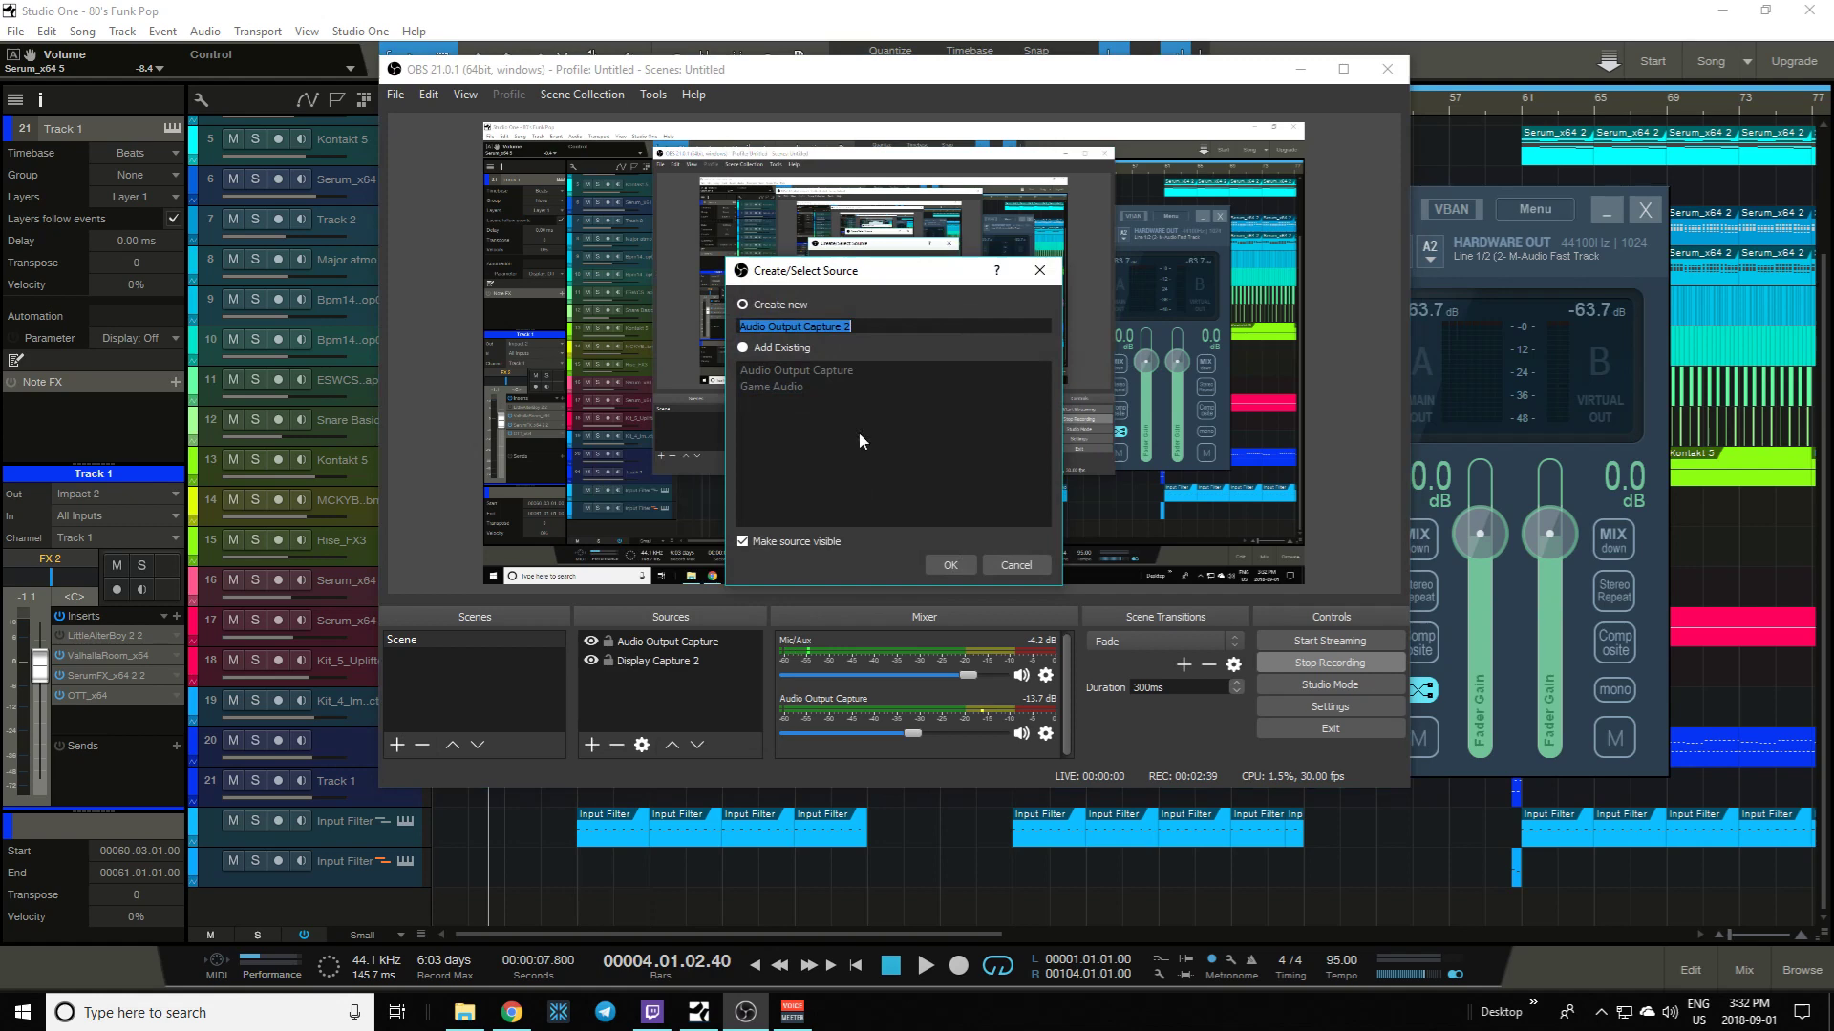
{"action": "left_click", "coordinate": [949, 566]}
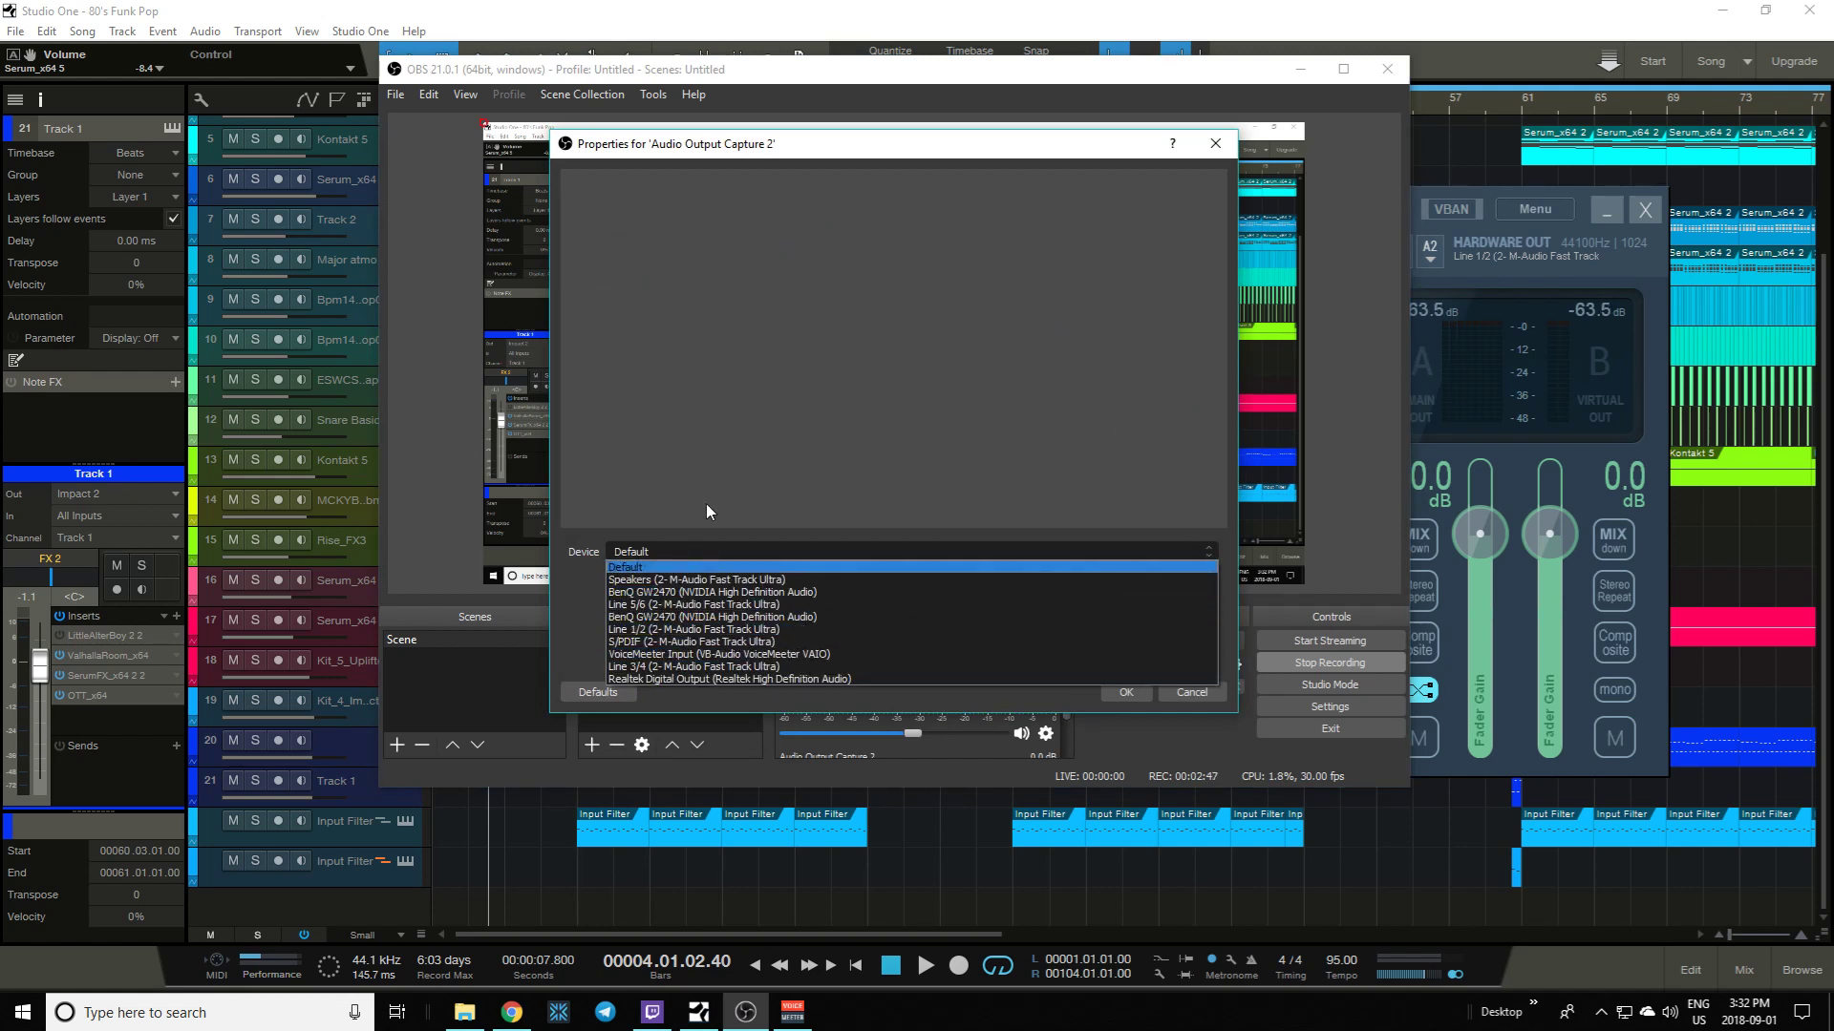
{"action": "left_click", "coordinate": [626, 567]}
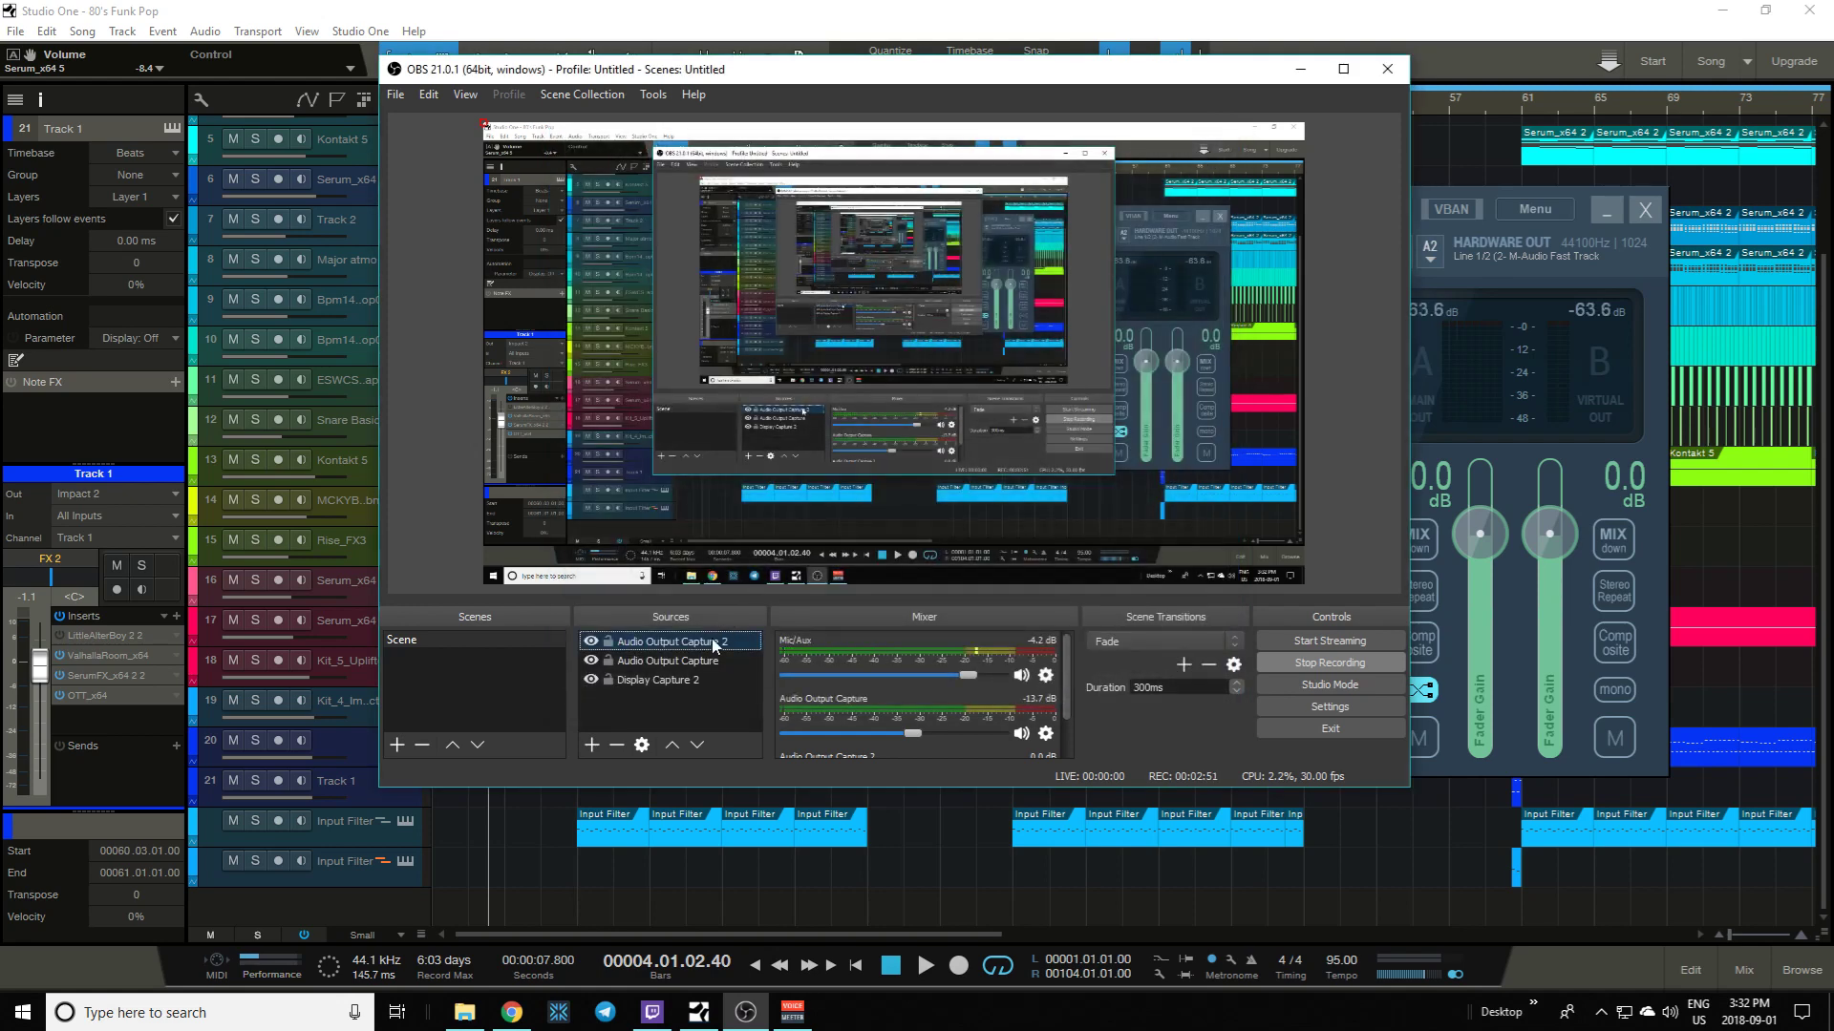
- Remove the Audio Output Capture 2 source from OBS and confirm with Yes
{"action": "left_click", "coordinate": [420, 745]}
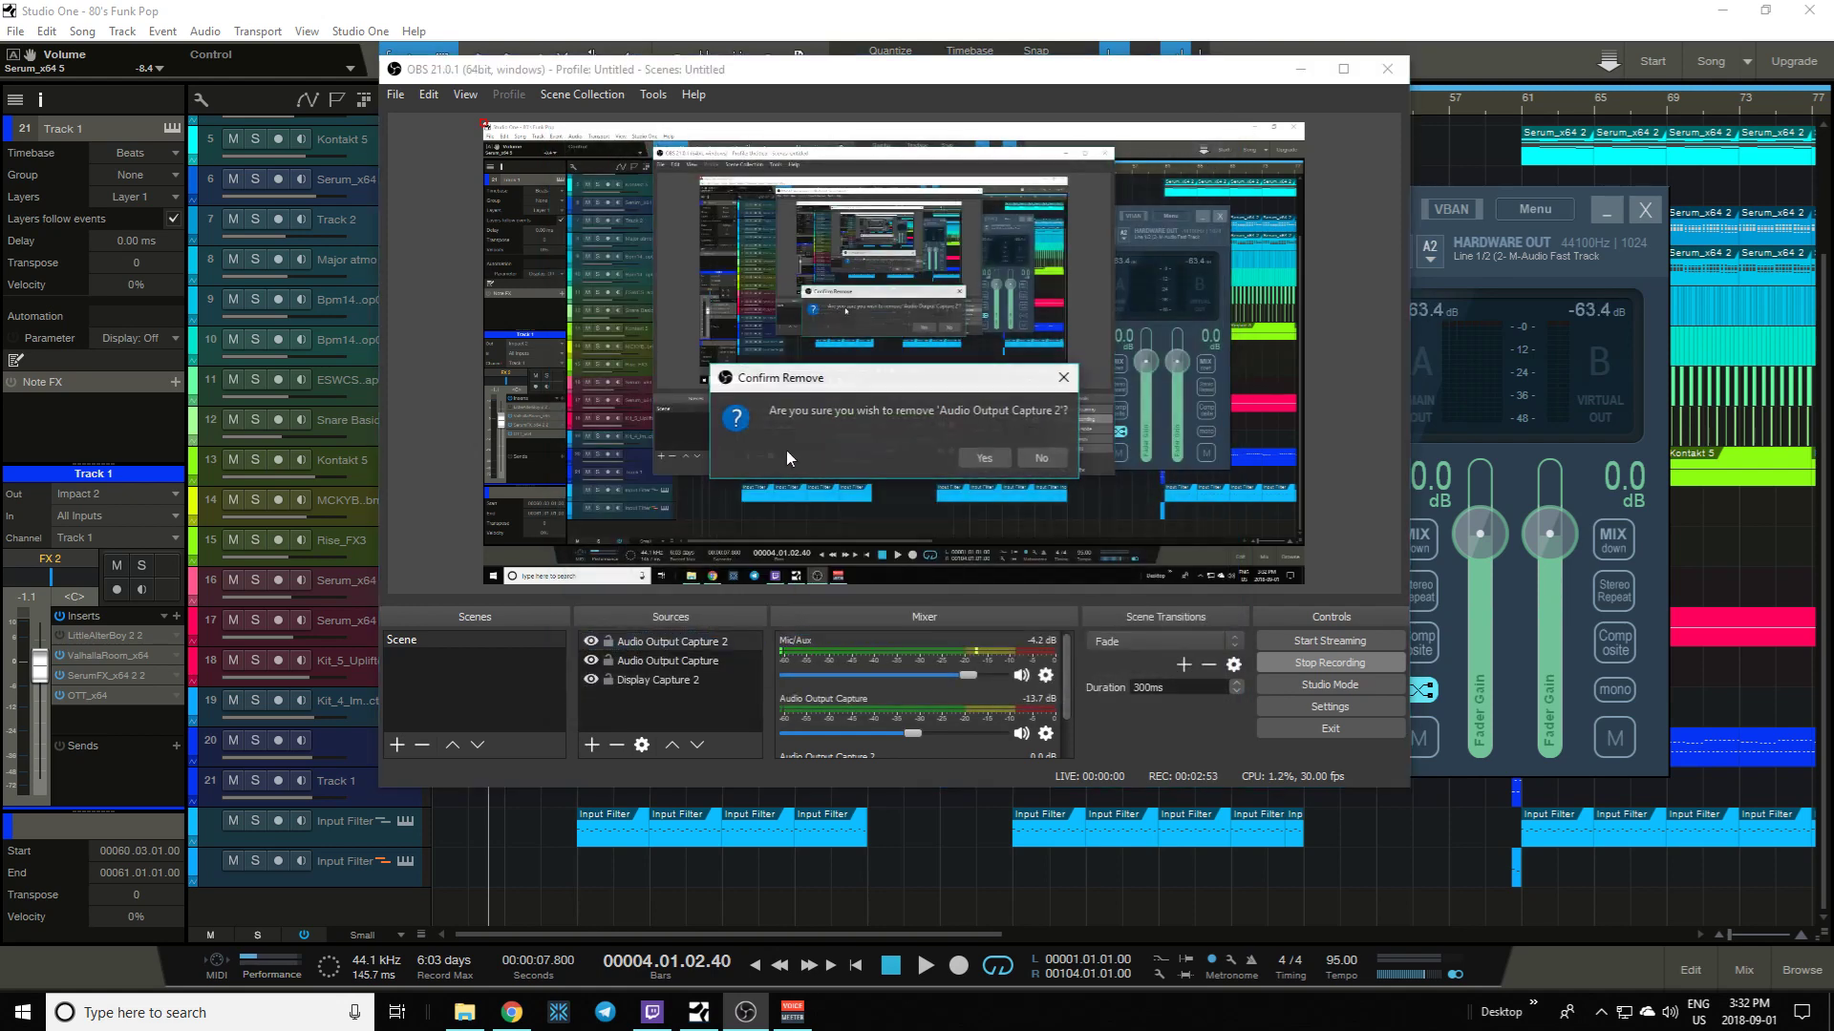
{"action": "left_click", "coordinate": [981, 457]}
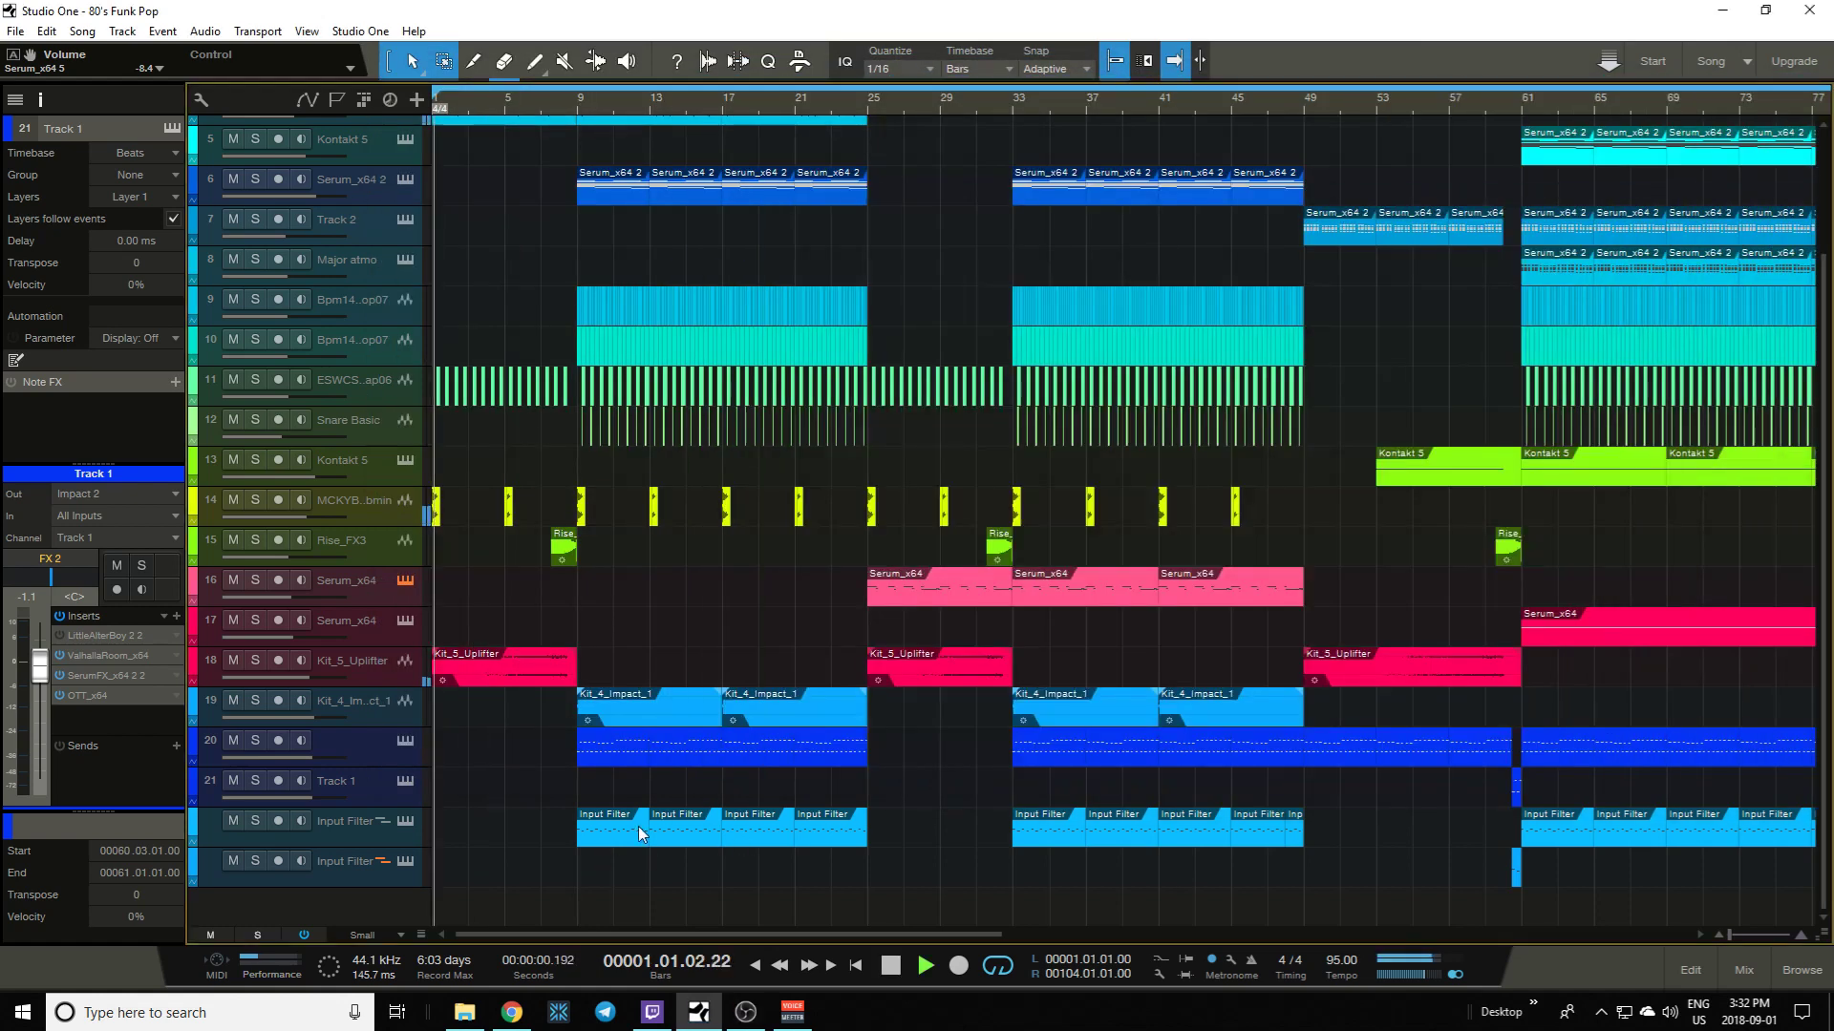
- Move the Studio One playhead to bar 25 and bring up the Voicemeeter mixer
{"action": "left_click", "coordinate": [924, 966]}
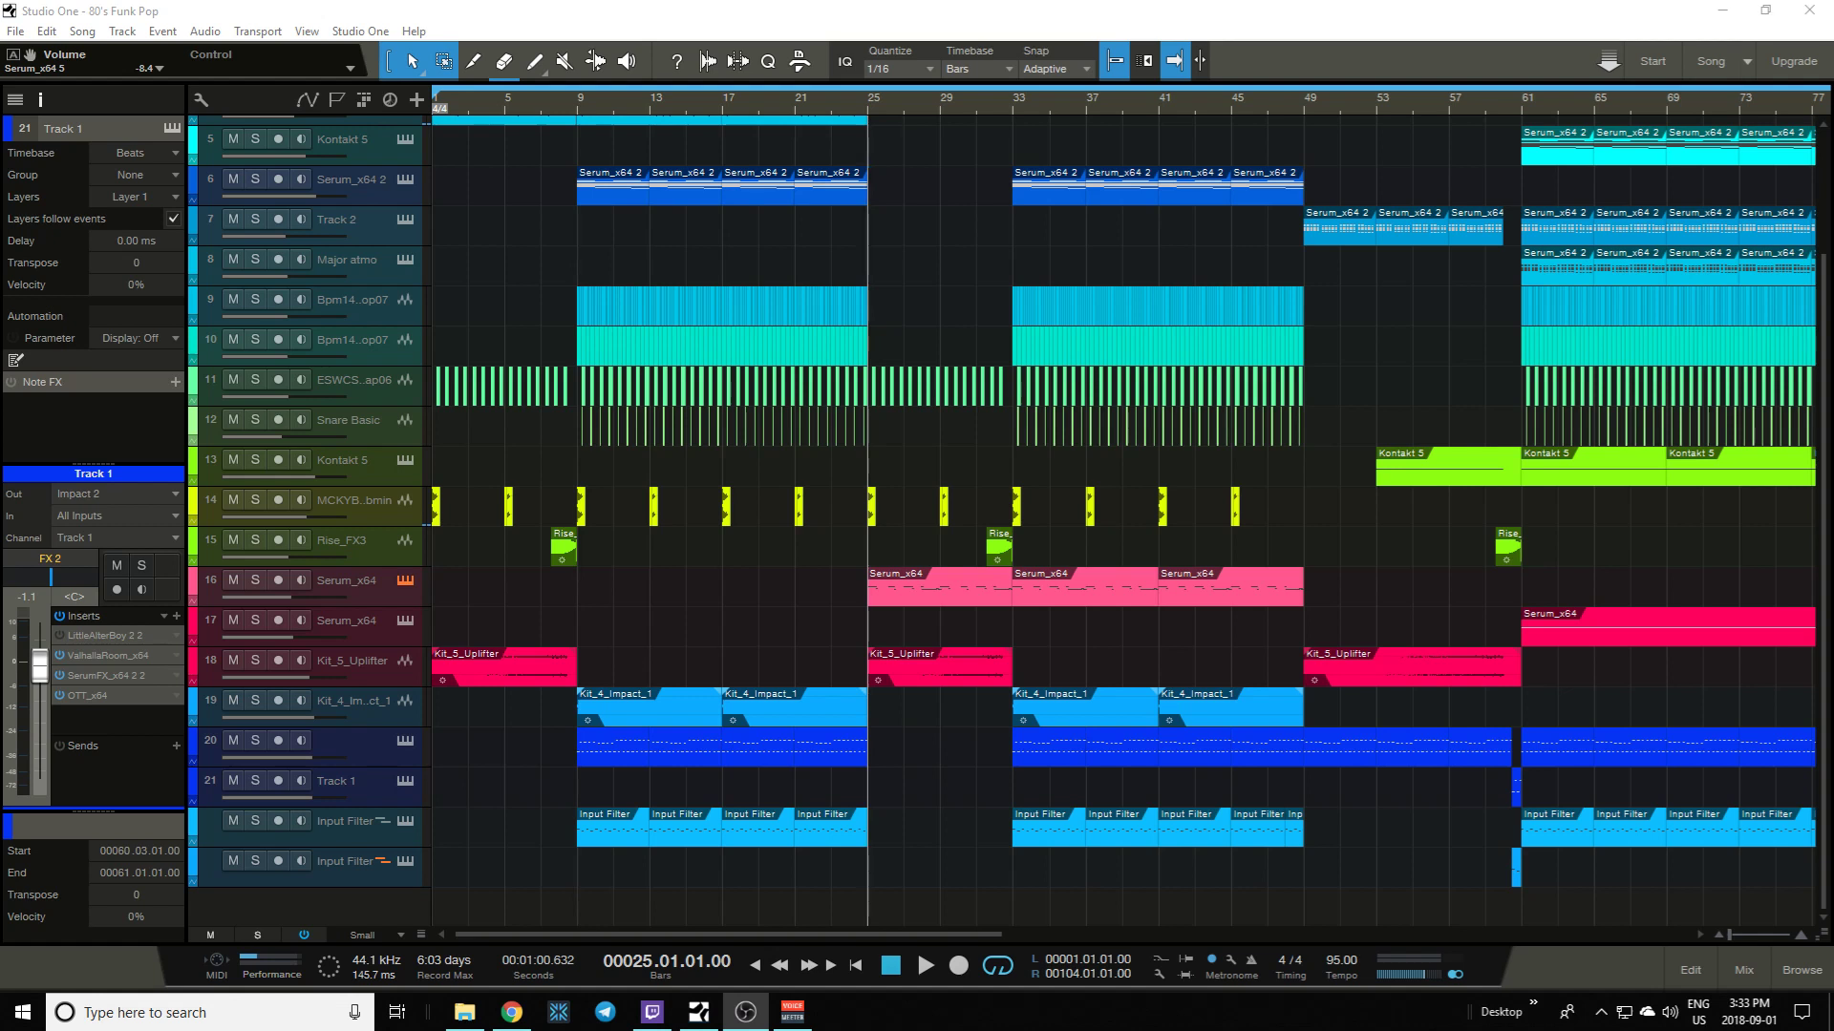
{"action": "mouse_move", "coordinate": [1410, 361]}
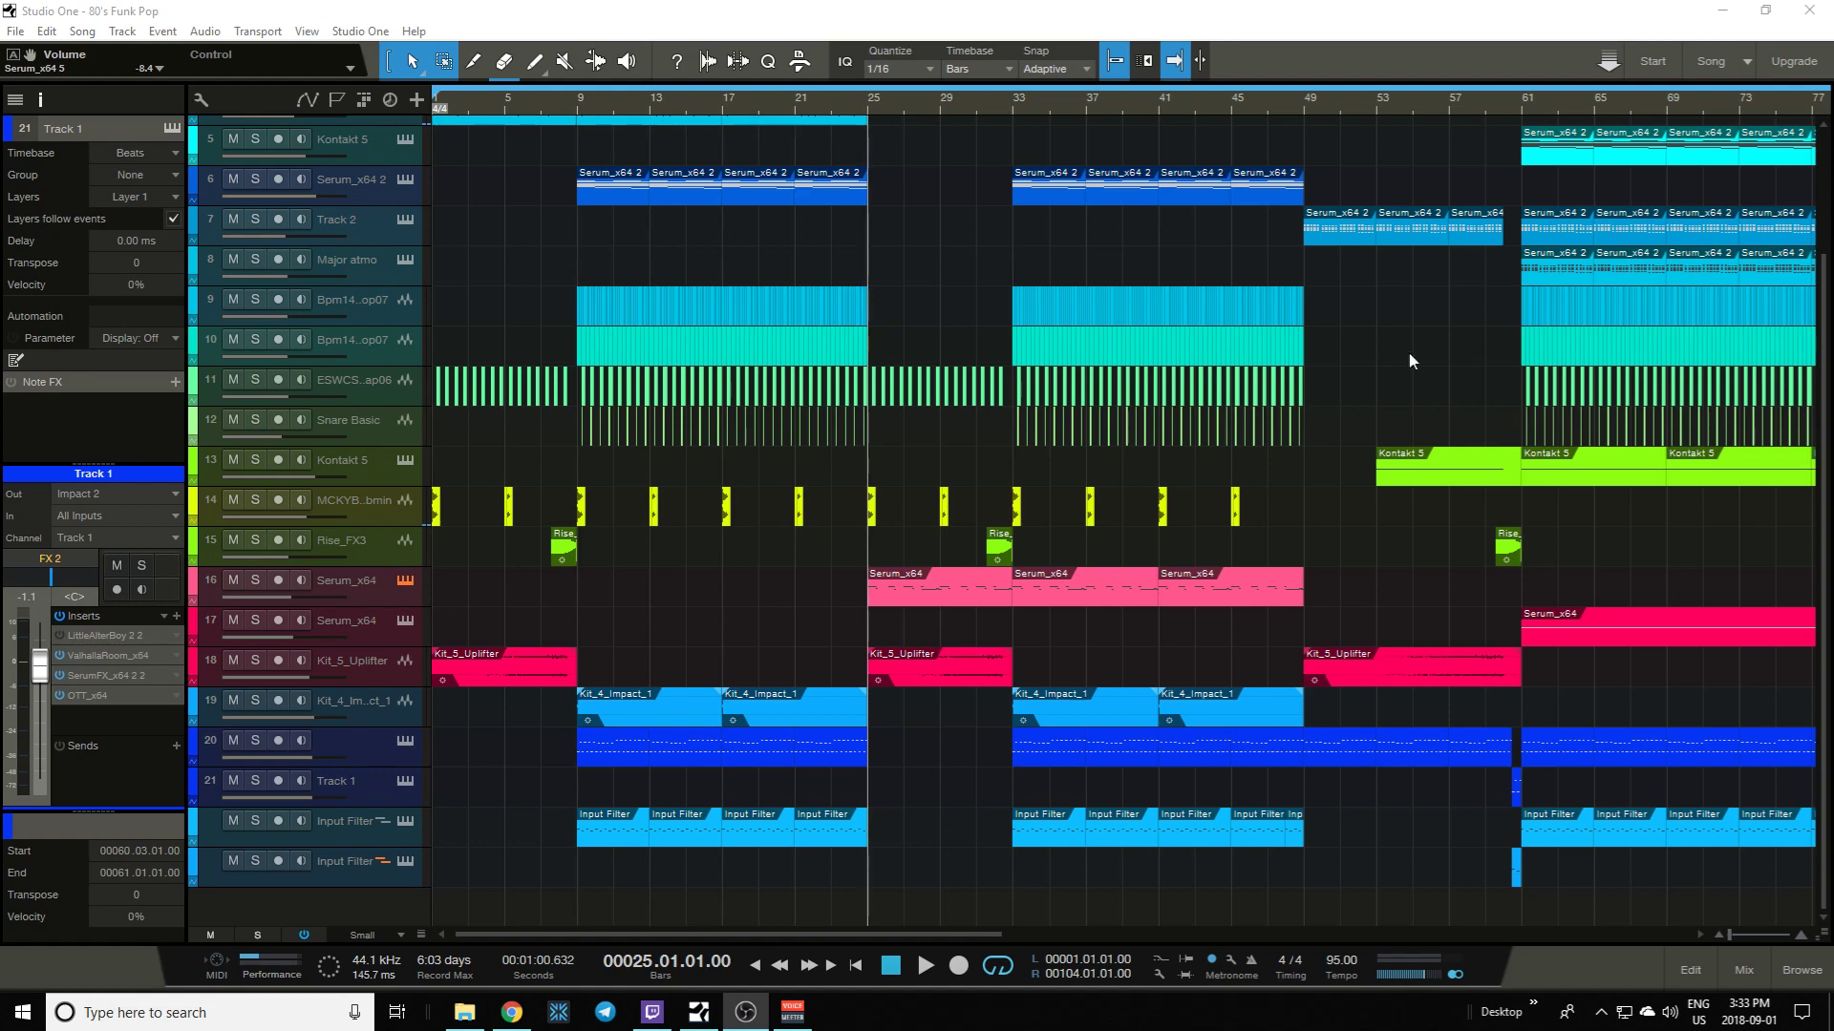
{"action": "left_click", "coordinate": [791, 1013]}
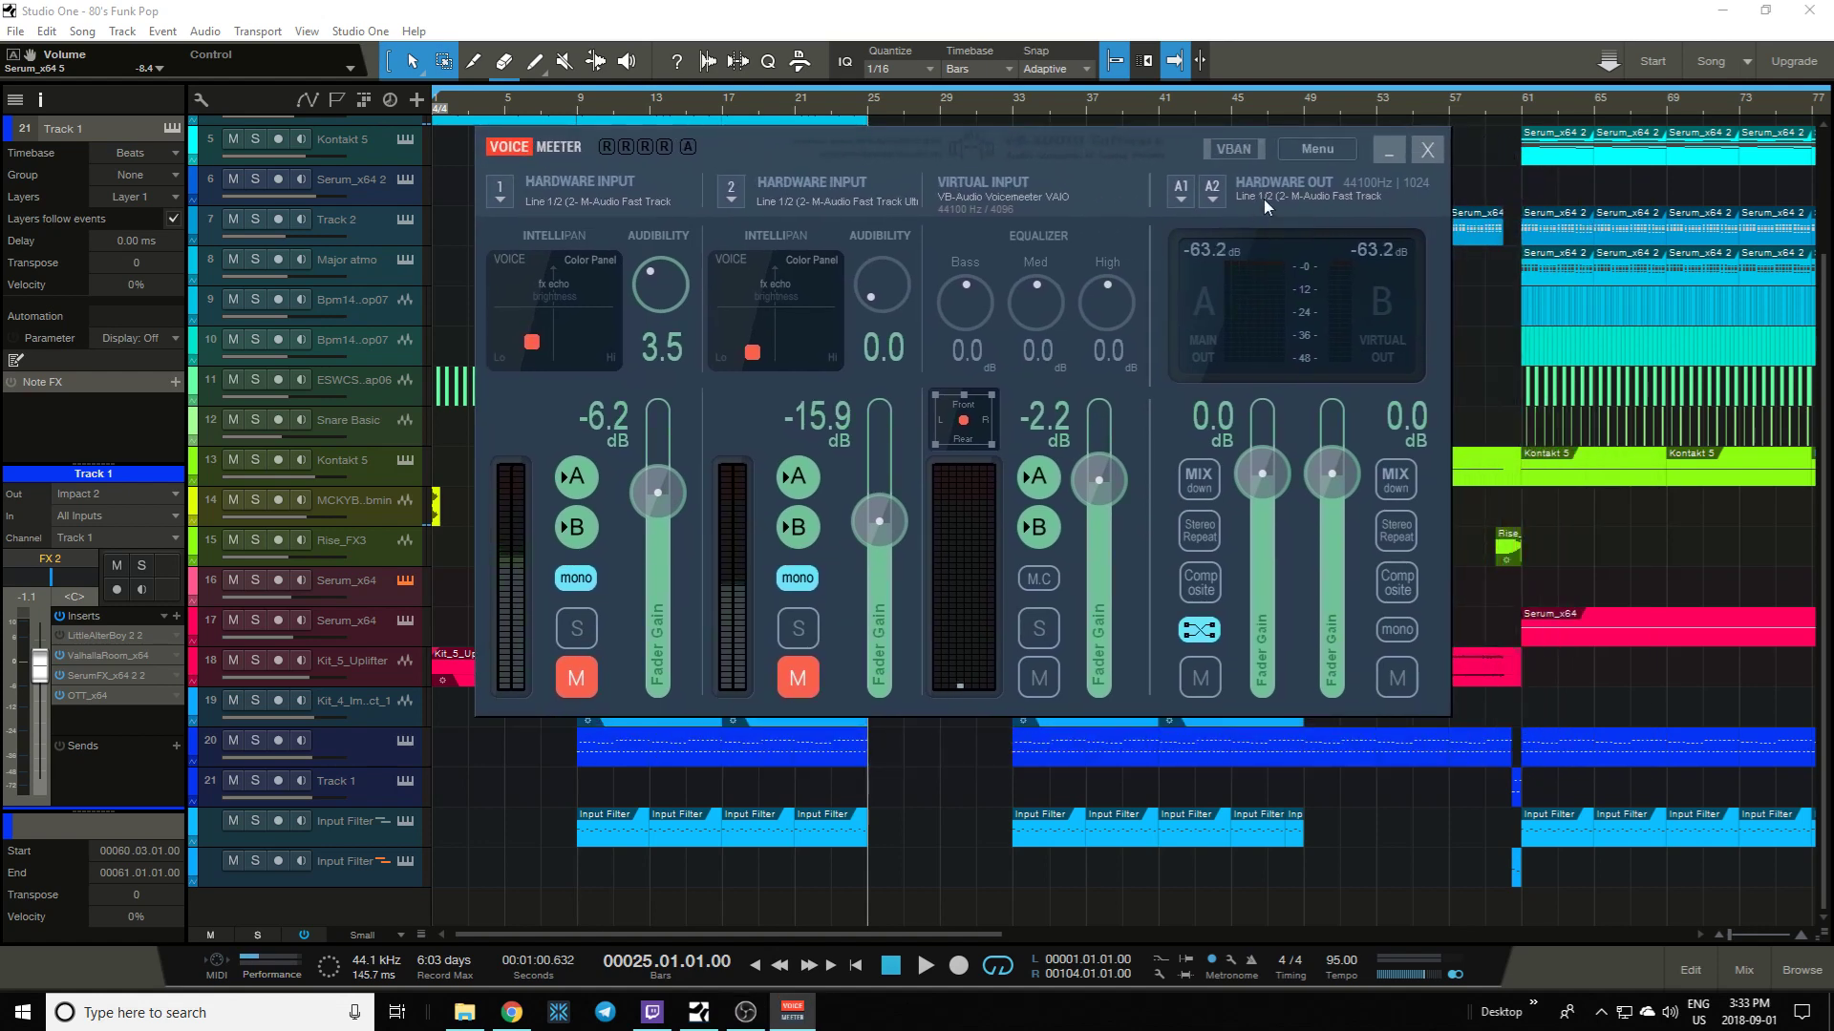
- Review the A1 Hardware Out devices, keeping MME Line 1/2, and return to the Studio One song
{"action": "left_click", "coordinate": [1284, 187]}
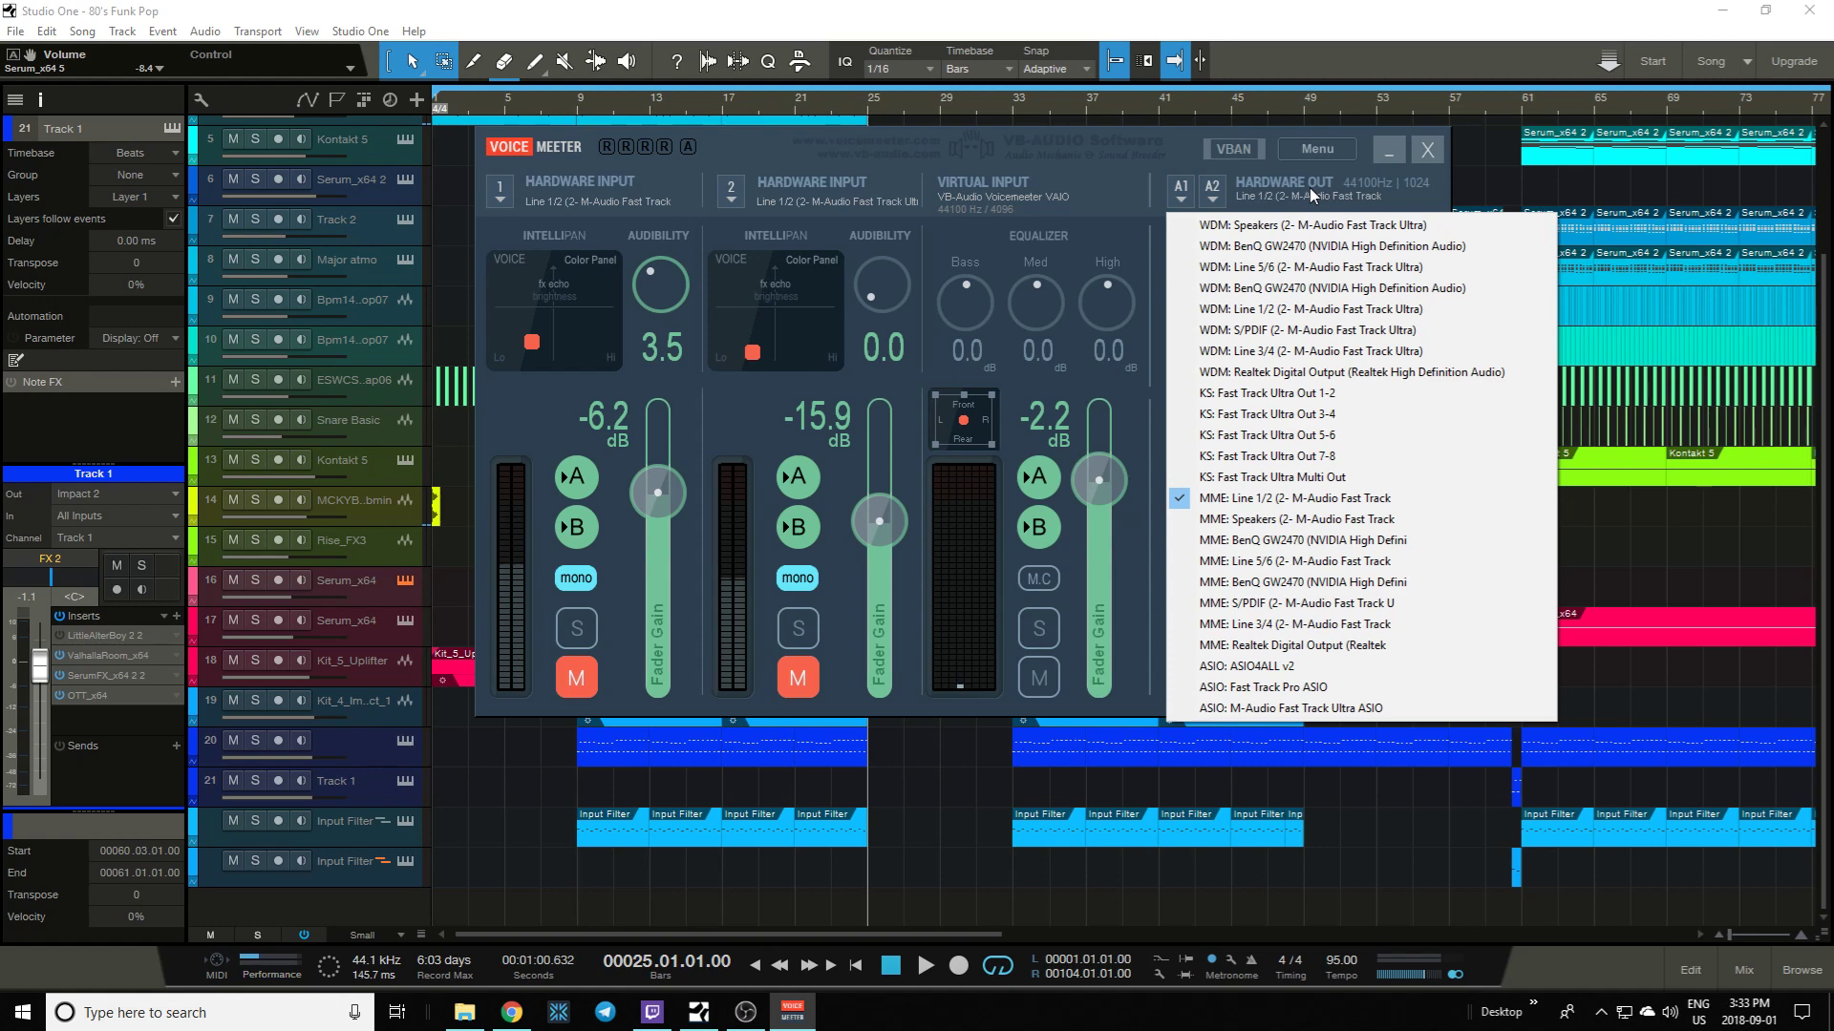
{"action": "mouse_move", "coordinate": [1280, 169]}
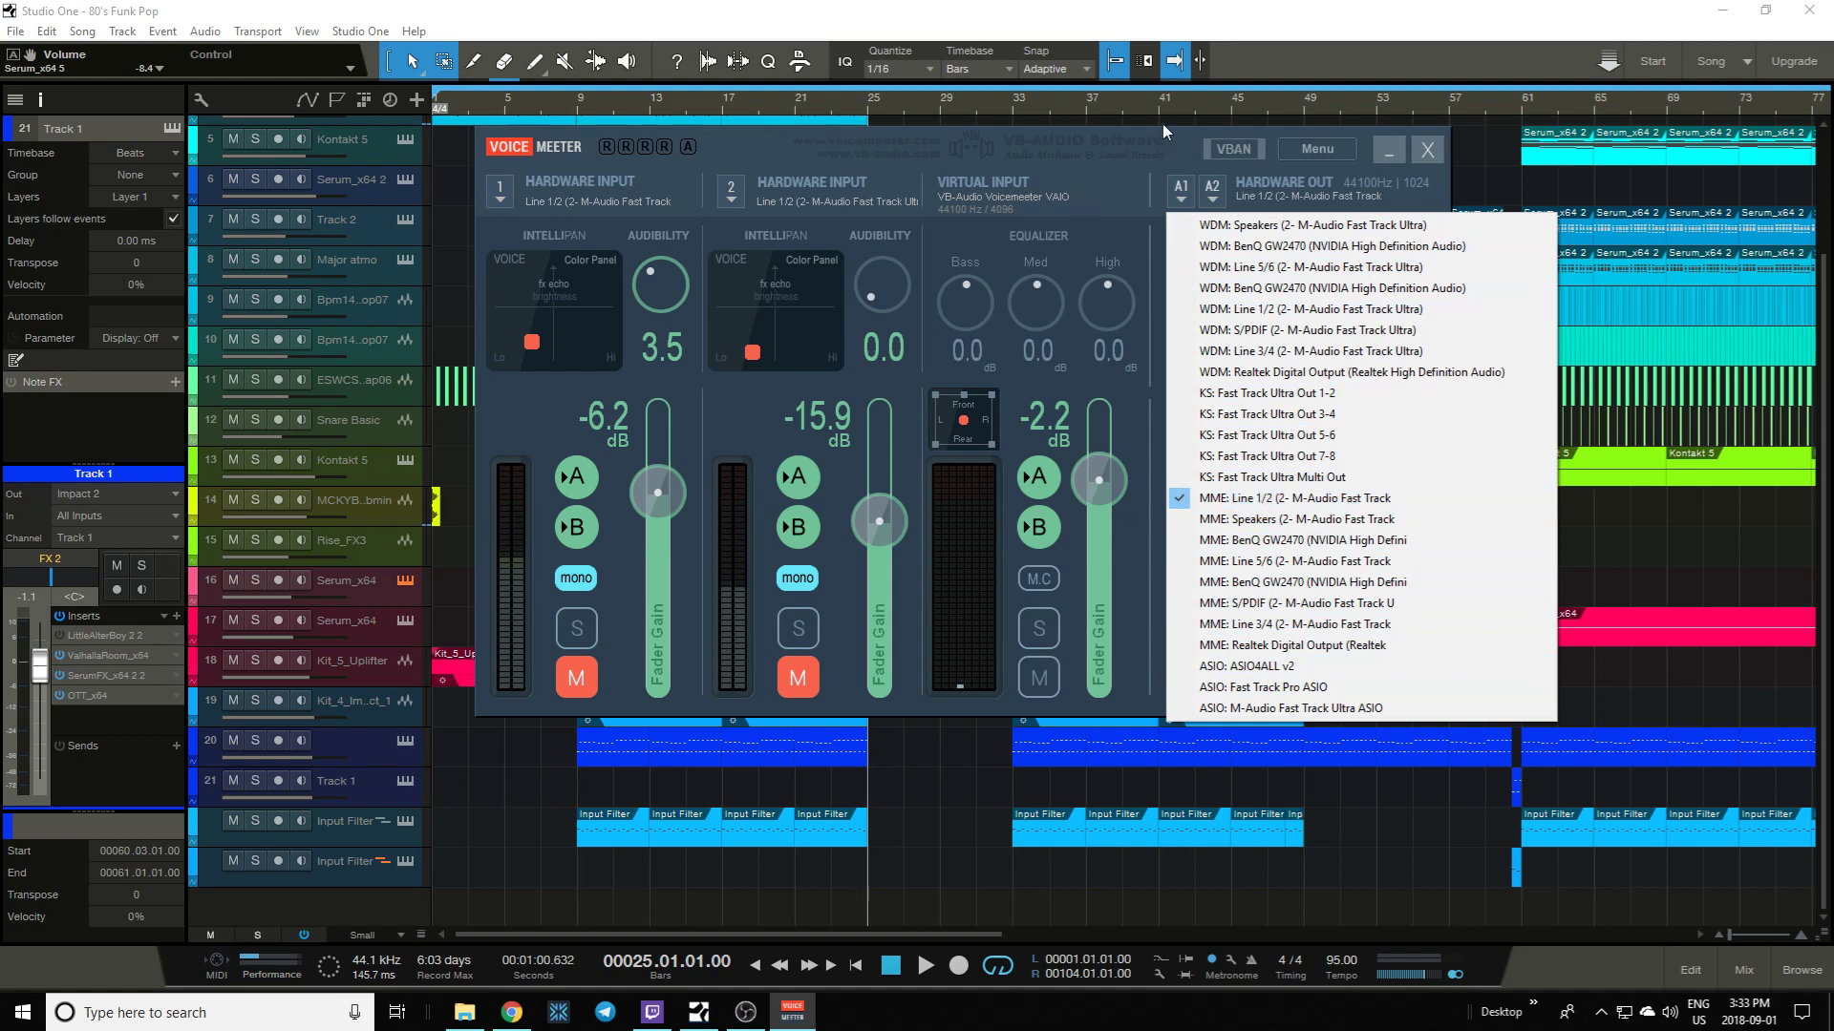
{"action": "left_click", "coordinate": [1425, 149]}
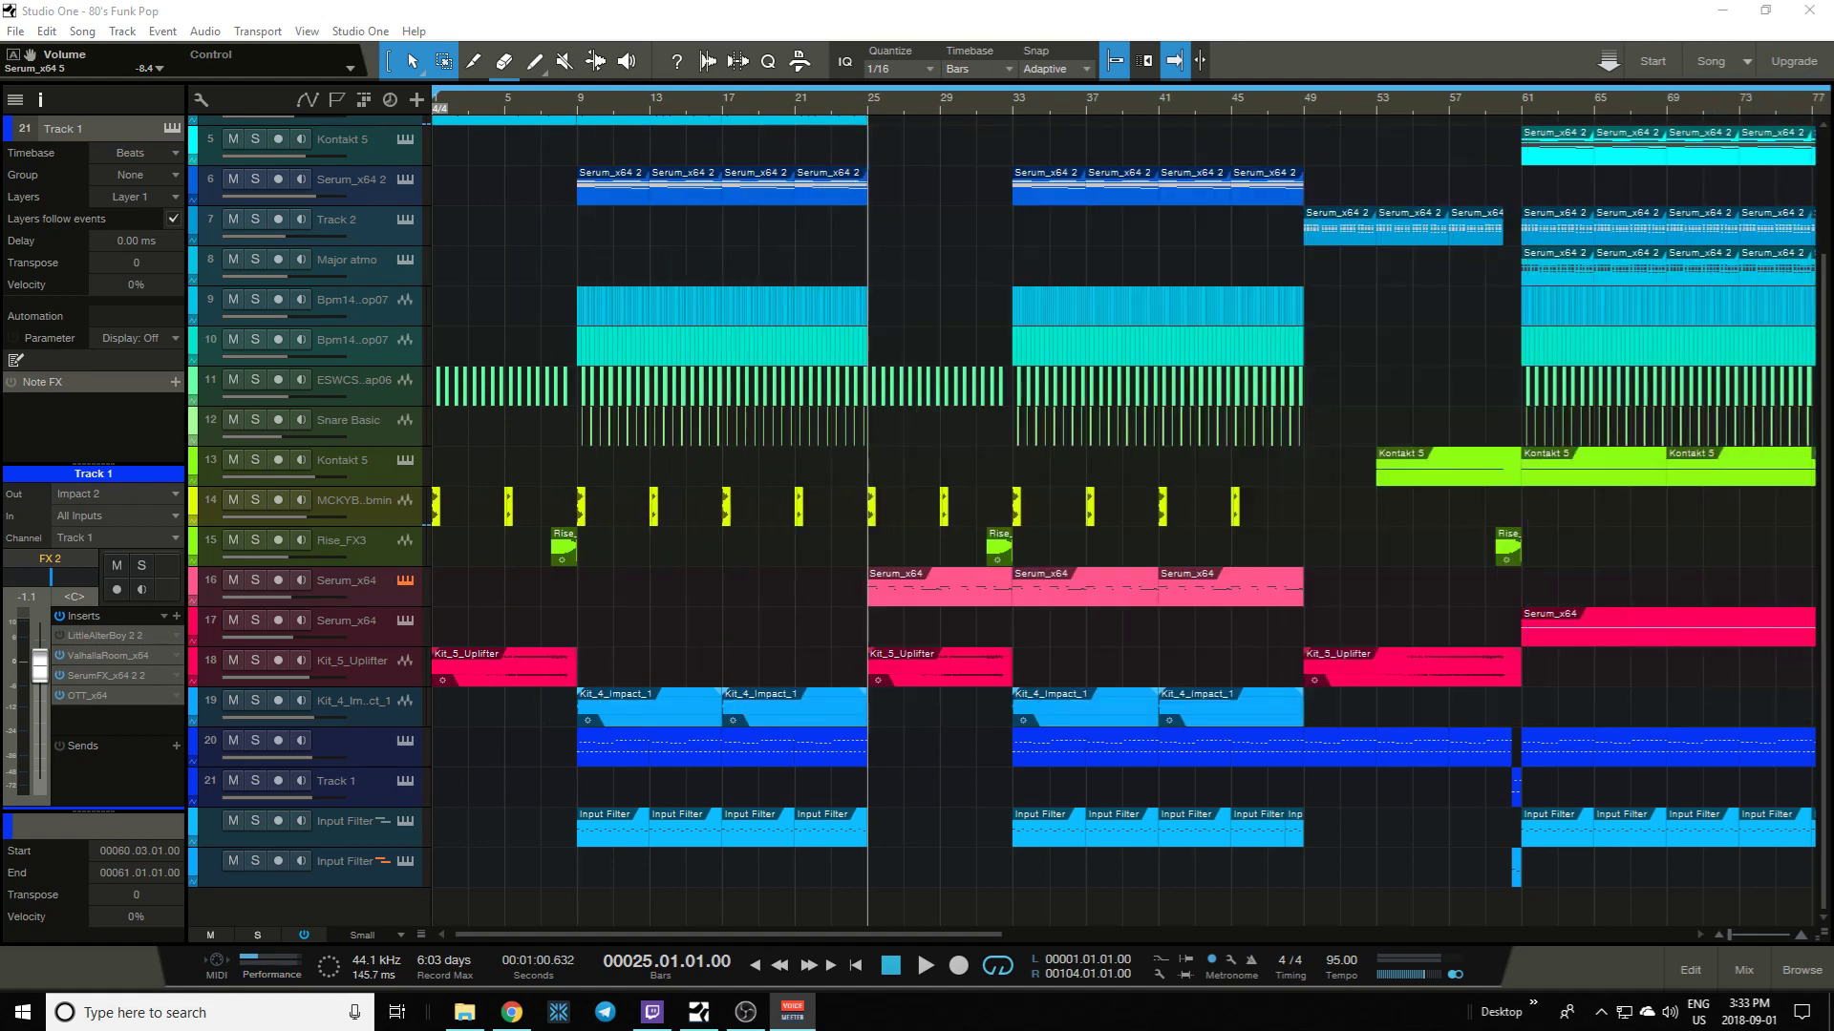
{"action": "mouse_move", "coordinate": [424, 38]}
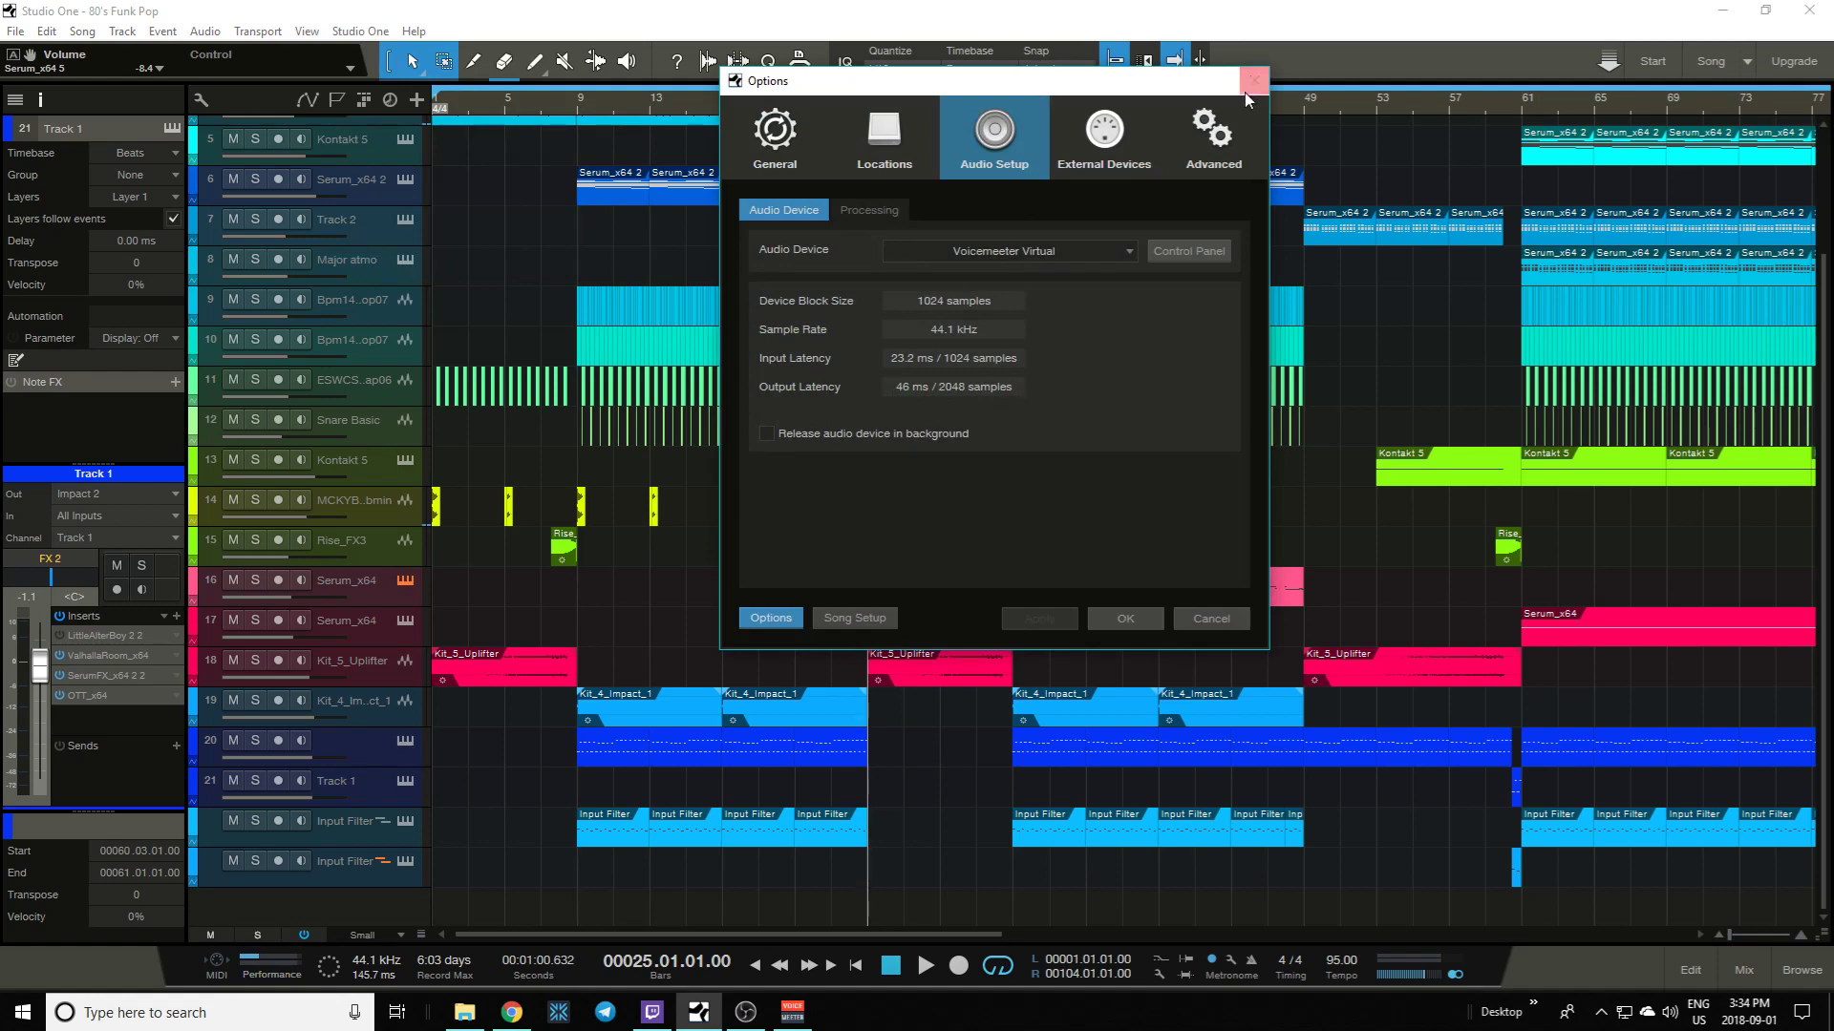
- Confirm Voicemeeter Virtual as the audio device and close the Audio Setup options
{"action": "left_click", "coordinate": [1255, 80]}
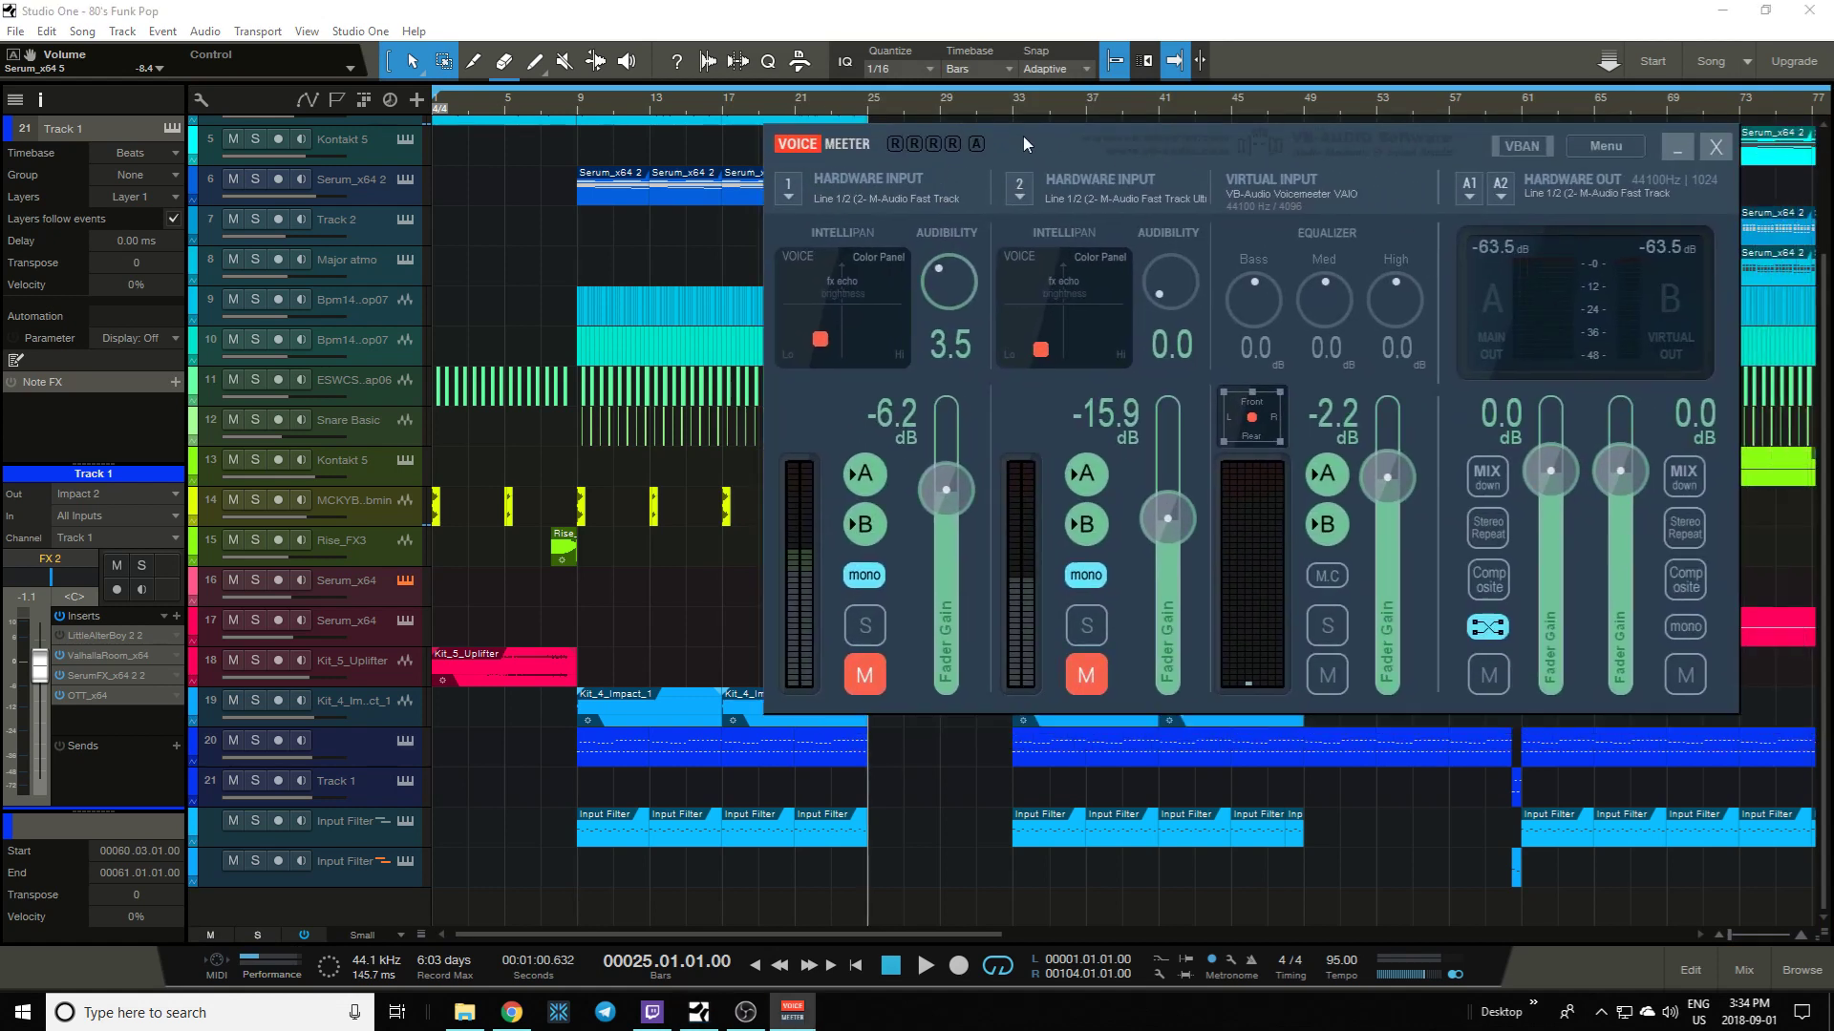
{"action": "left_click_drag", "start_coordinate": [1023, 143], "coordinate": [953, 128]}
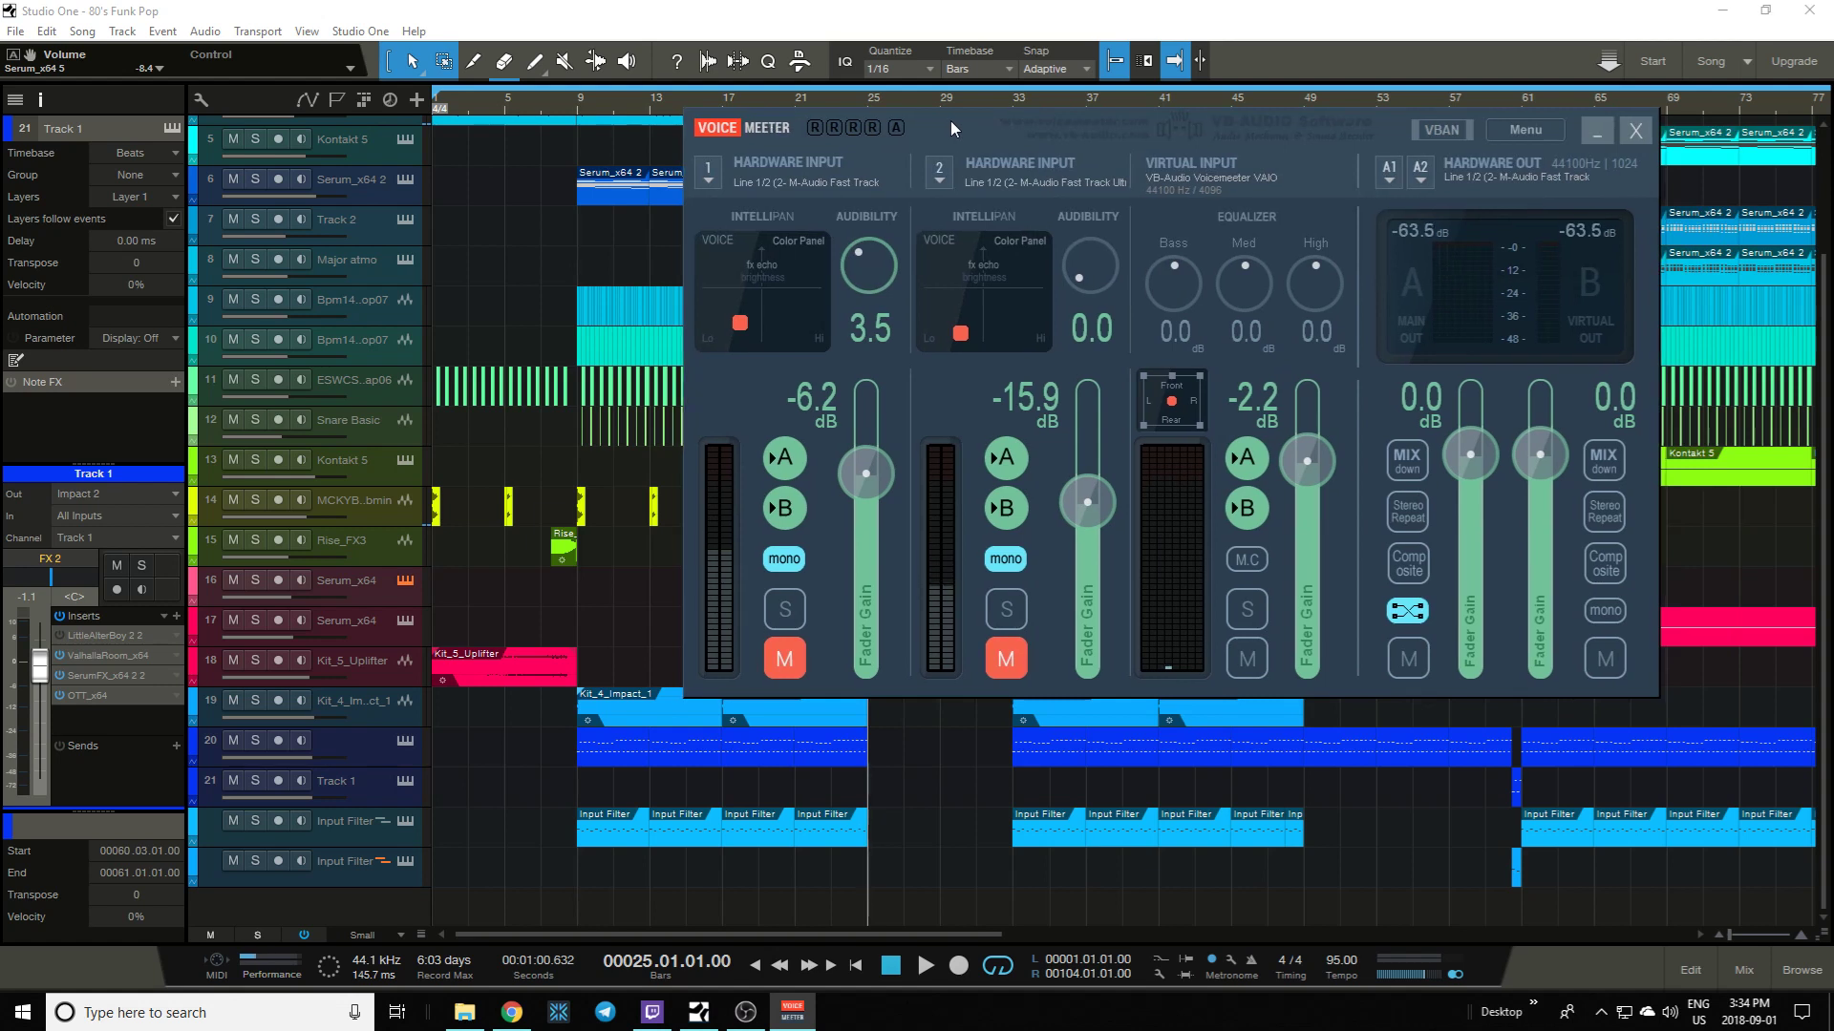
{"action": "mouse_move", "coordinate": [732, 189]}
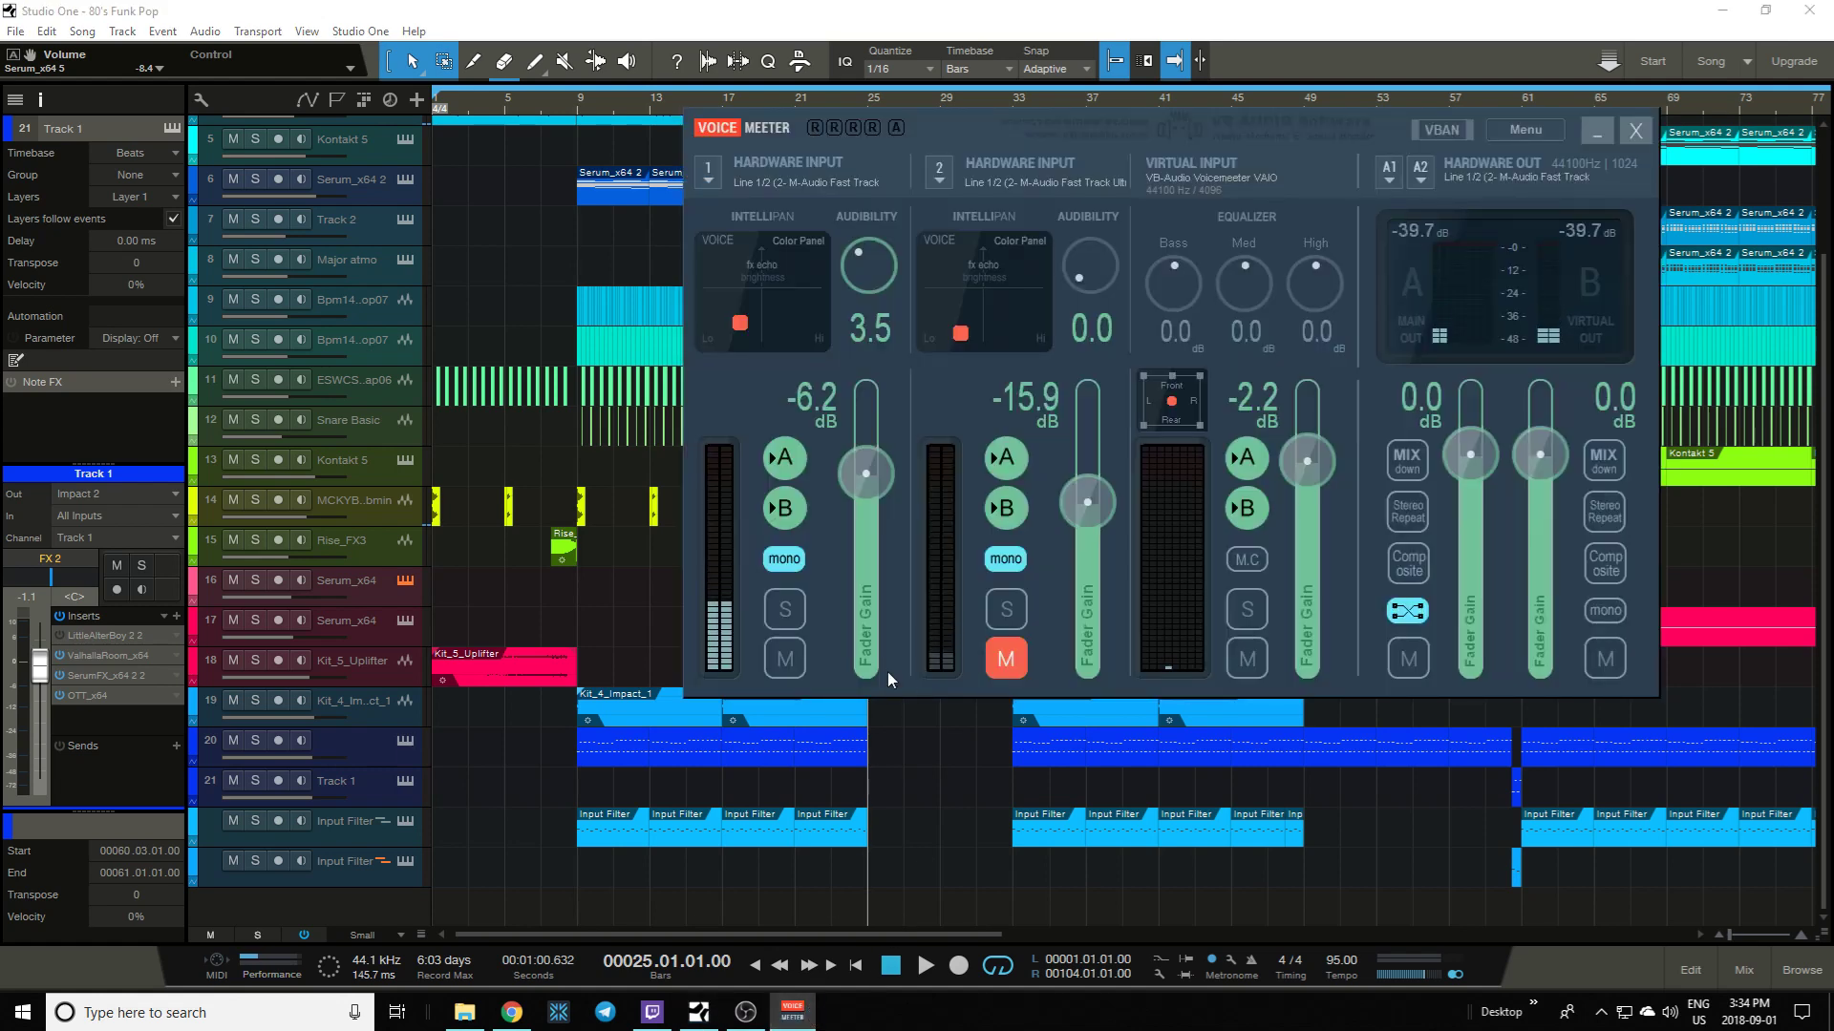
{"action": "left_click", "coordinate": [783, 659]}
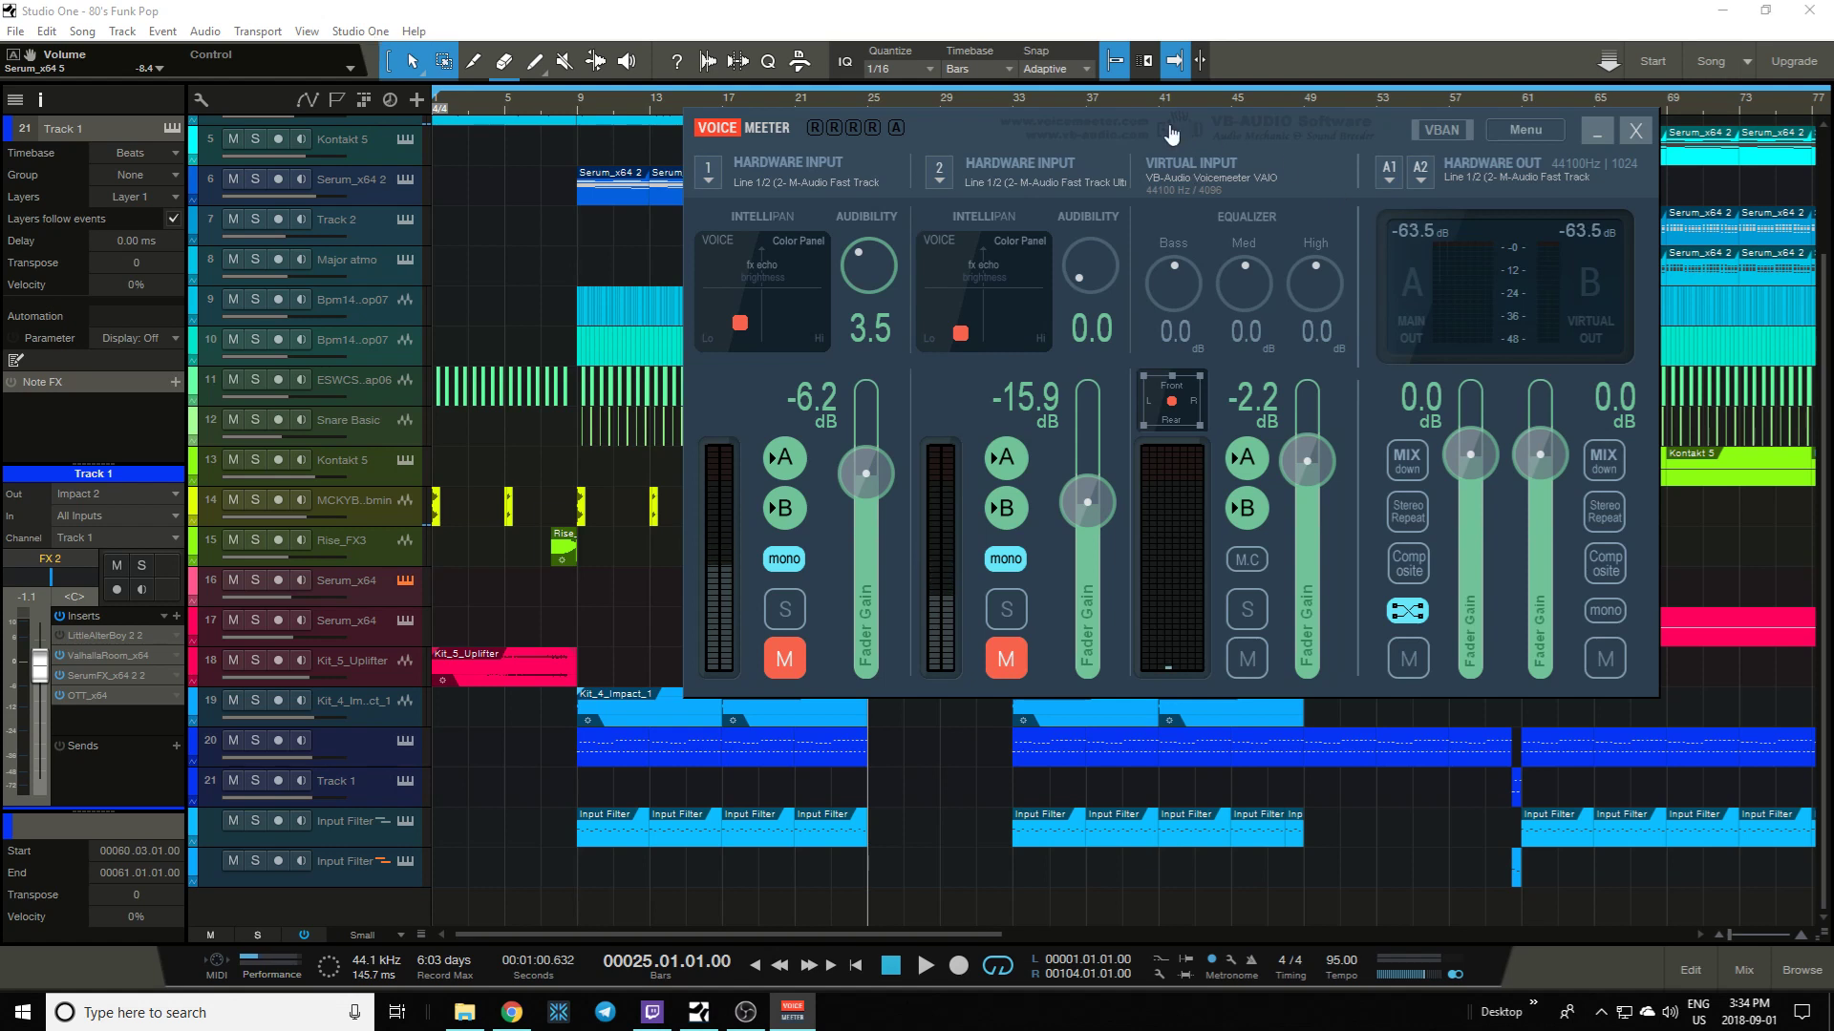
{"action": "left_click_drag", "start_coordinate": [1169, 128], "coordinate": [885, 103]}
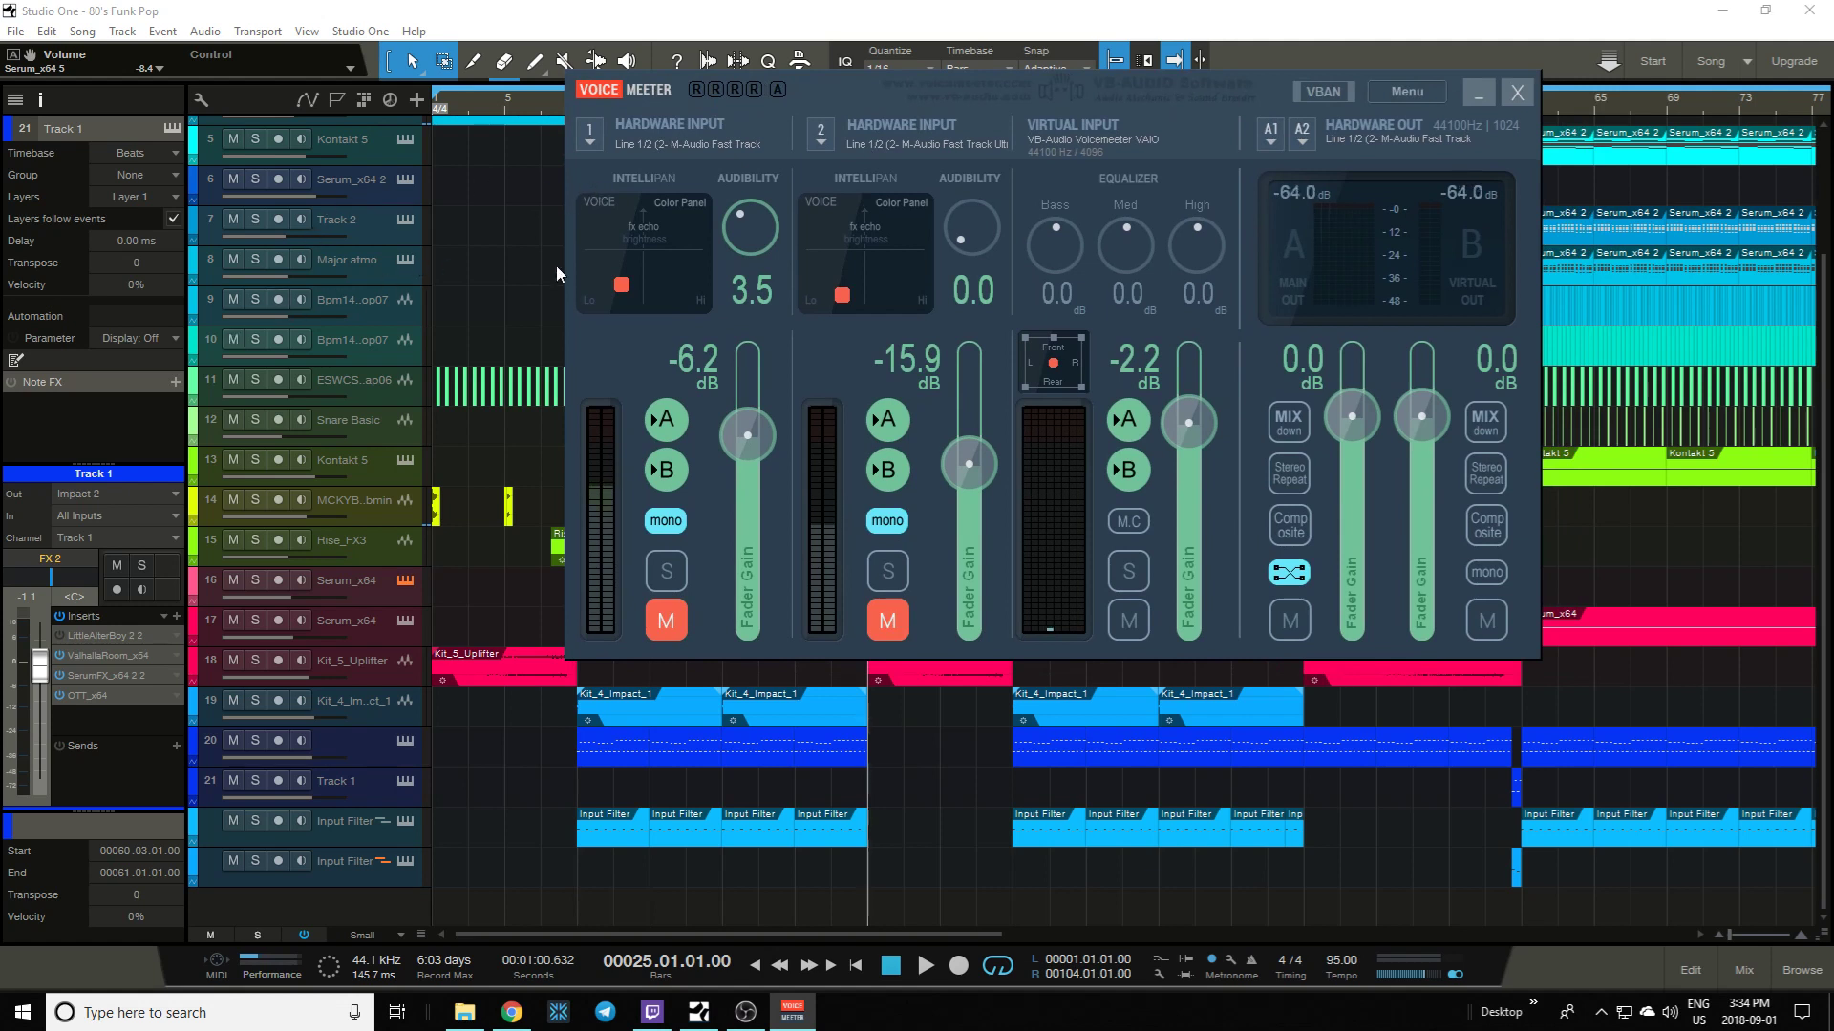
{"action": "mouse_move", "coordinate": [831, 554]}
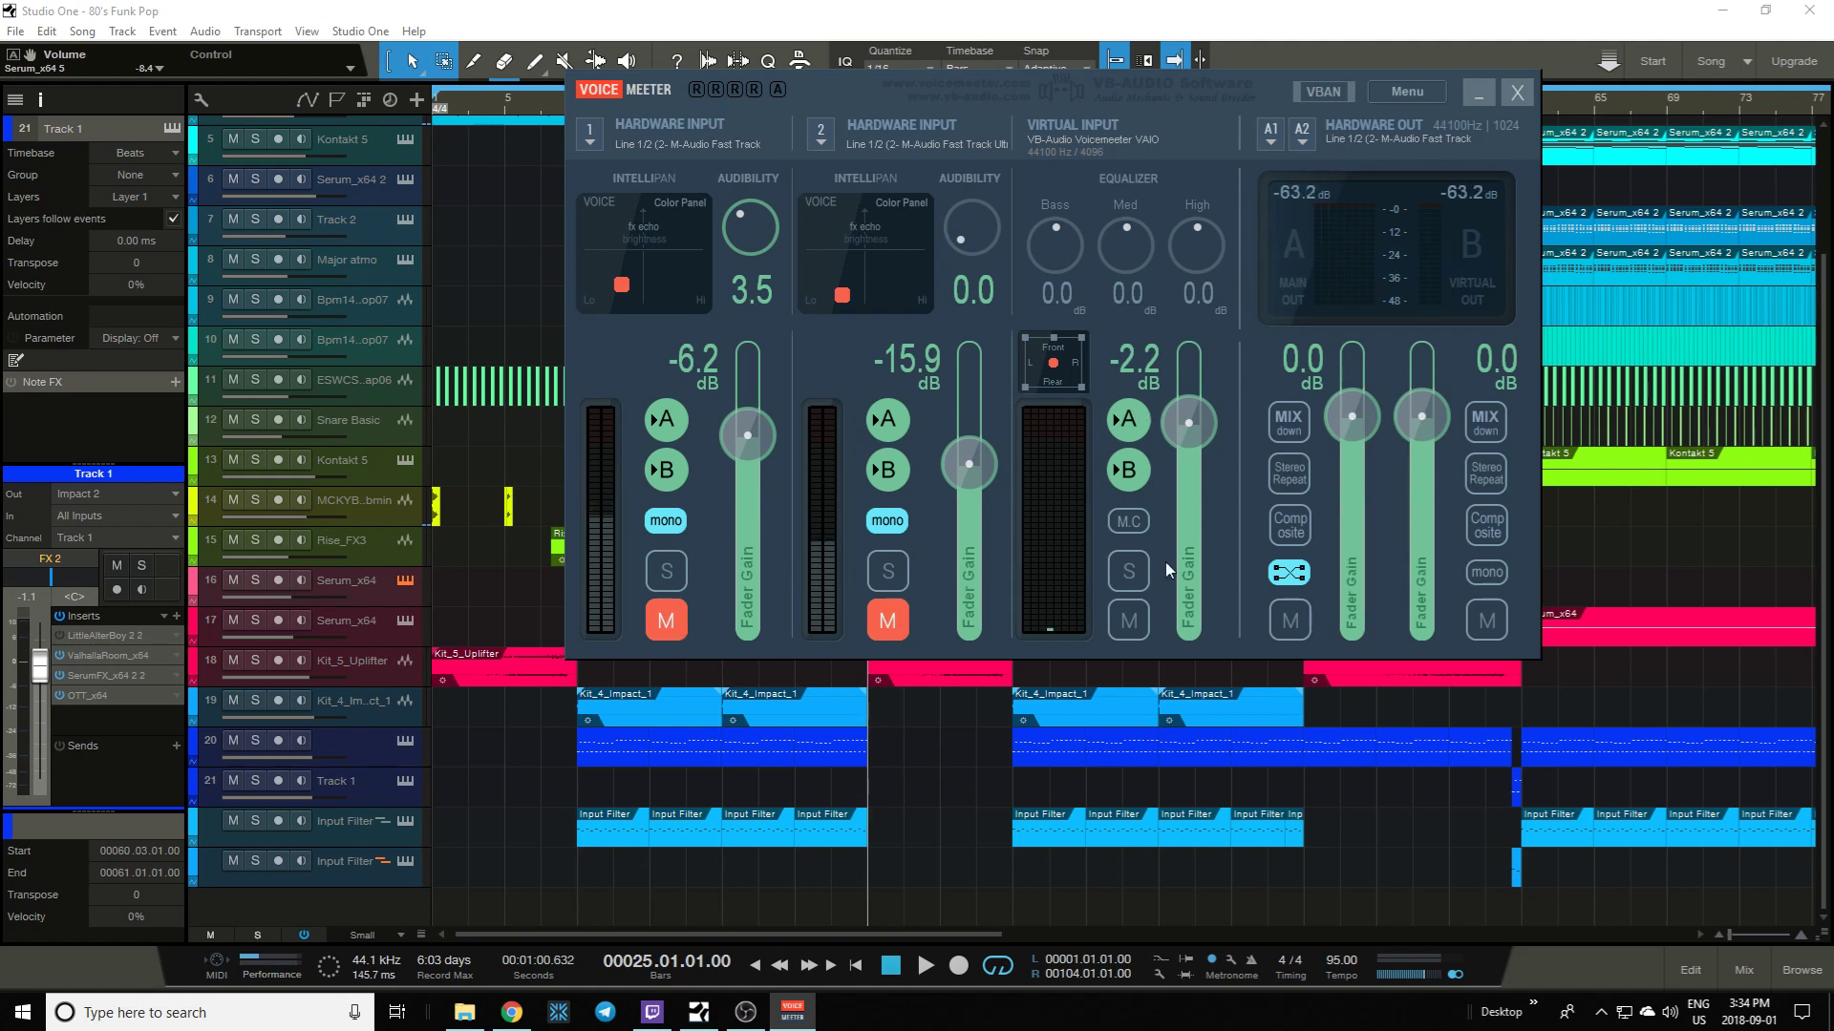
{"action": "mouse_move", "coordinate": [920, 684]}
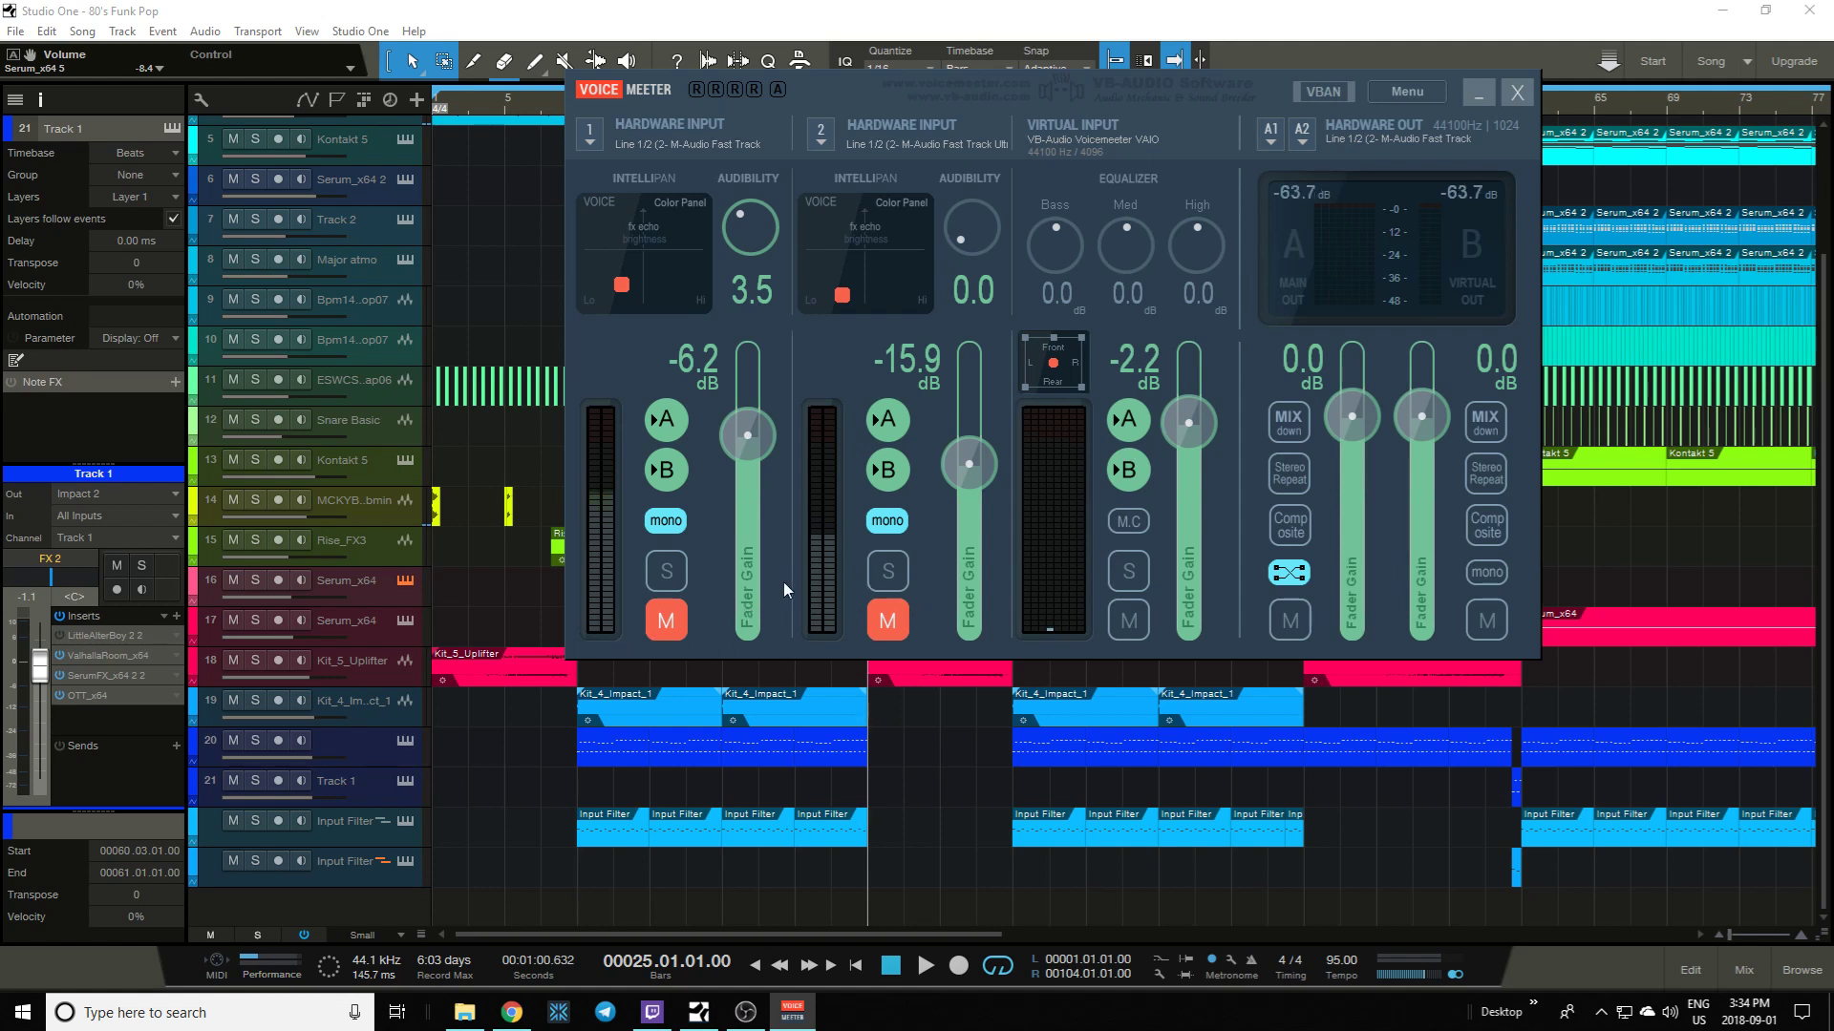
{"action": "mouse_move", "coordinate": [1486, 196]}
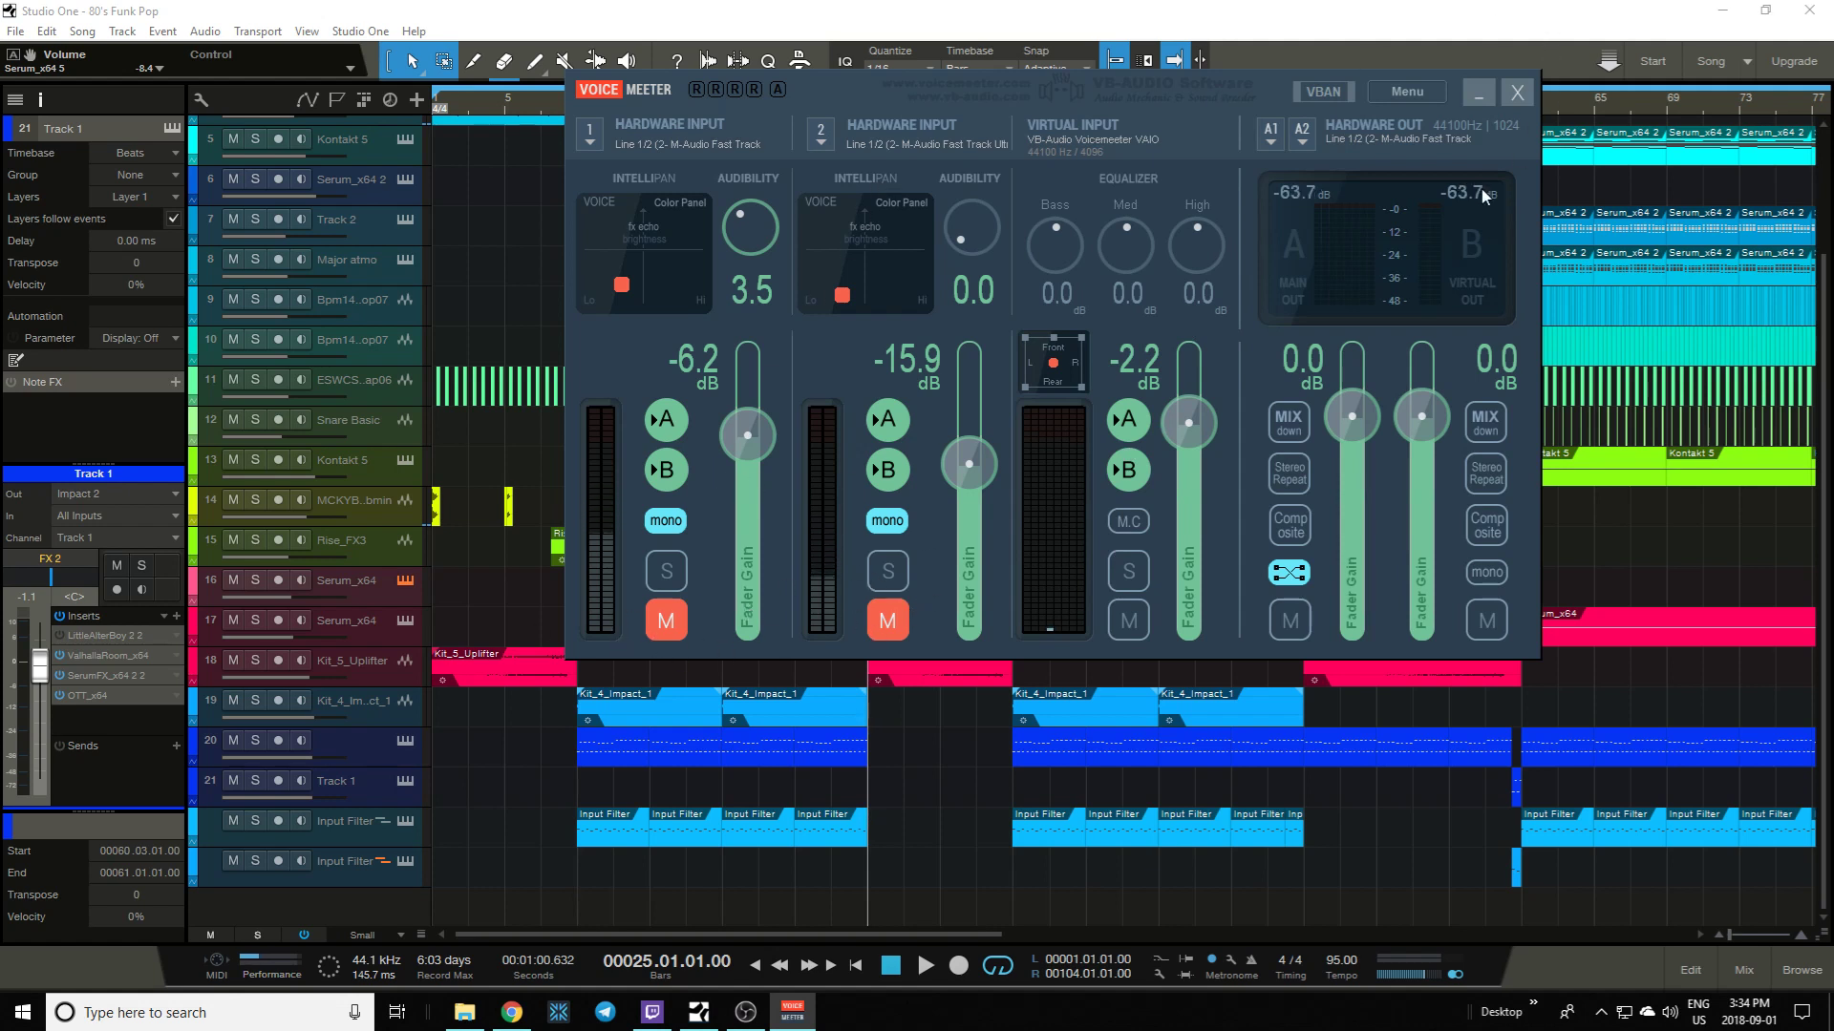